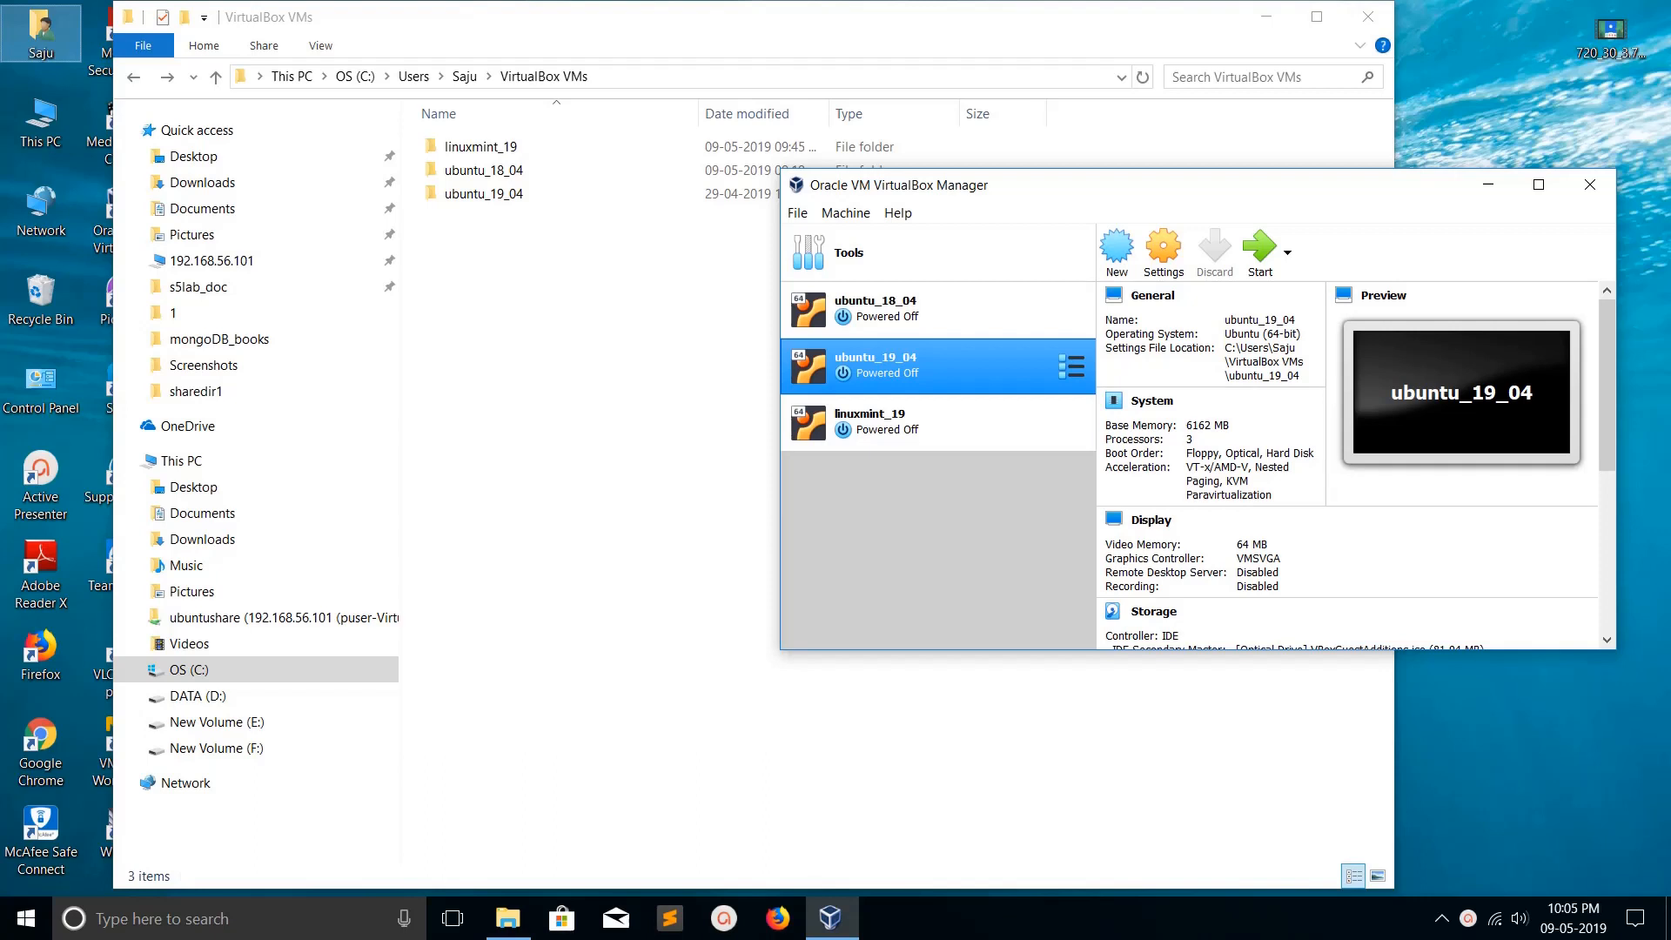
Review the ubuntu_18_04 and linuxmint_19 details, then show drive C's properties (29.3 GB free).
left_click(873, 308)
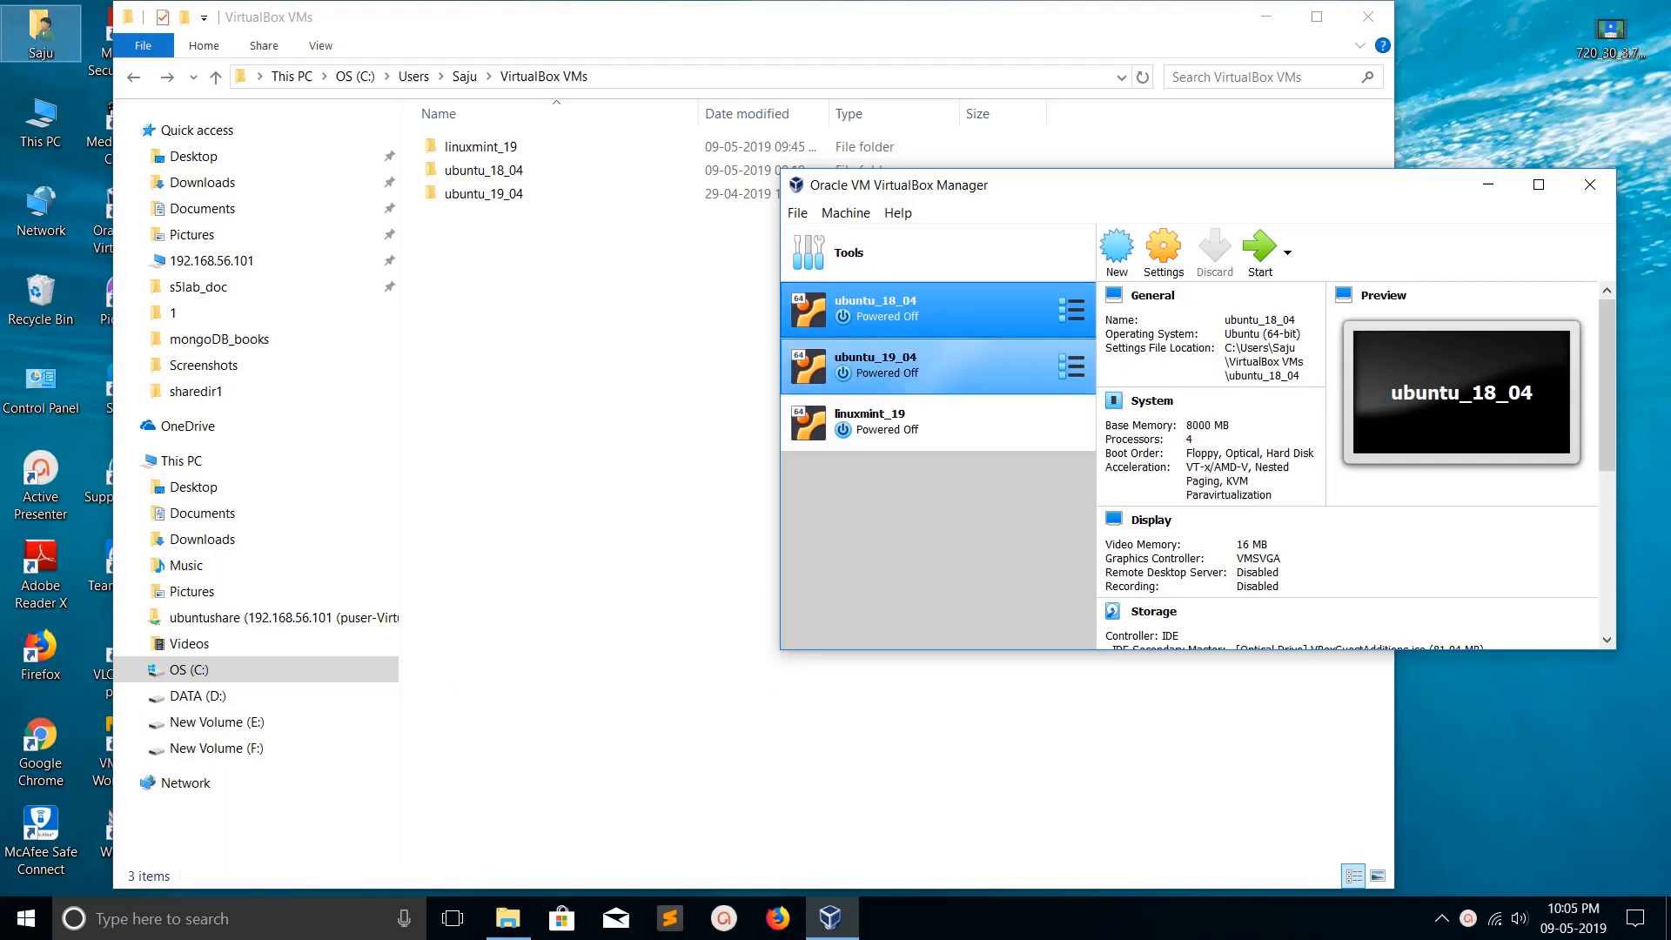
left_click(873, 421)
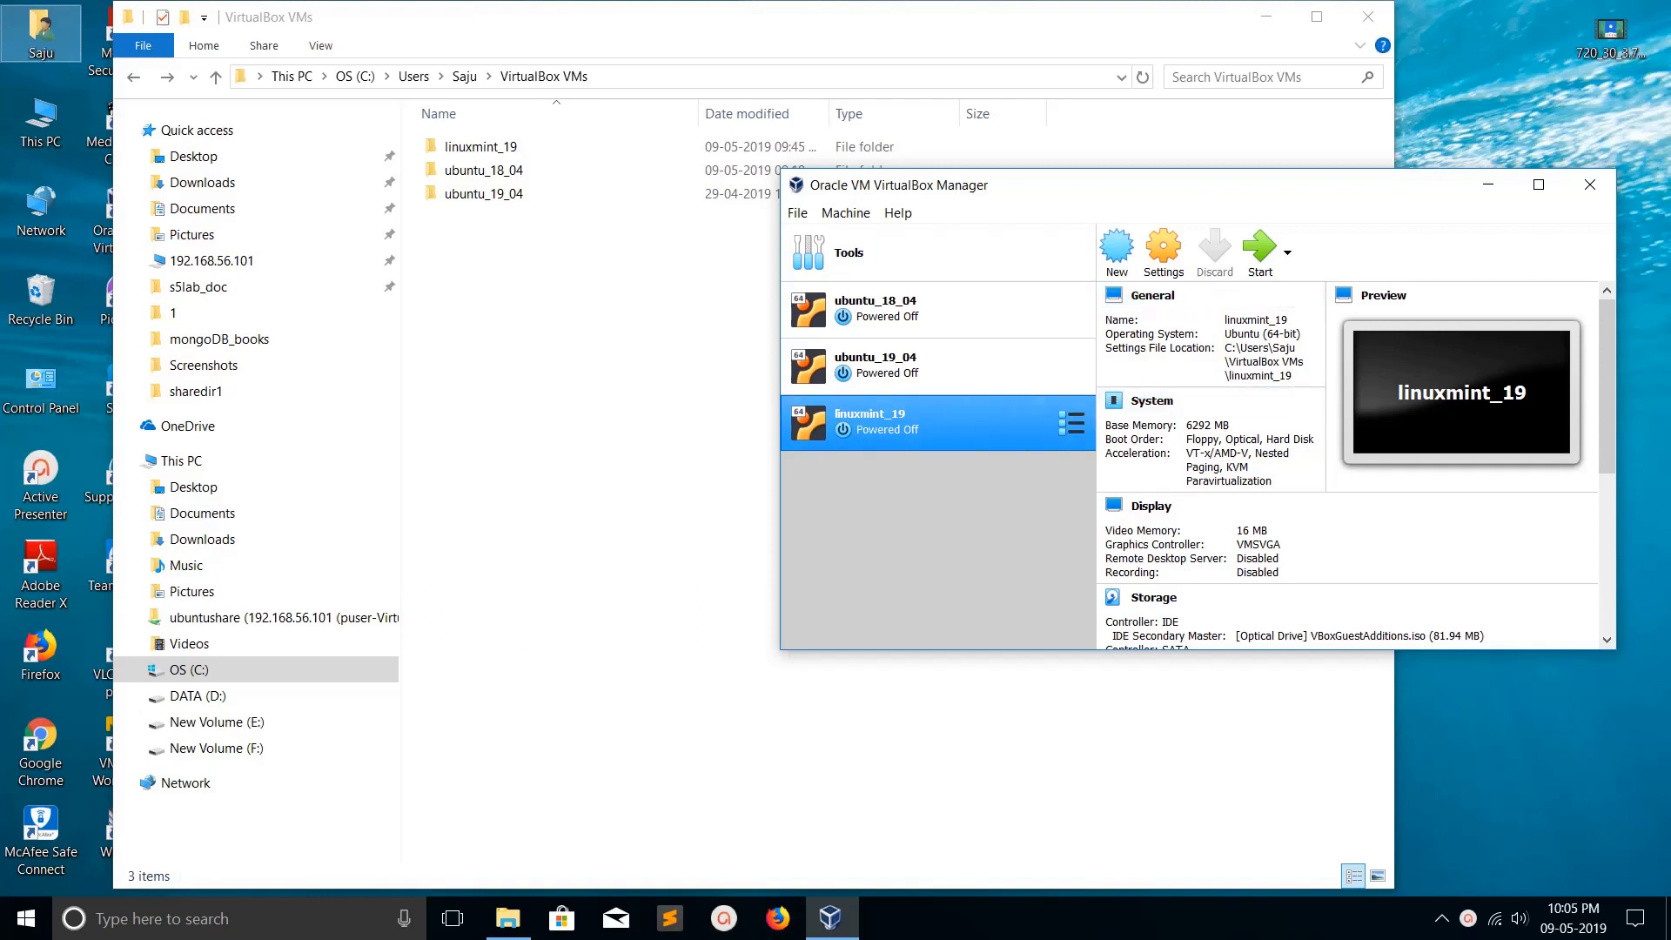
left_click(1209, 295)
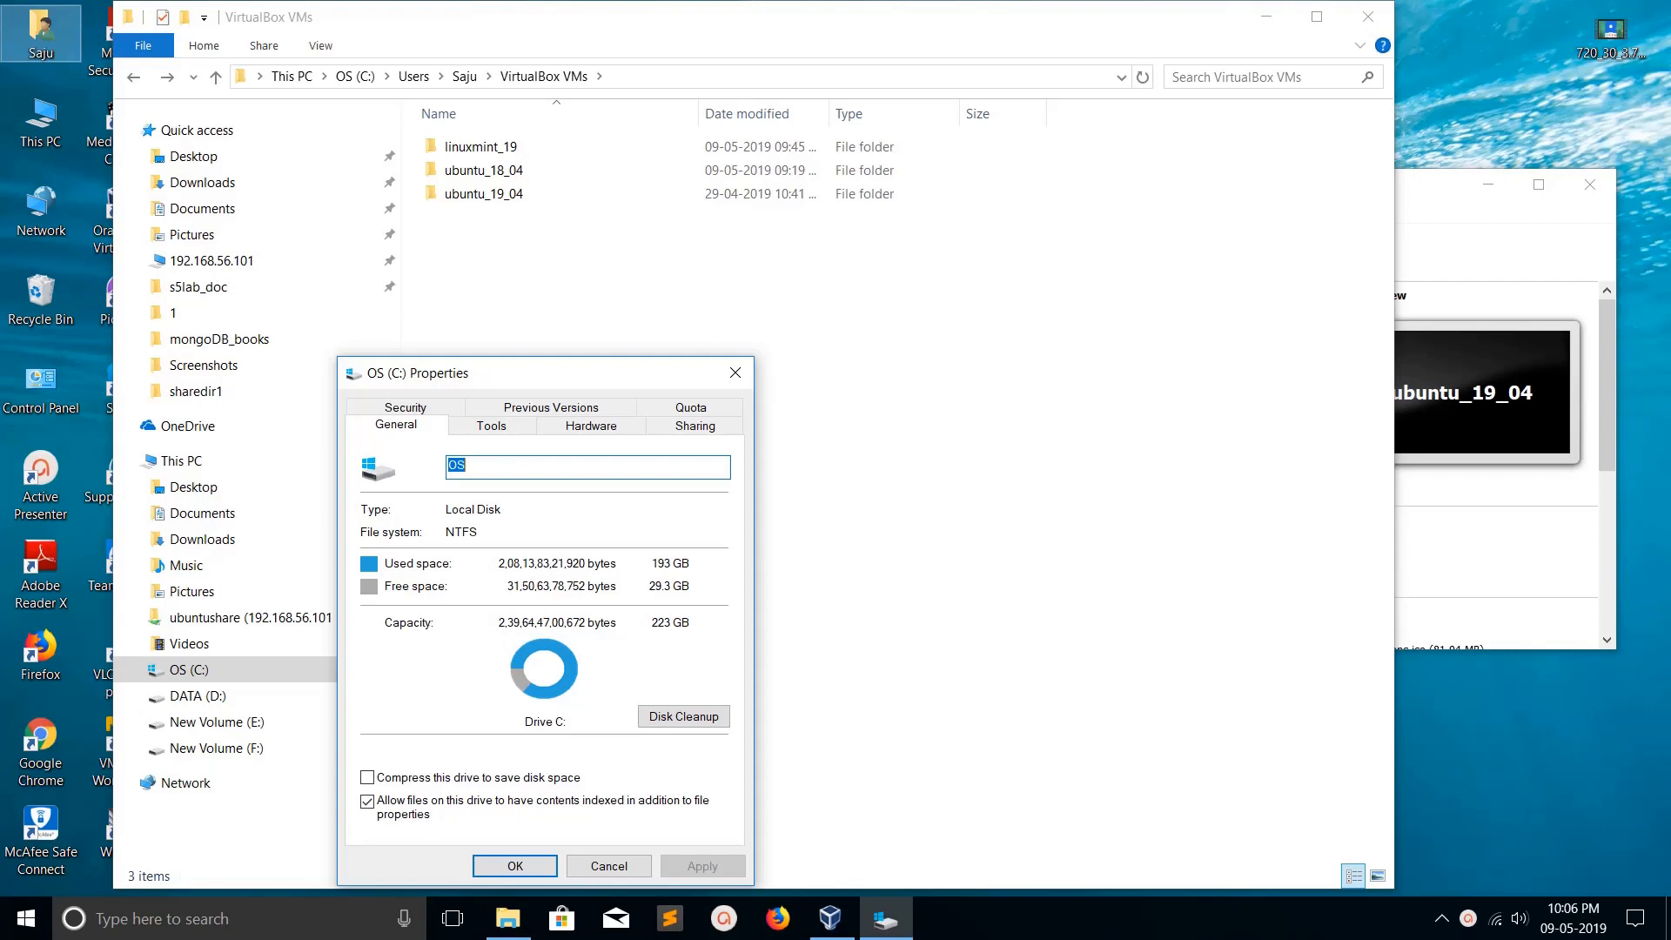
mouse_move(735, 373)
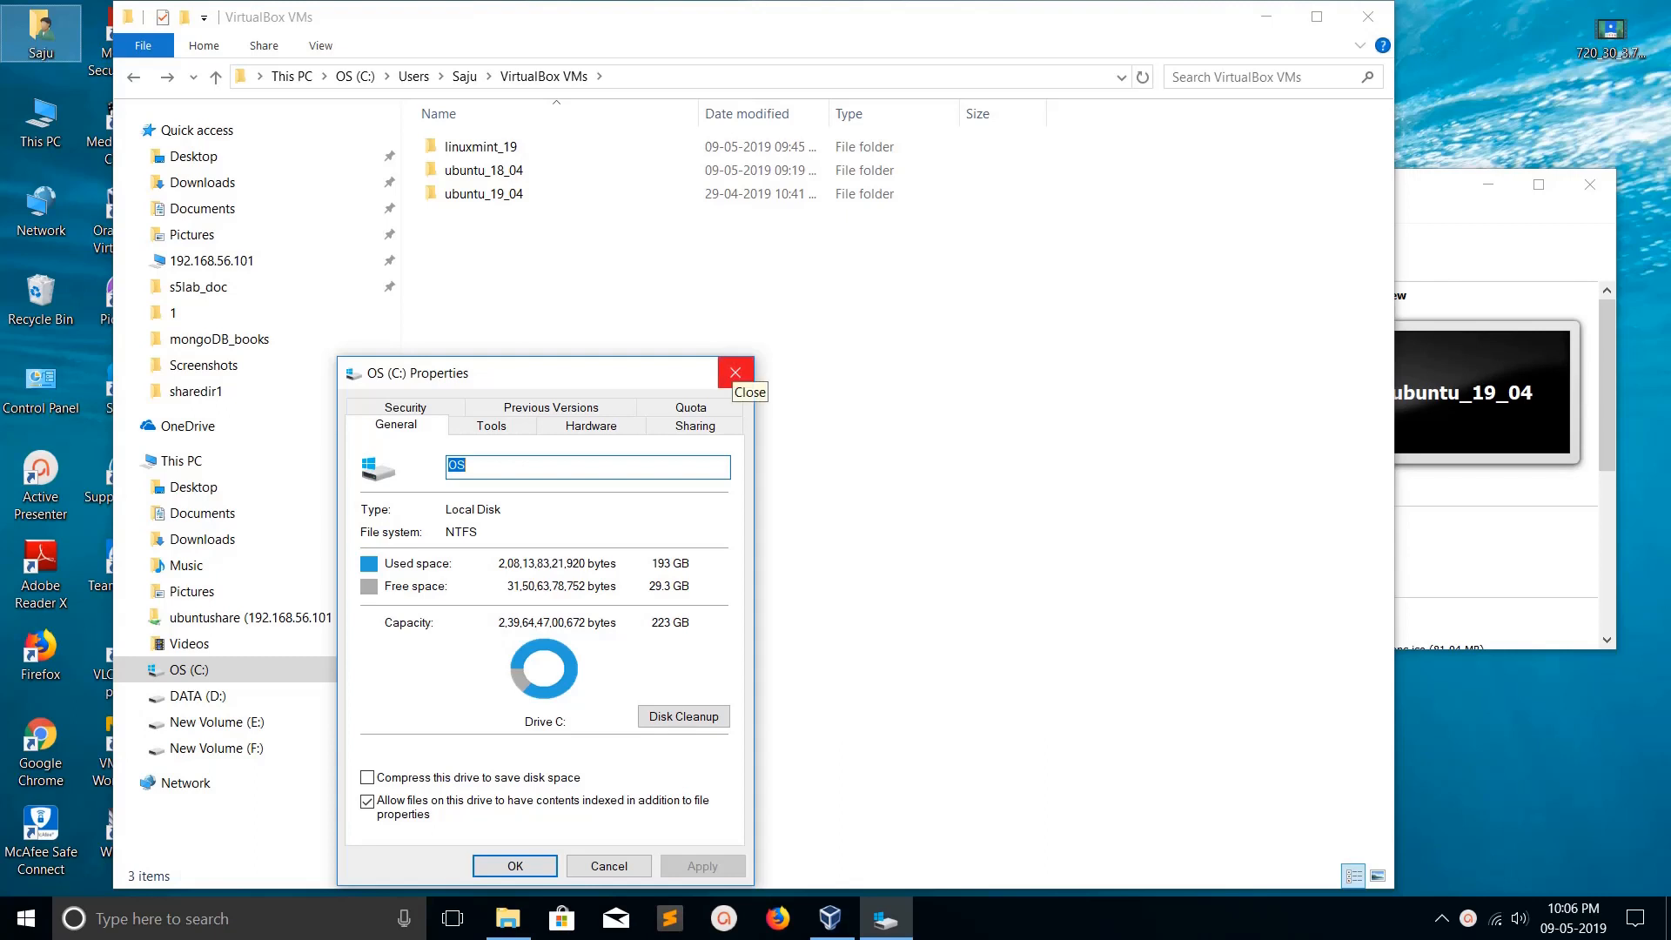
Close C: properties, open the empty F:\virtualbox_disks folder, and return to VirtualBox Manager.
left_click(830, 917)
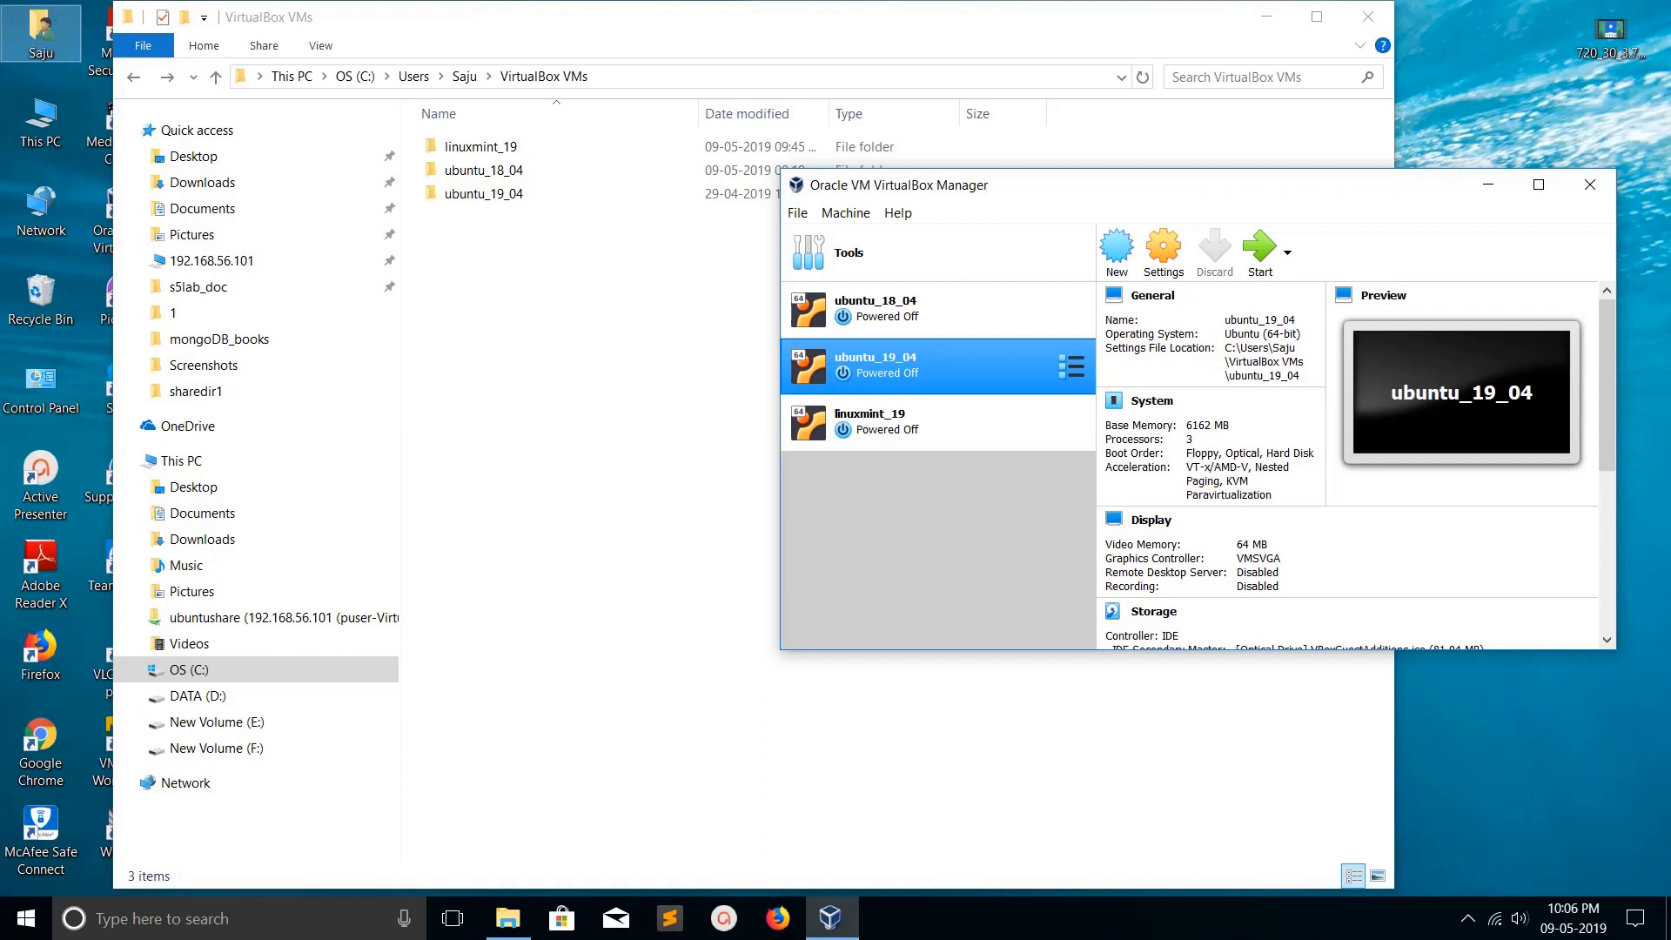
left_click(483, 193)
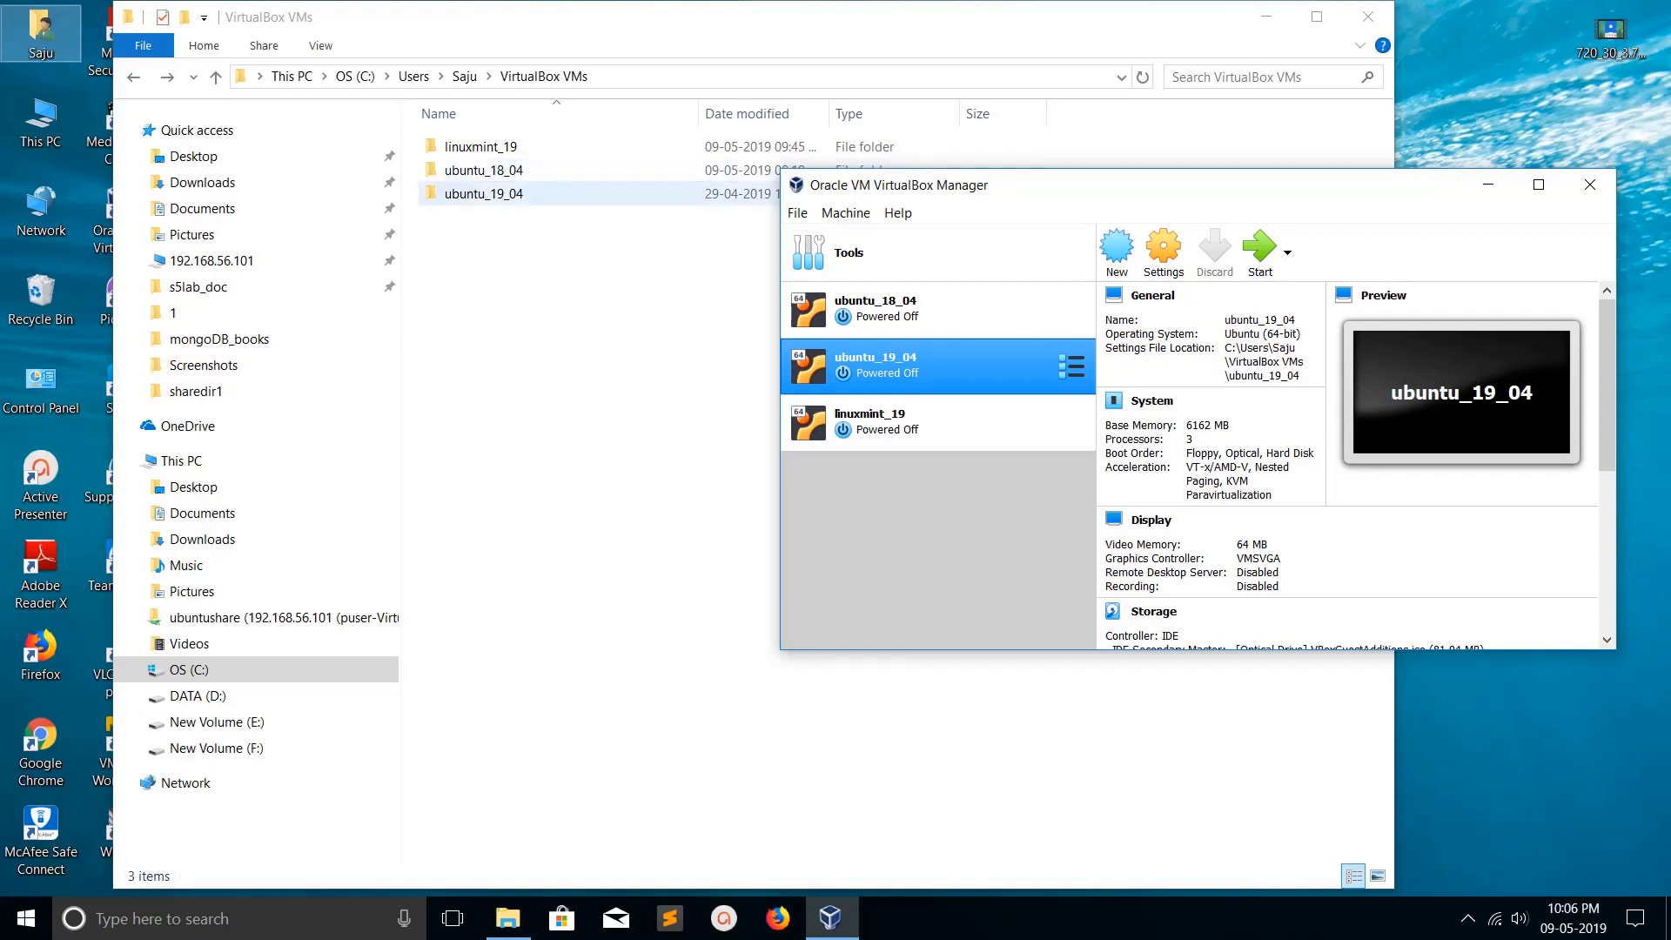
left_click(484, 193)
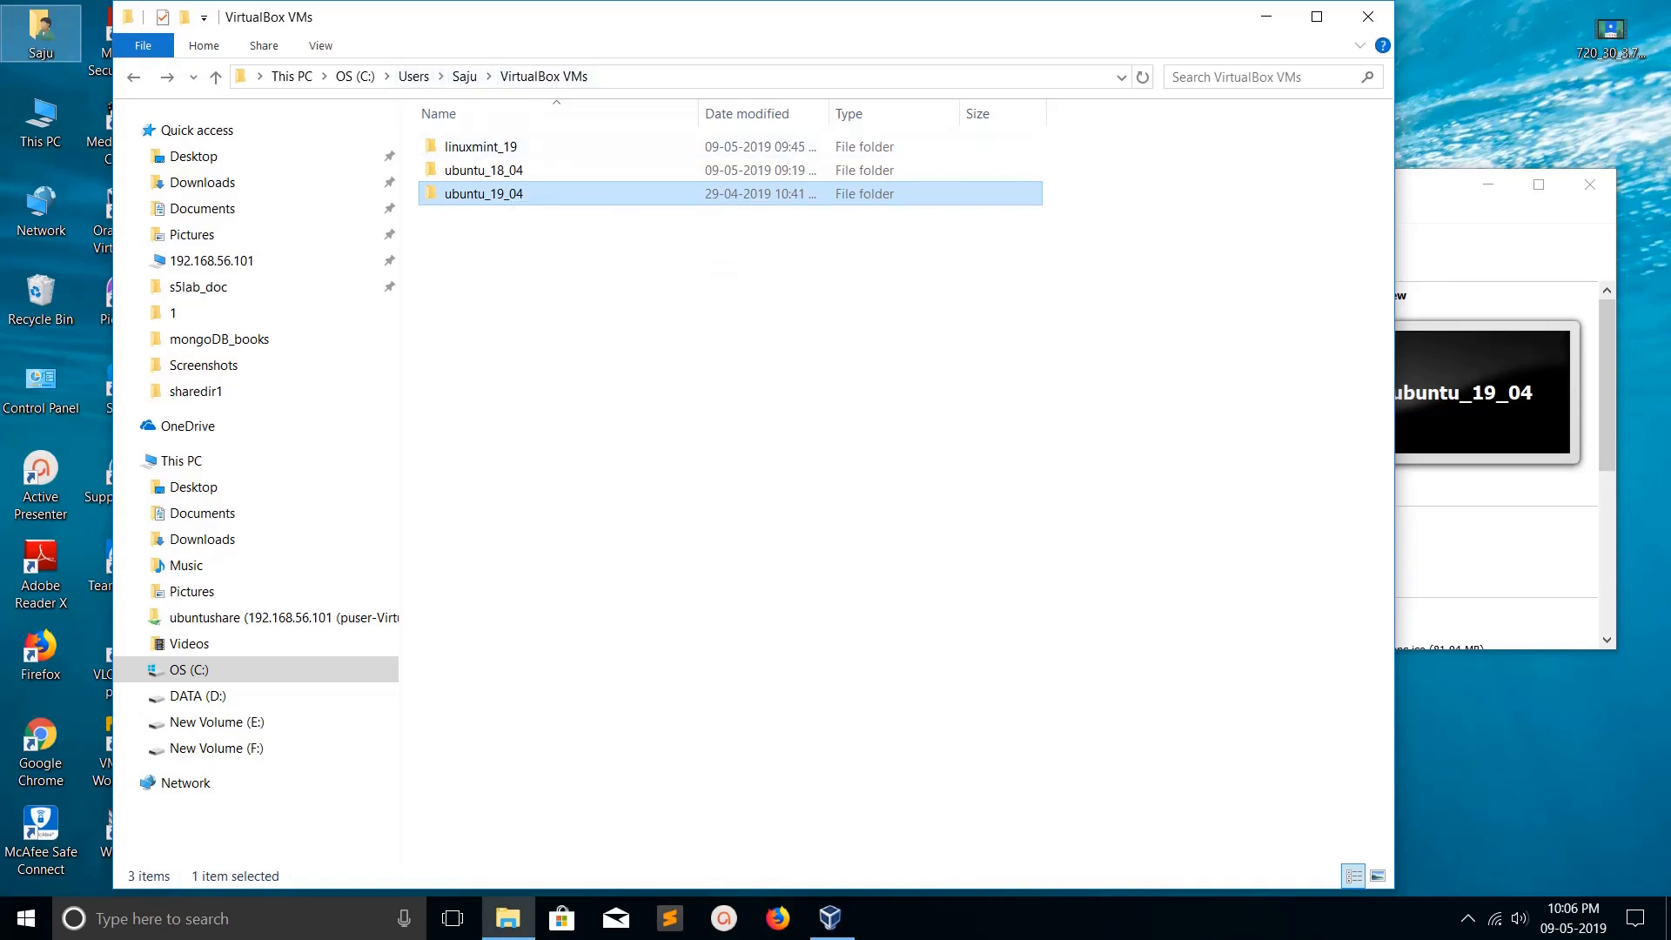
double_click(483, 193)
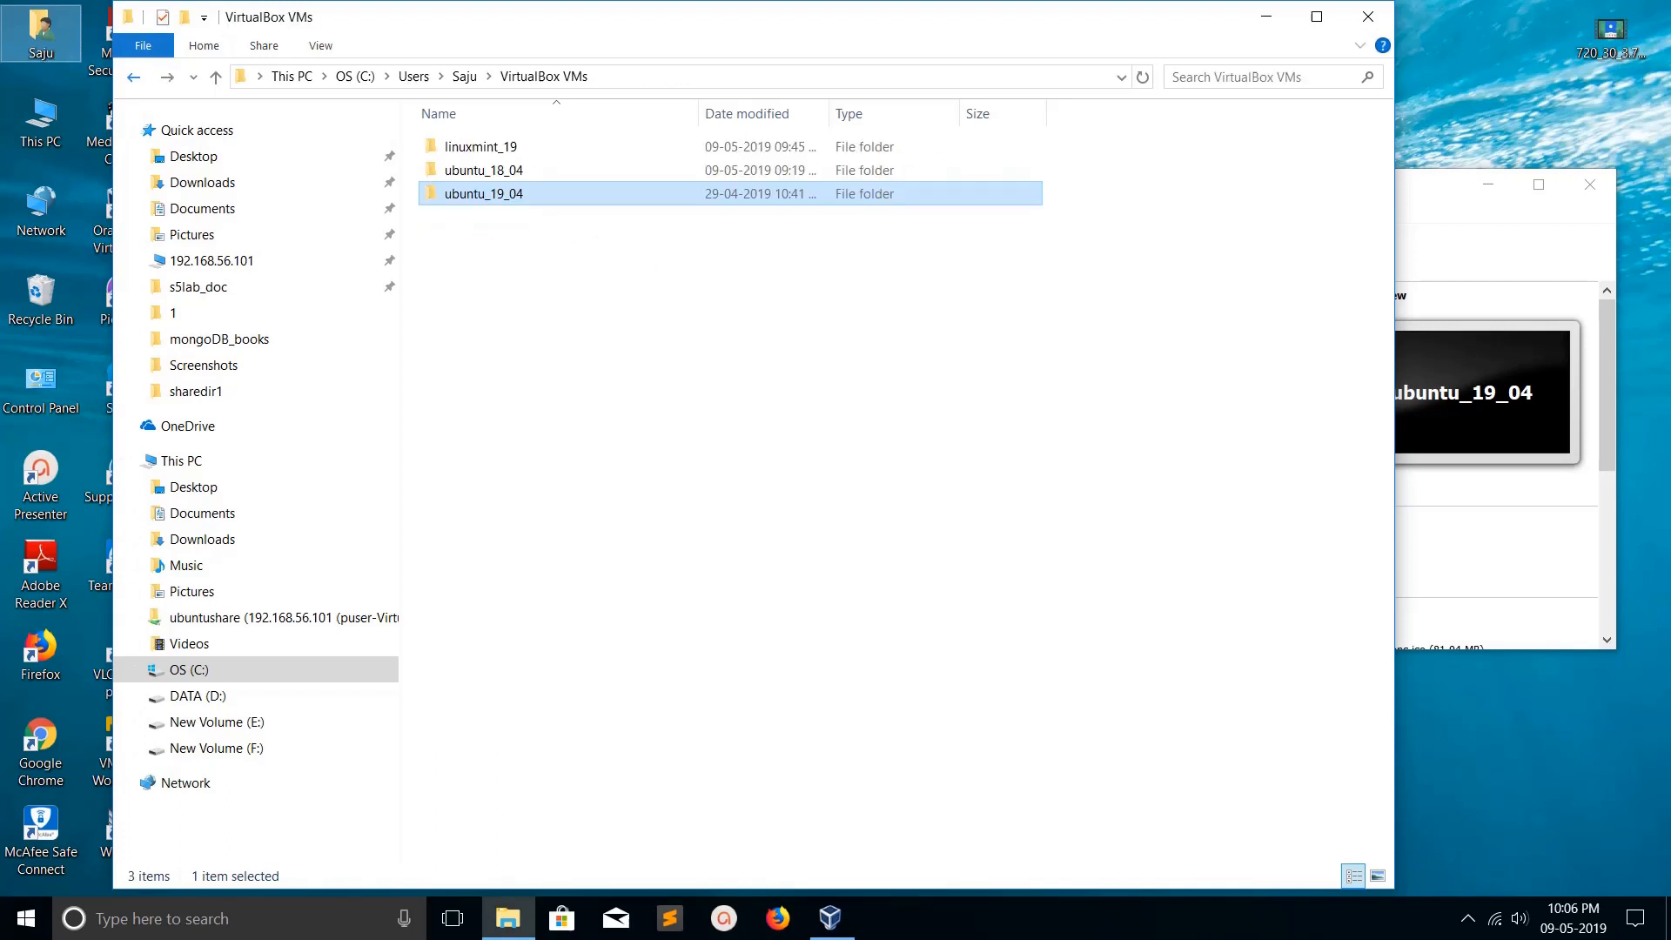
double_click(480, 146)
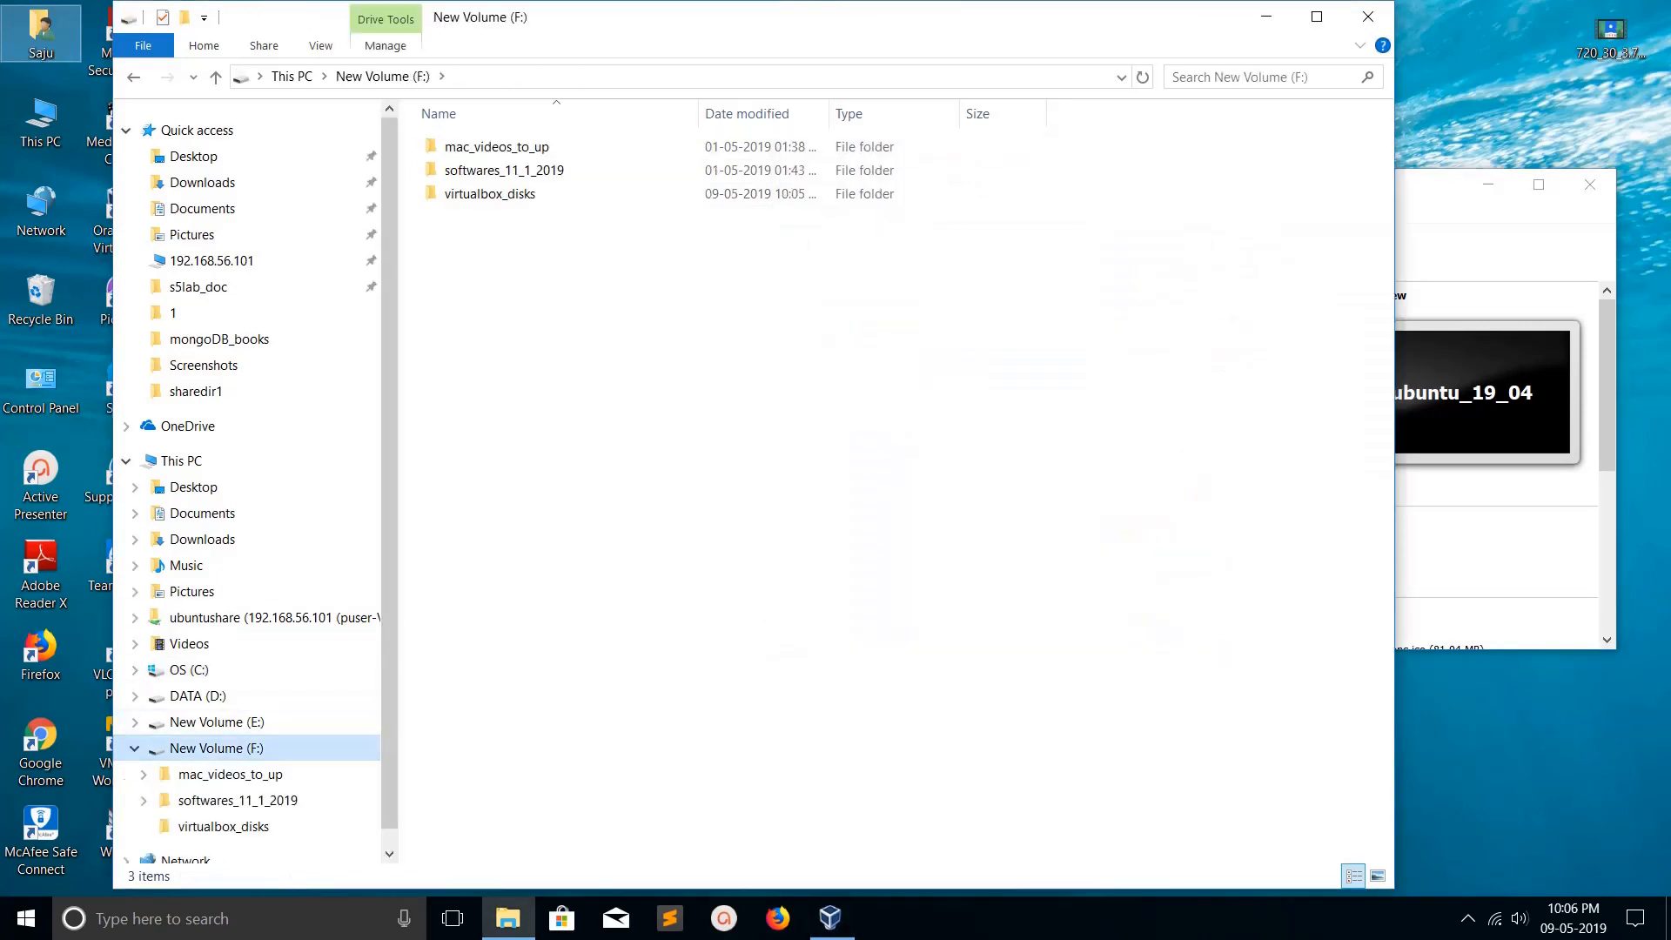
left_click(490, 193)
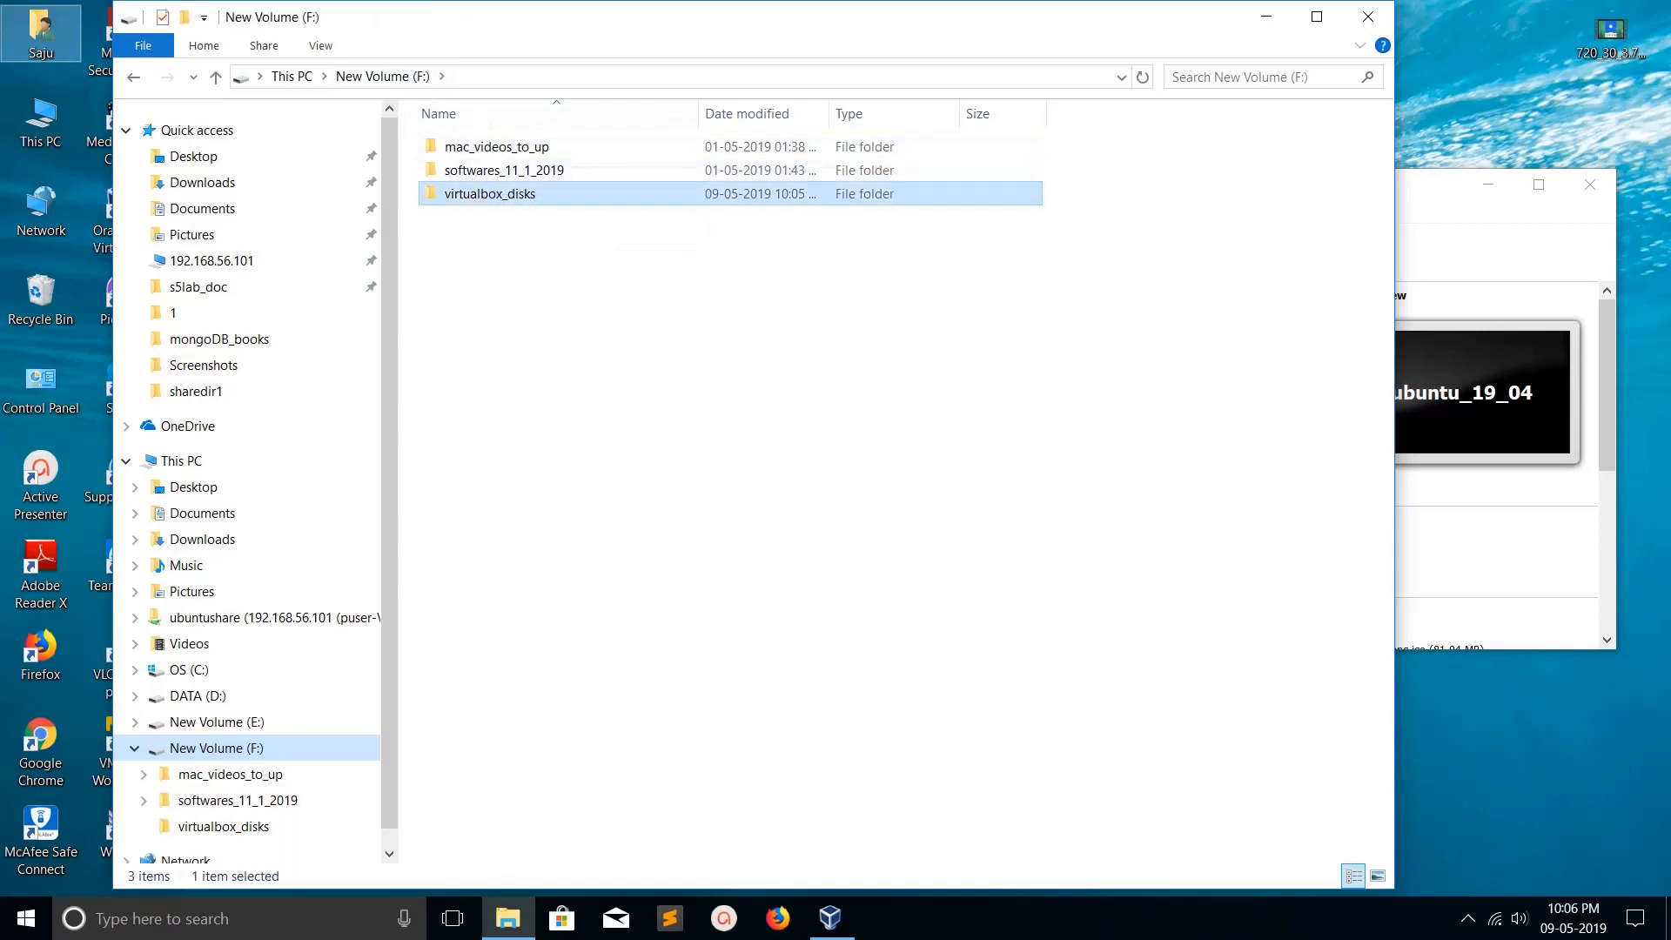
double_click(490, 193)
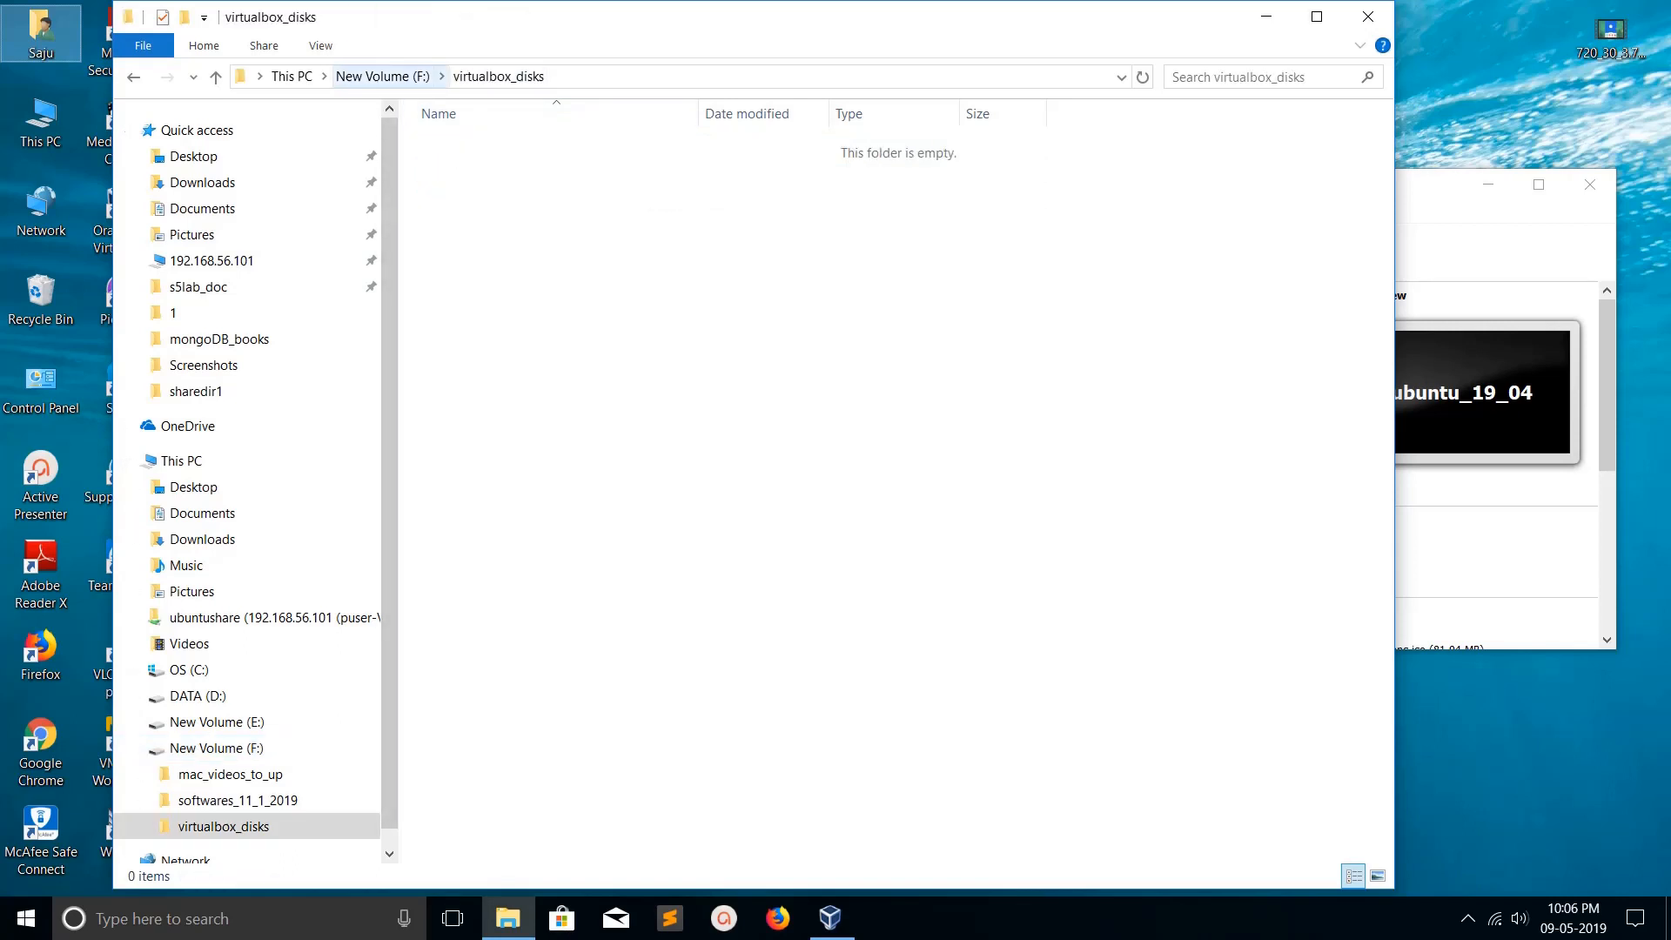
left_click(830, 917)
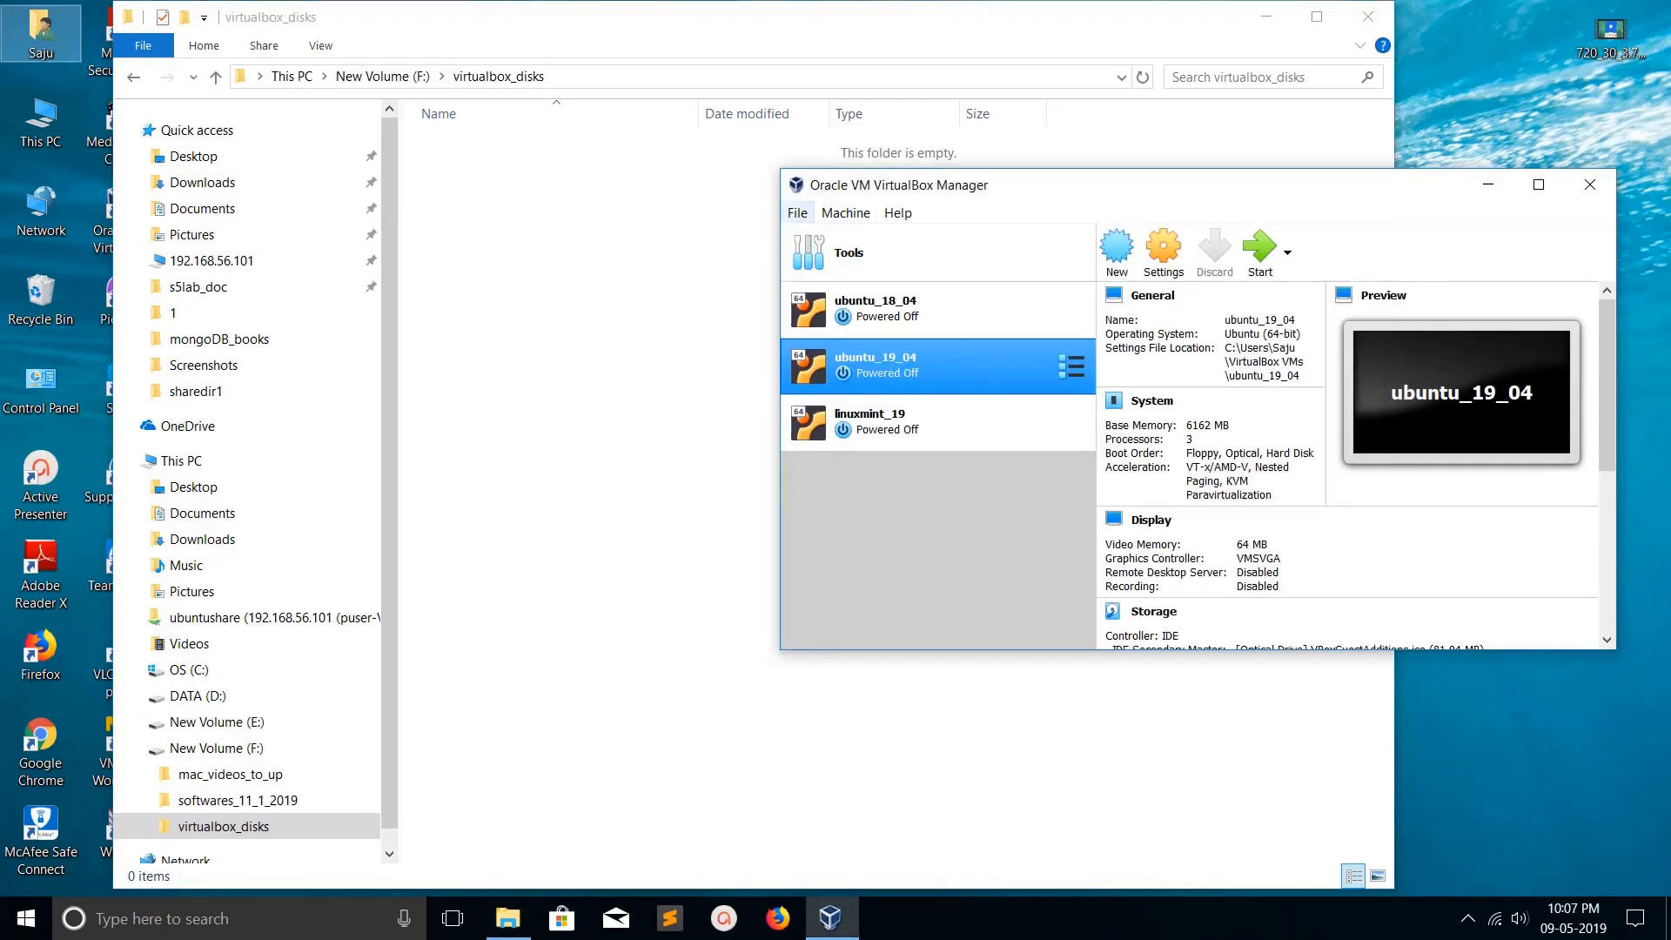
Open the Virtual Media Manager from the File menu, showing linuxmint_19.vdi on C: (40.91 GB).
left_click(796, 212)
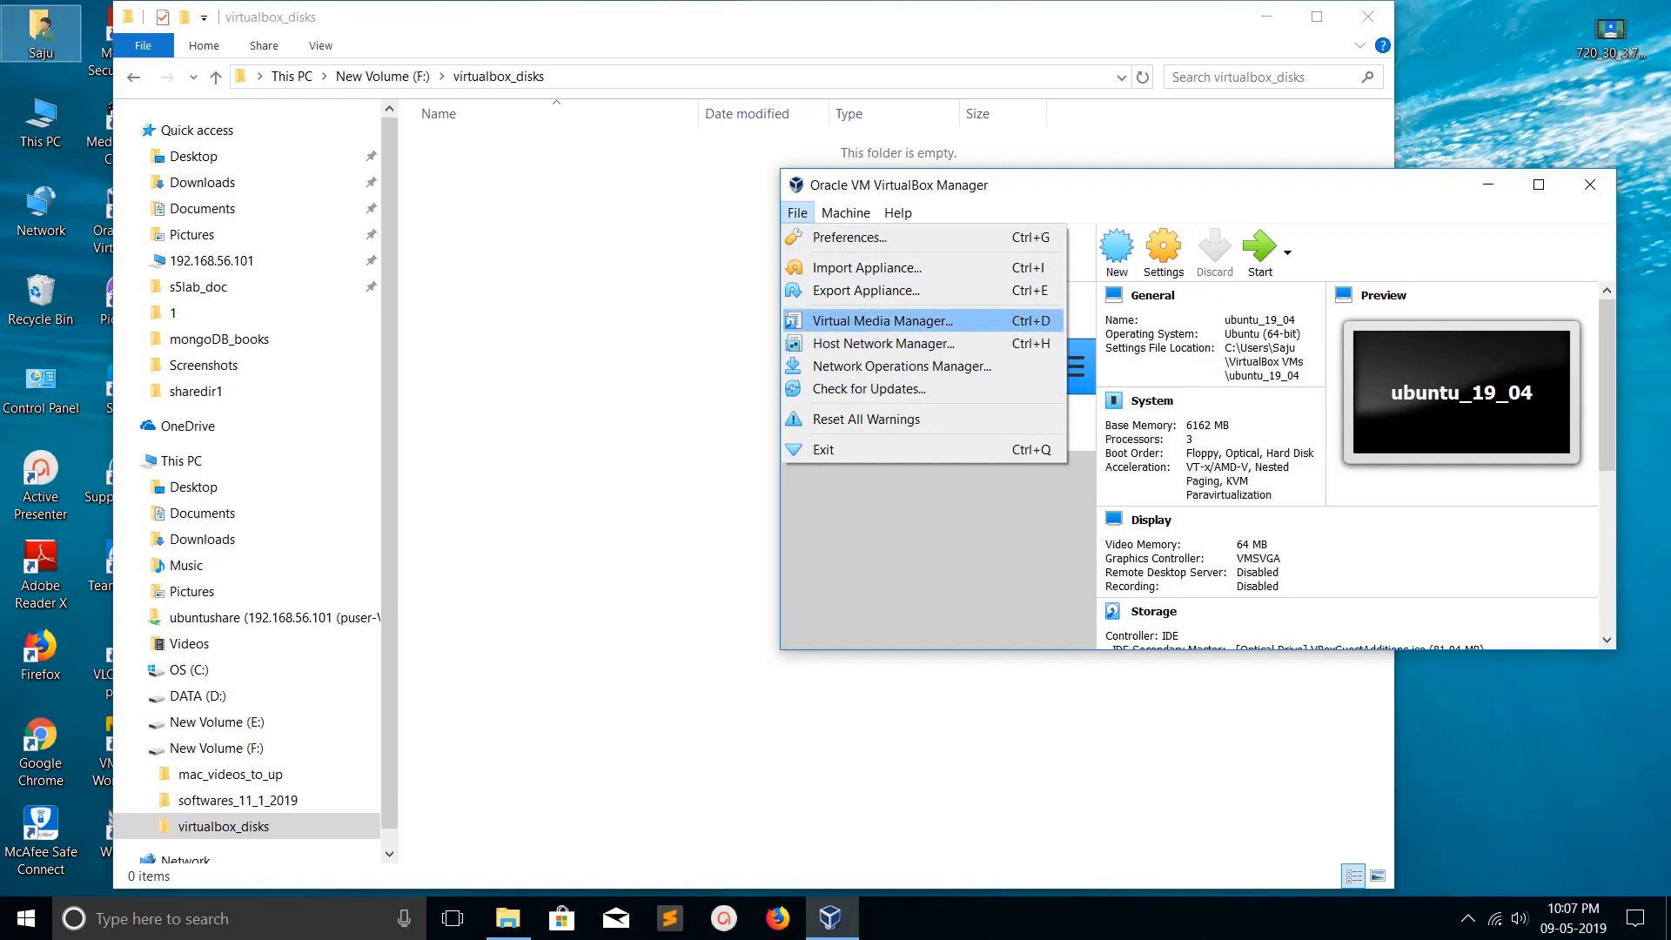
left_click(879, 321)
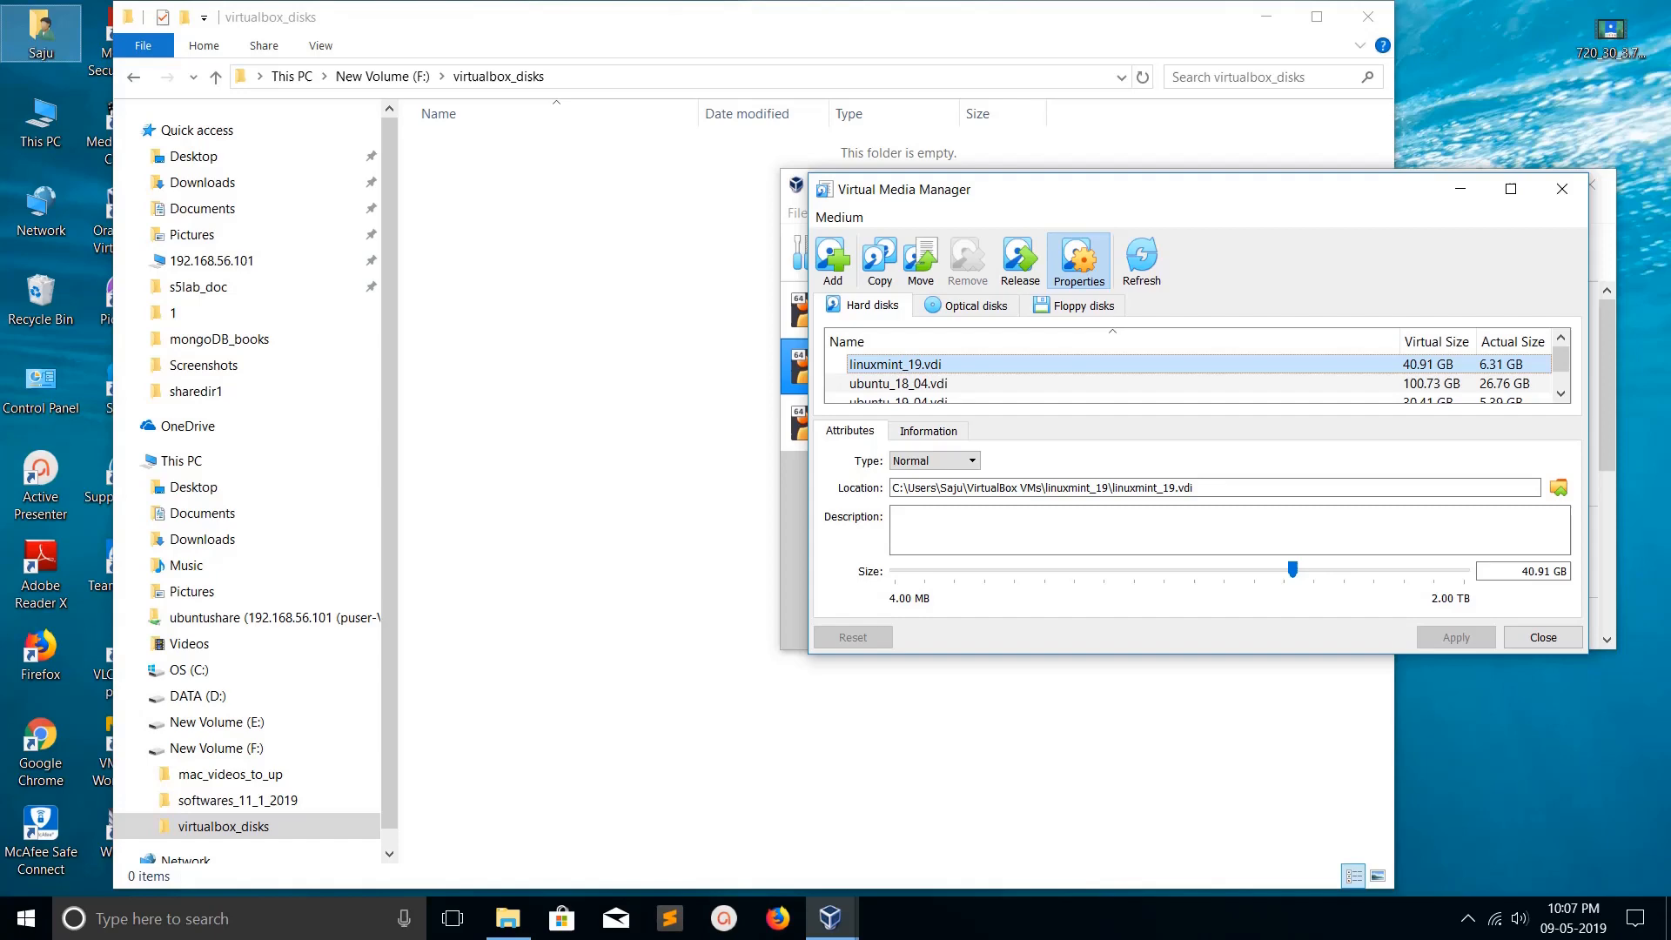
Move linuxmint_19.vdi from drive C into F:\virtualbox_disks.
right_click(895, 365)
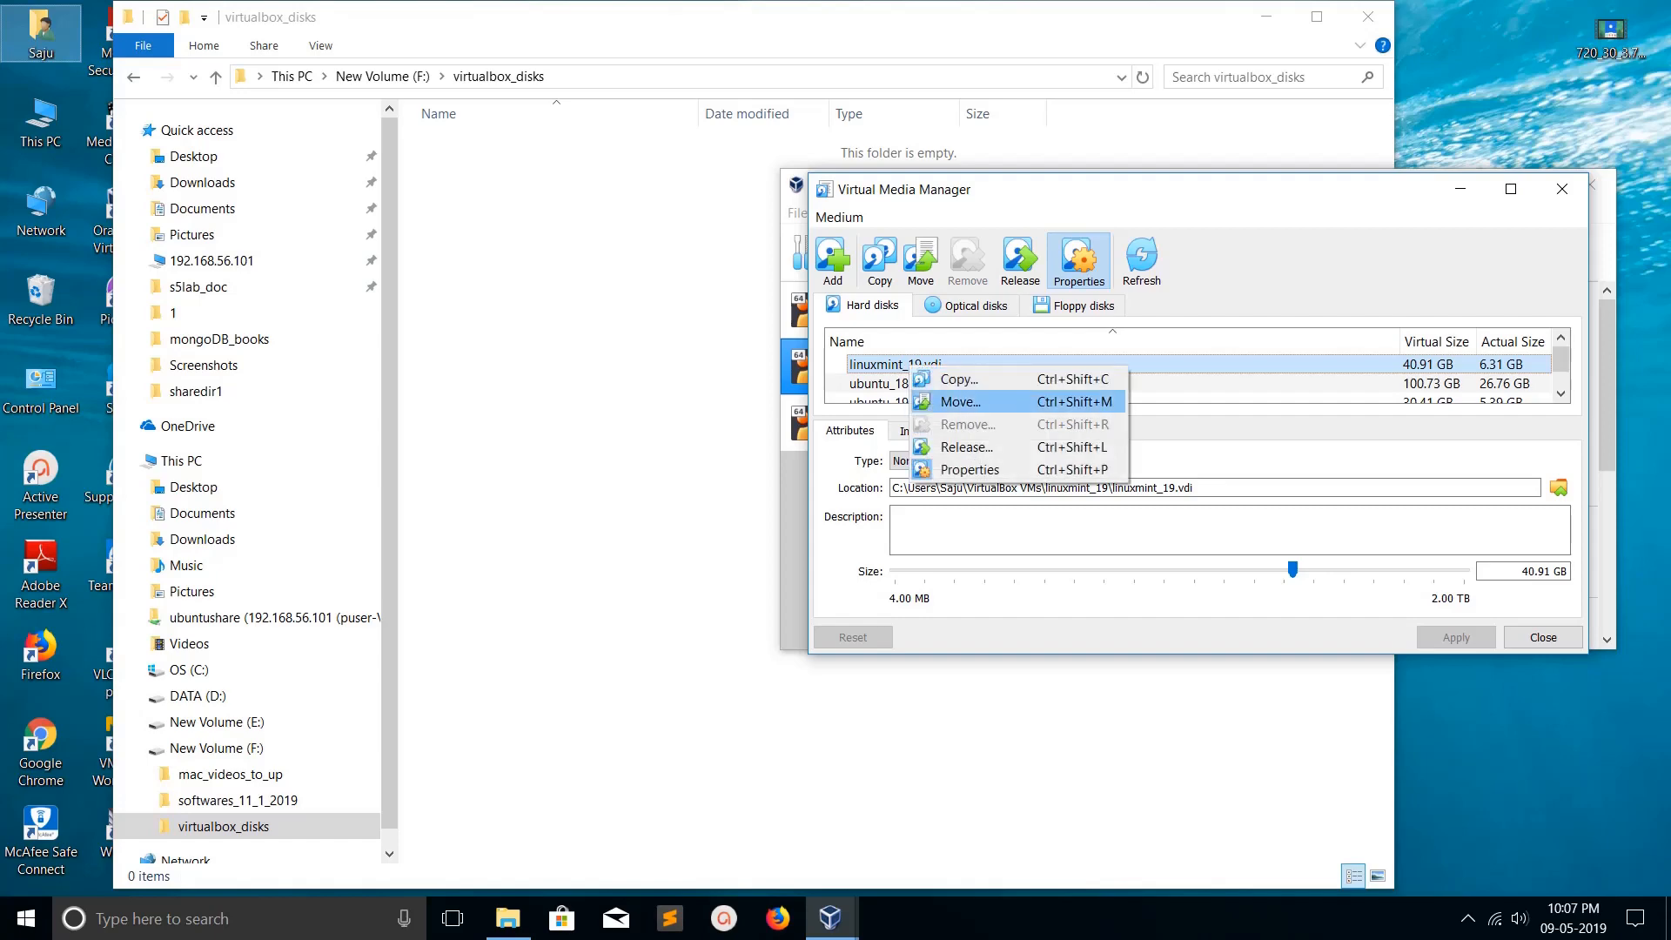
left_click(959, 402)
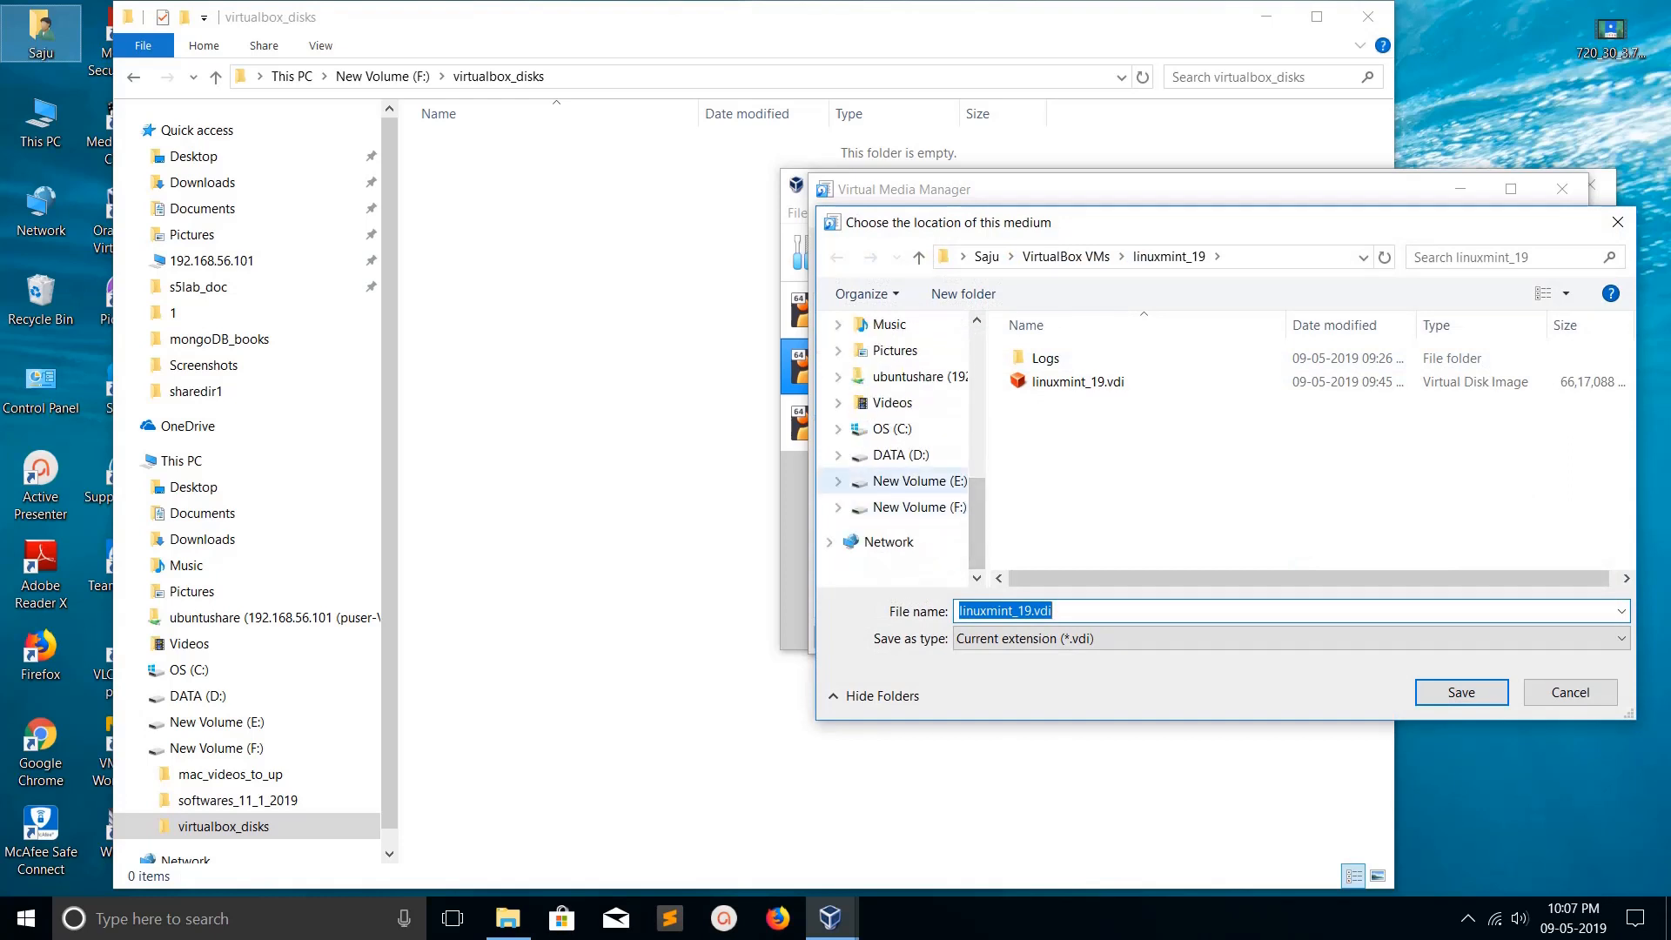
left_click(905, 480)
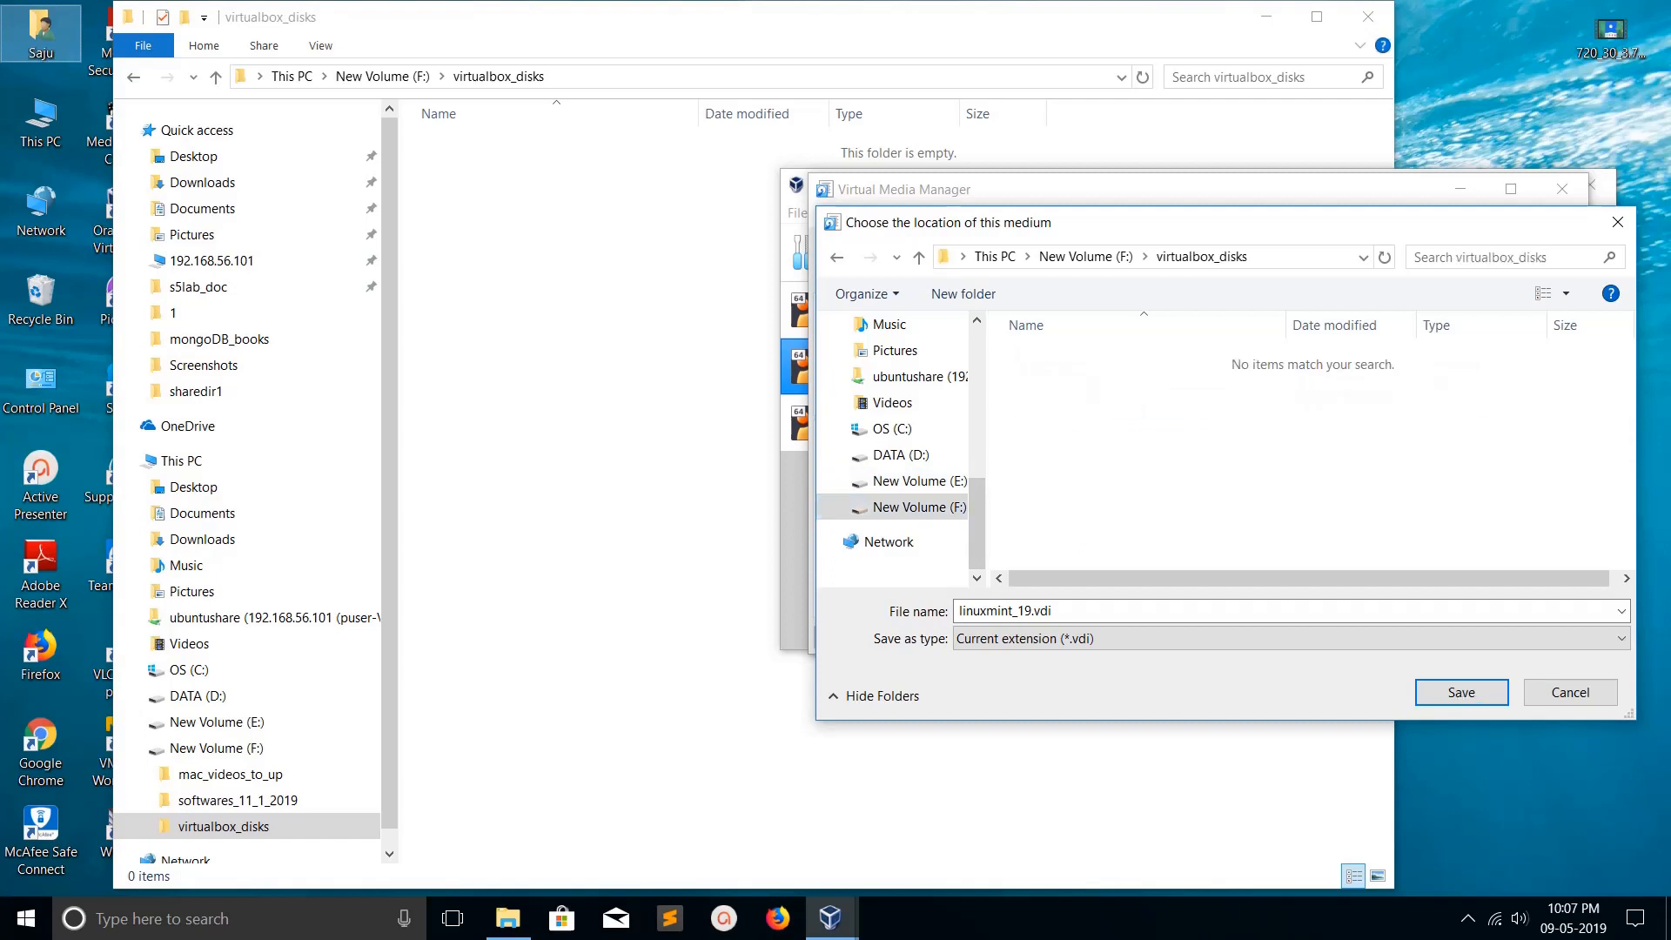
left_click(1458, 692)
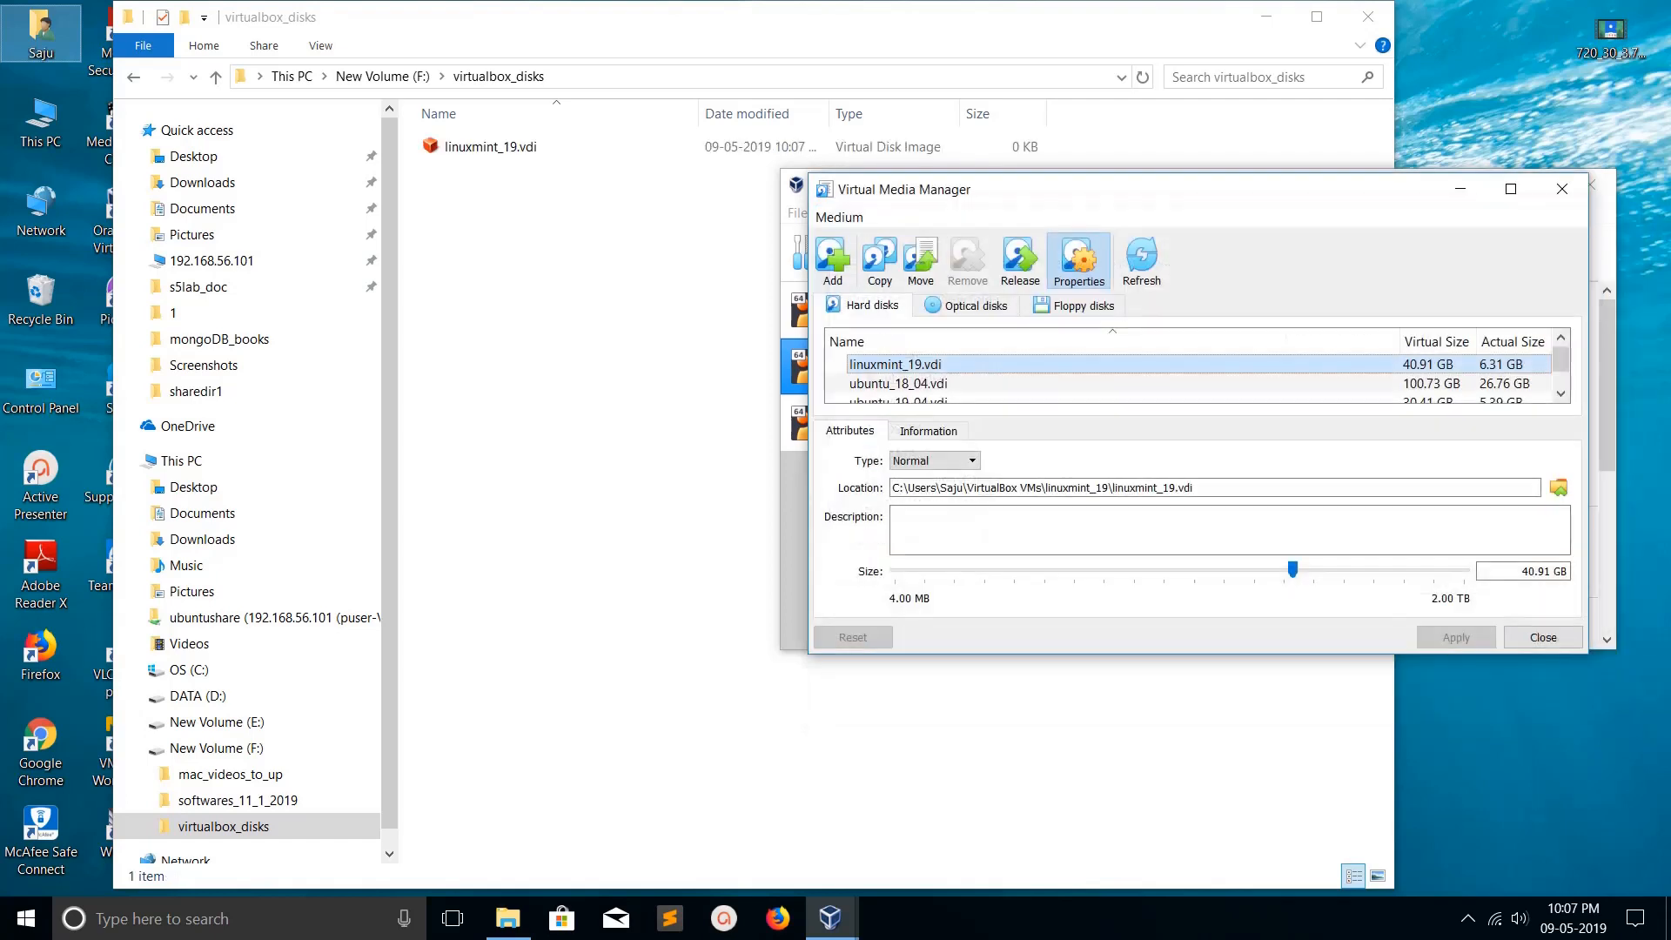
left_click(1453, 636)
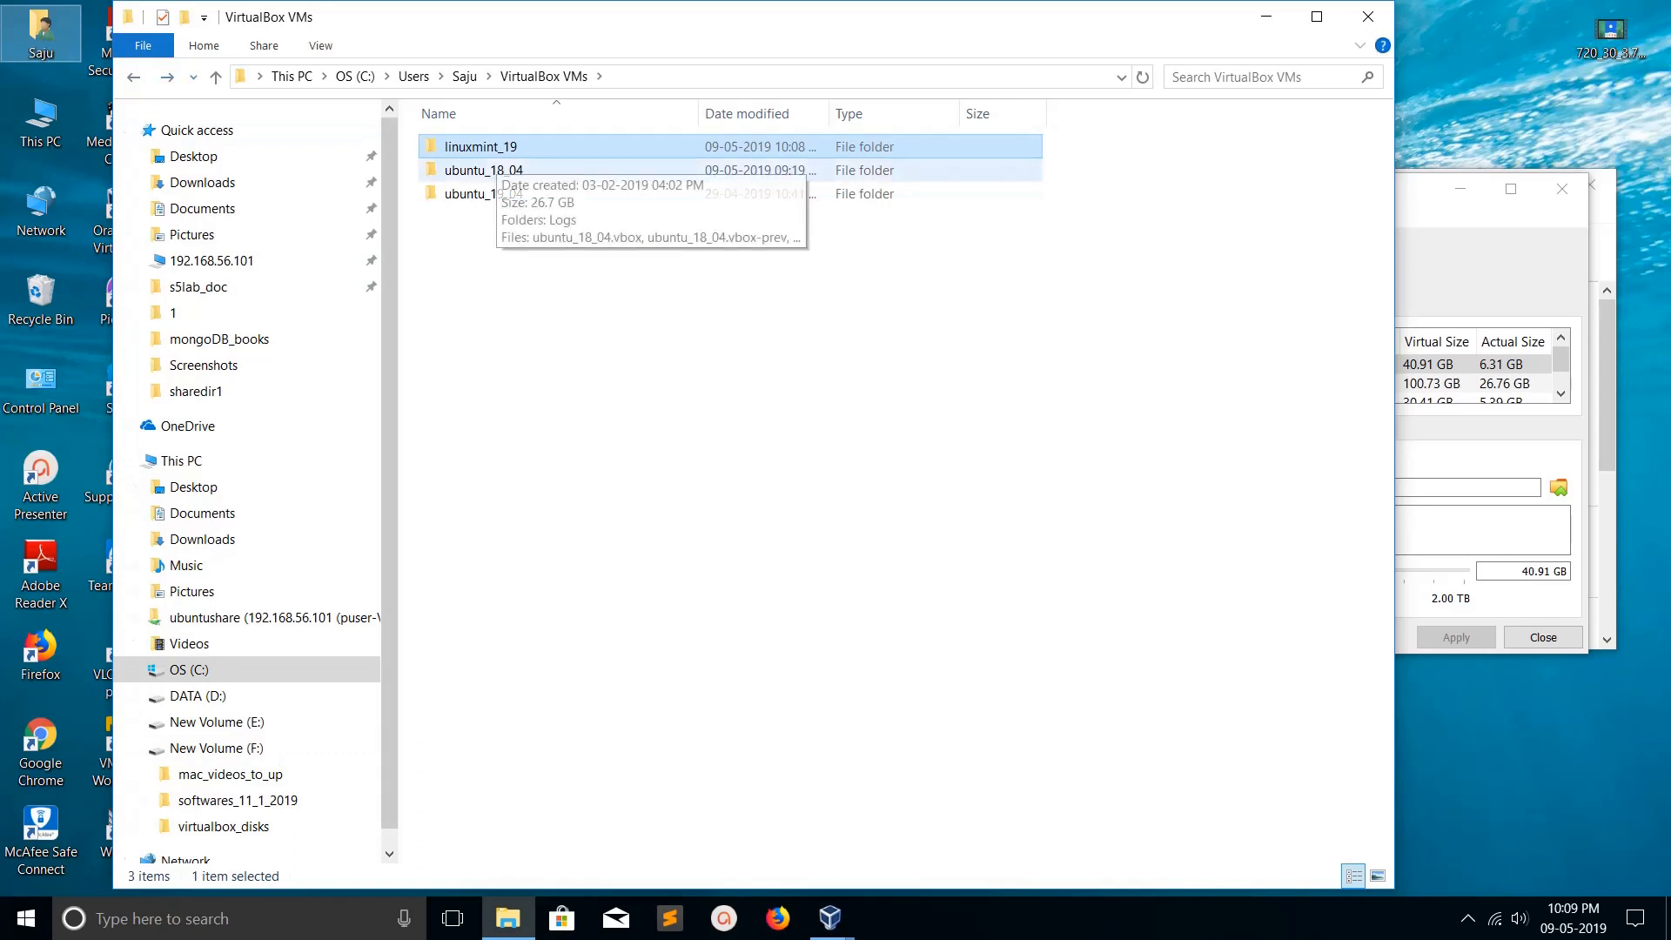
Confirm the linuxmint_19 folder on C: no longer holds the .vdi; bring up ubuntu_19_04.vdi's actions.
double_click(481, 146)
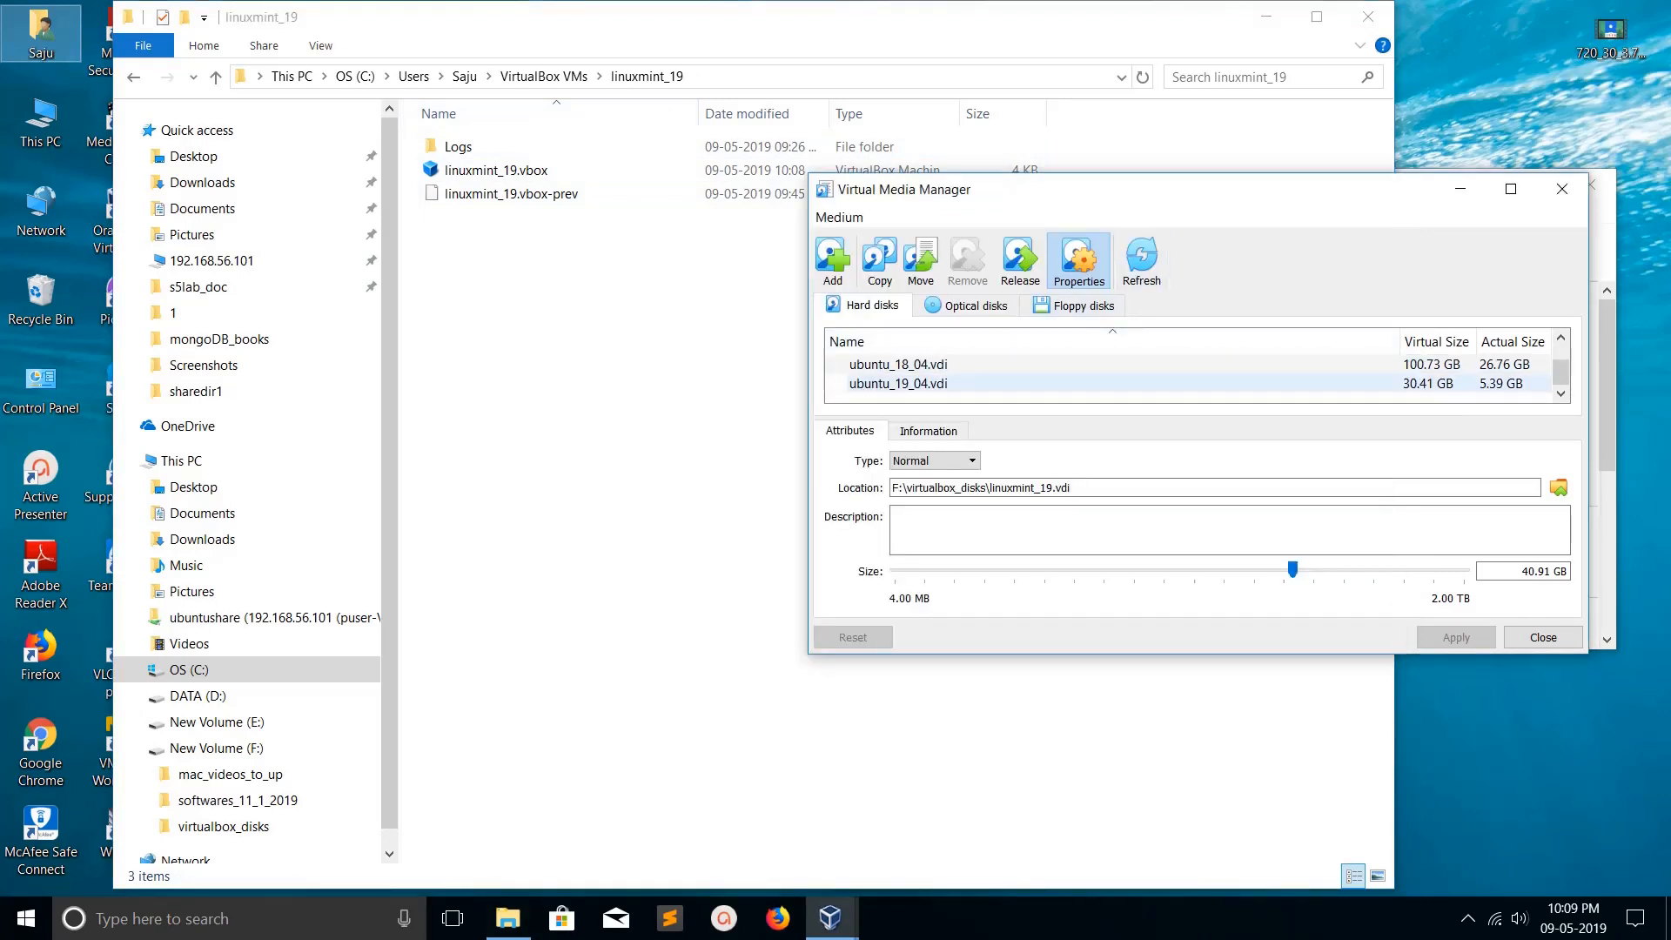
left_click(897, 383)
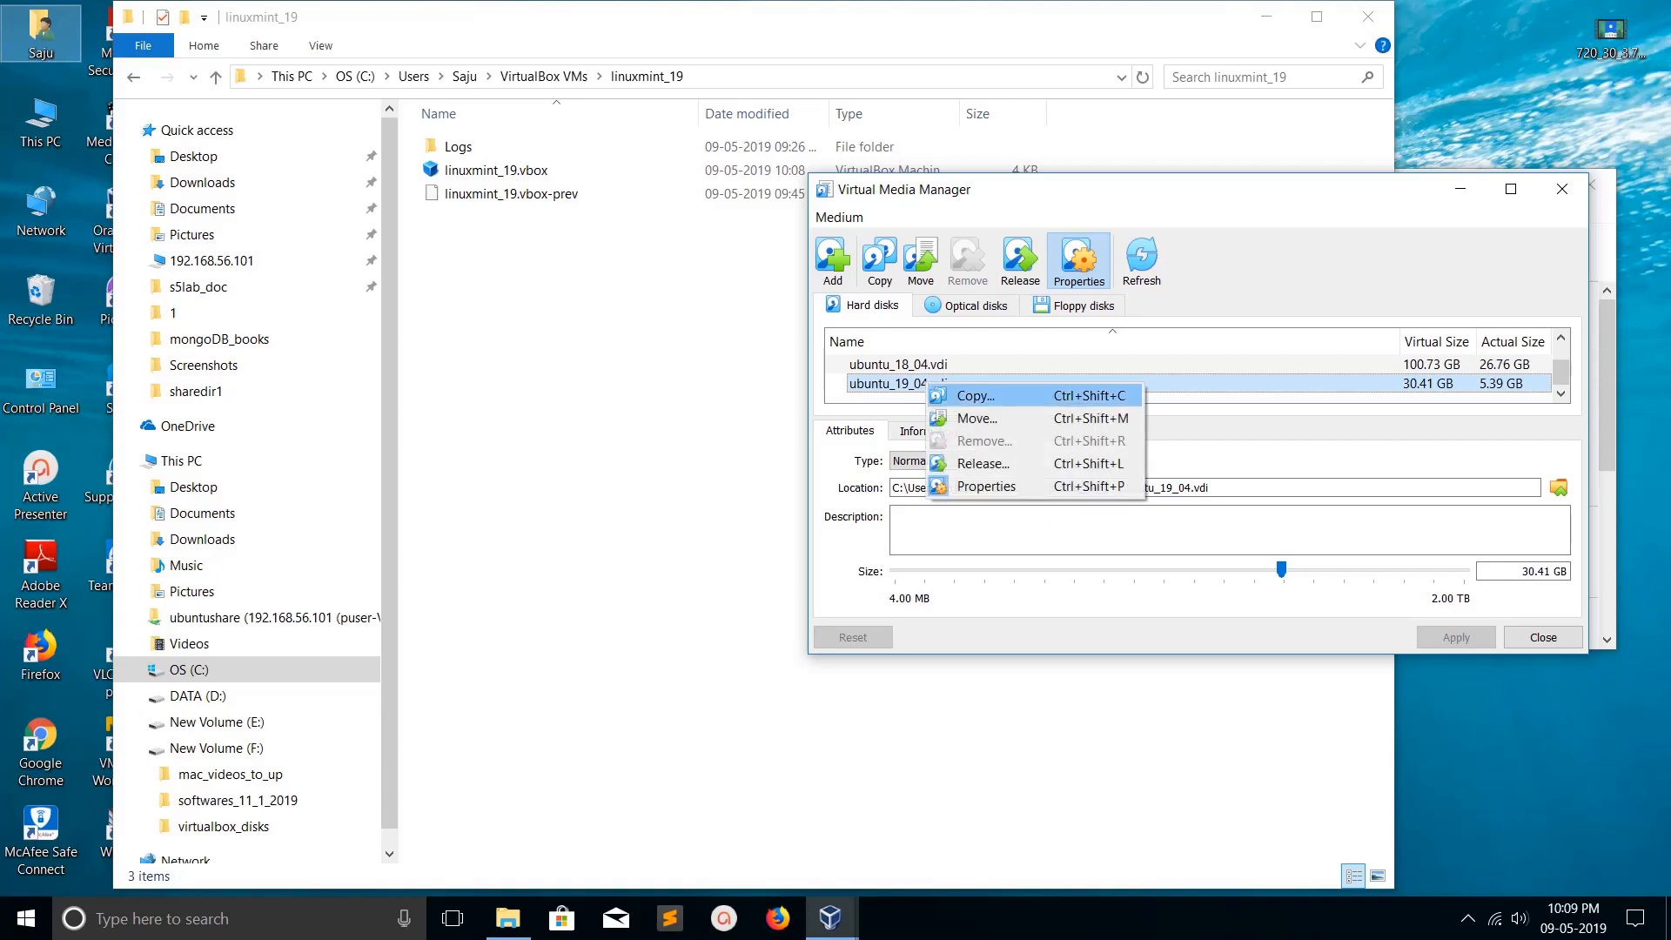
Choose Move for ubuntu_19_04.vdi and browse the destination to F:\virtualbox_disks.
left_click(971, 395)
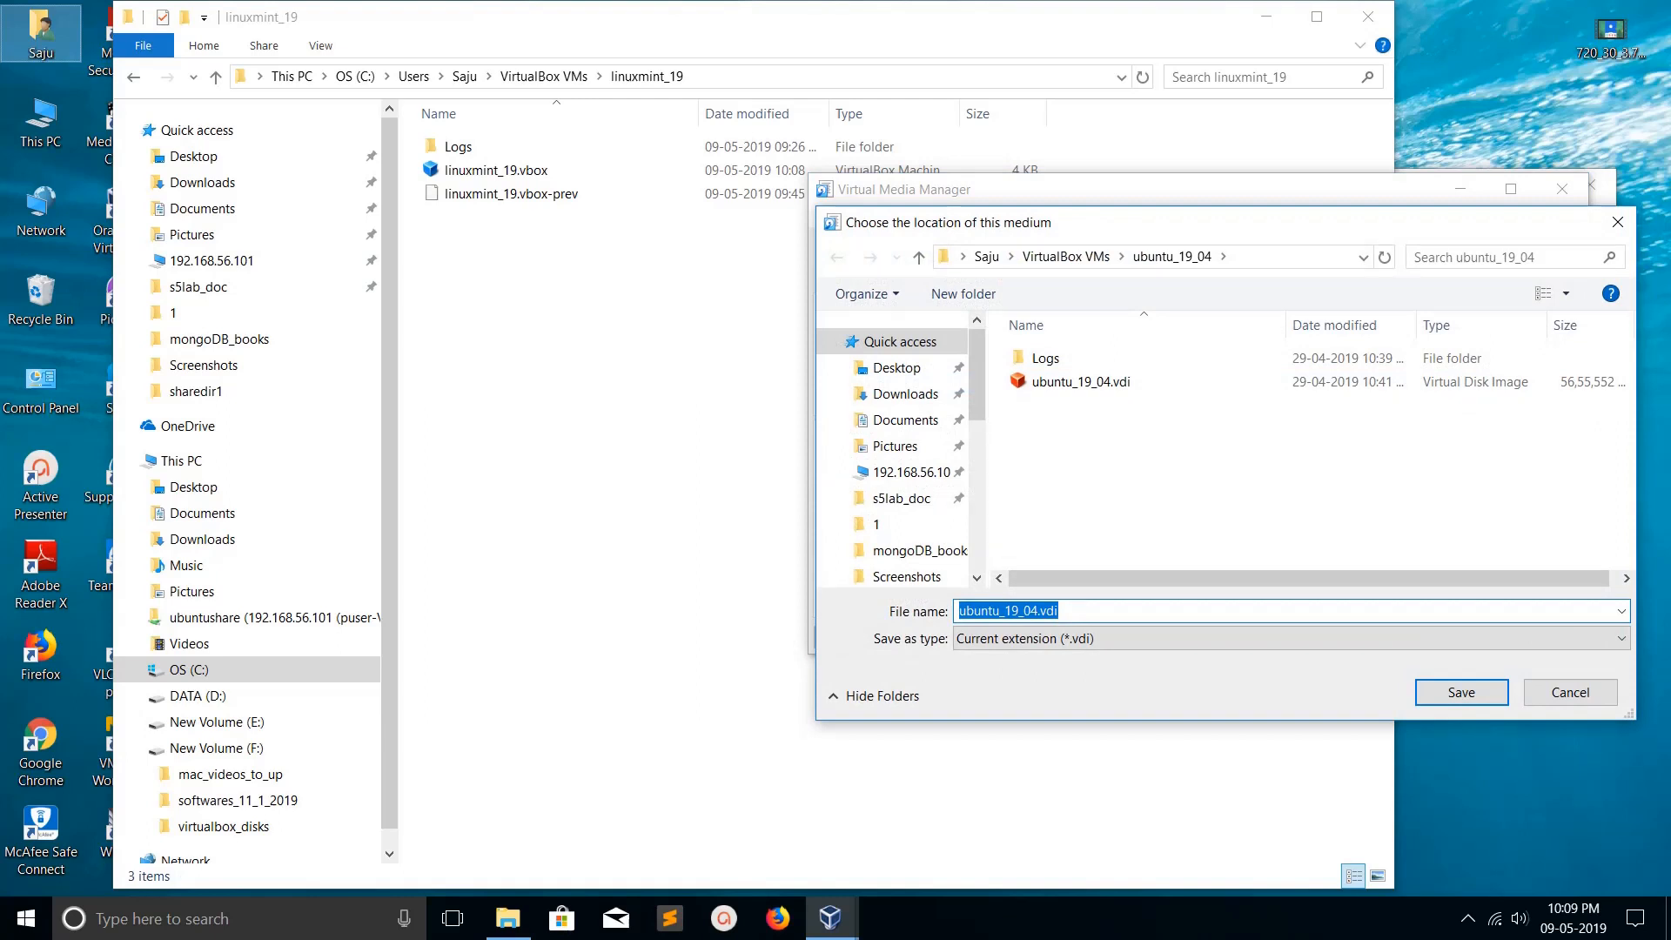
scroll("down", 3)
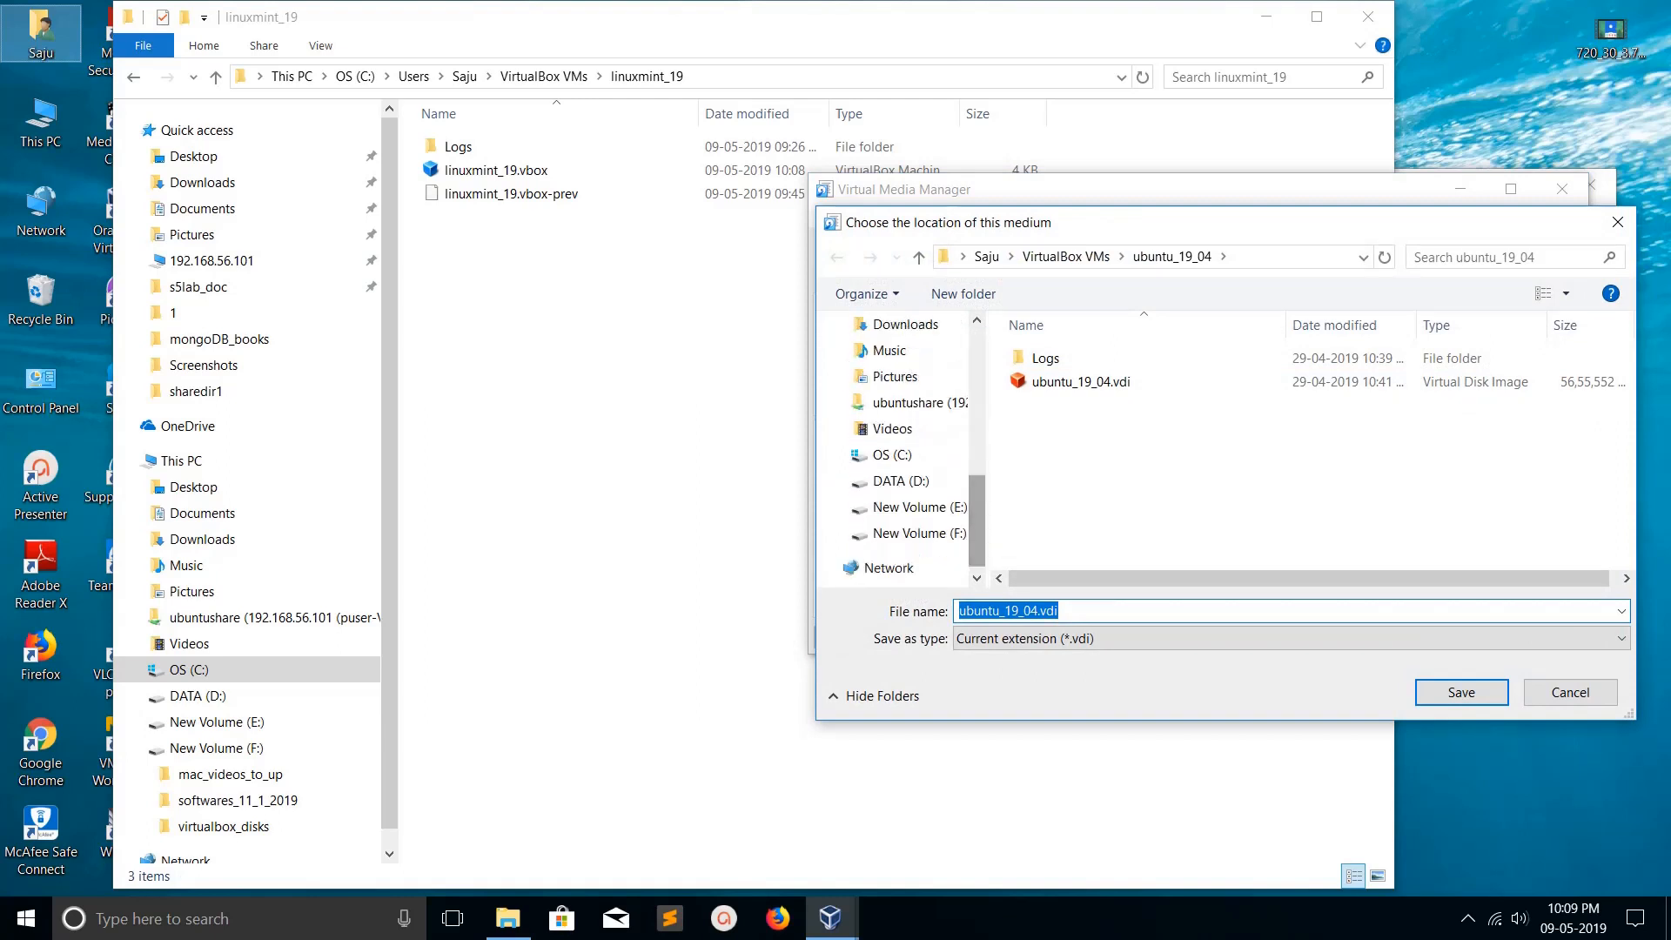
left_click(915, 532)
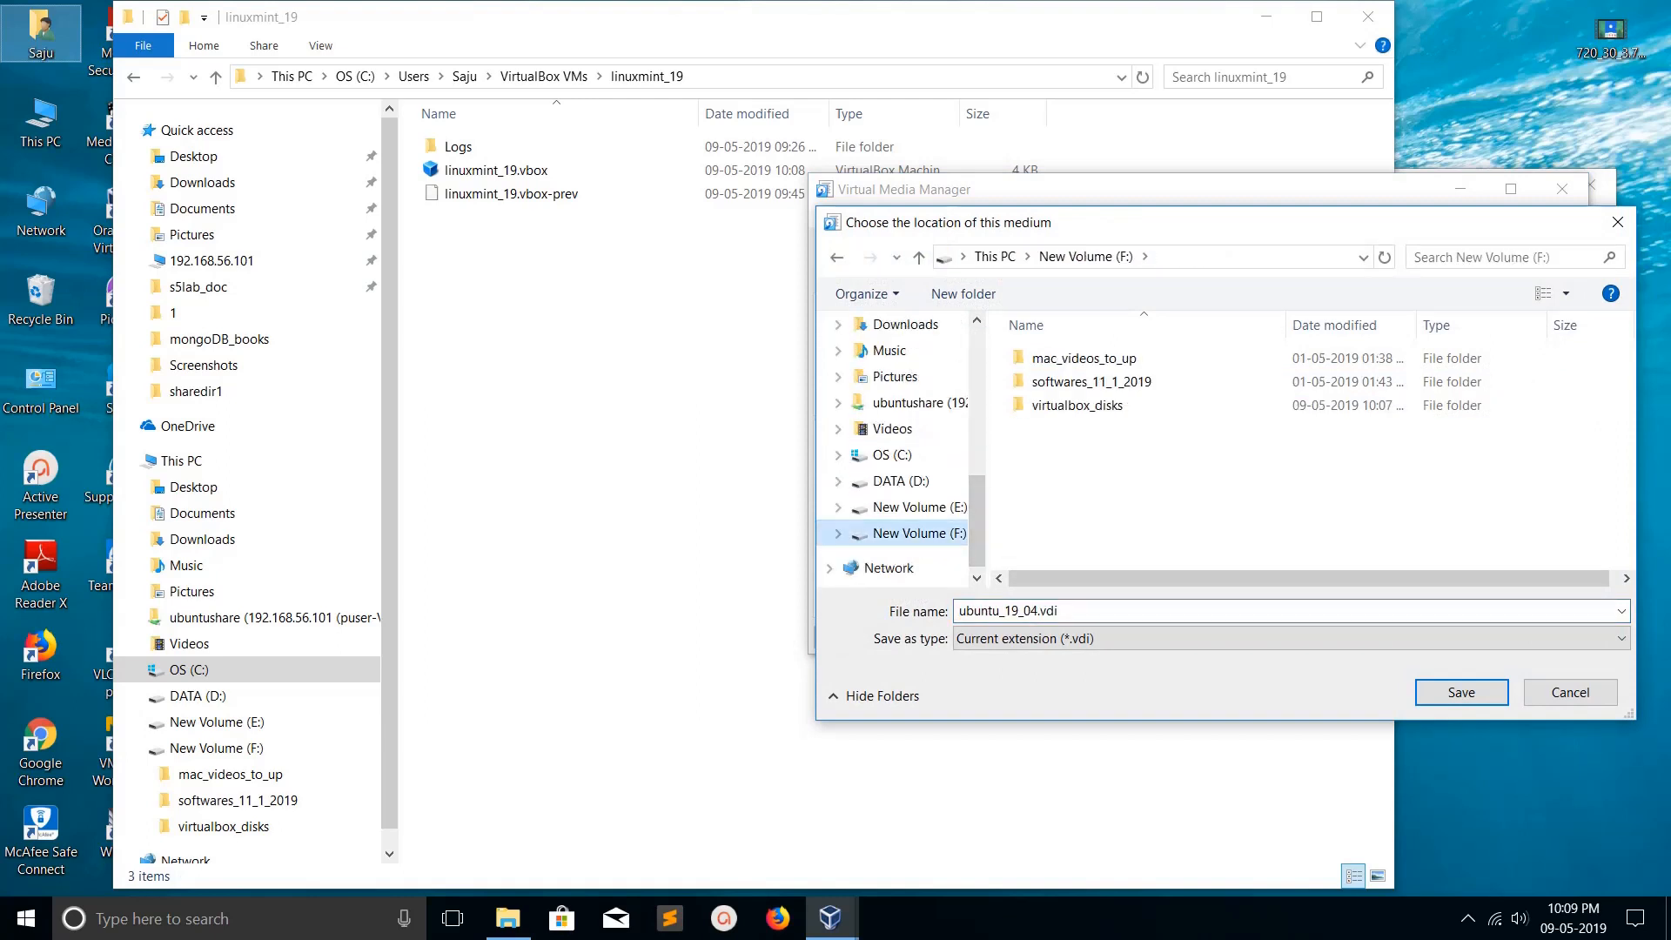
double_click(1078, 406)
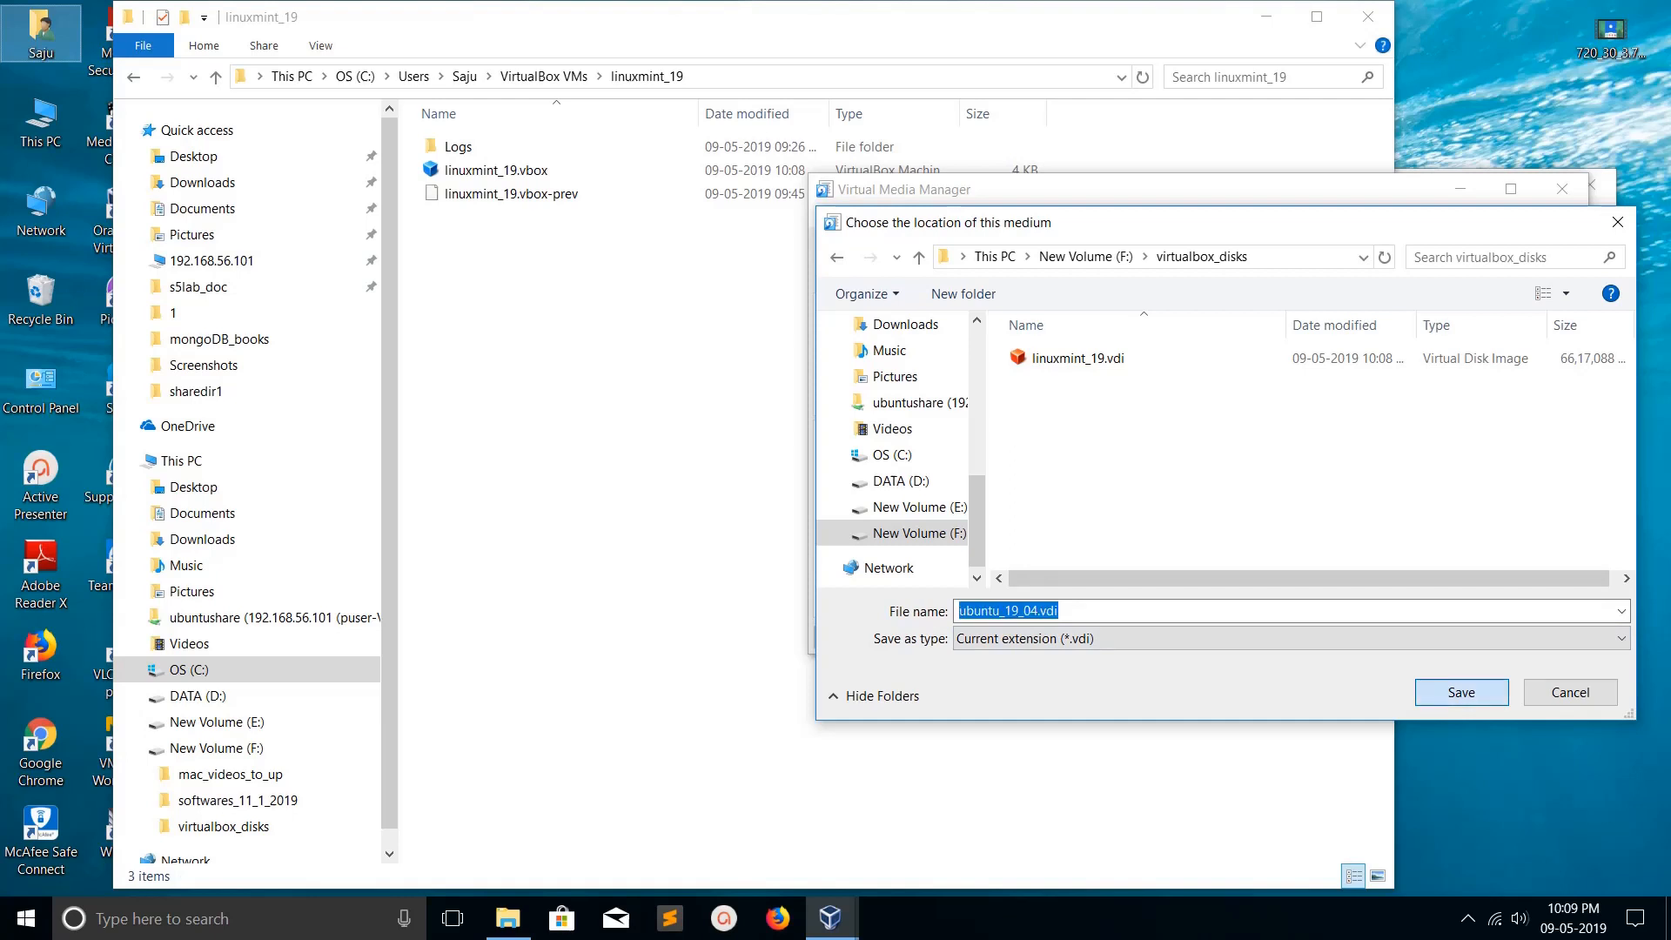
Save ubuntu_19_04.vdi to F:\virtualbox_disks\ubuntu_19_04.vdi.
left_click(1459, 692)
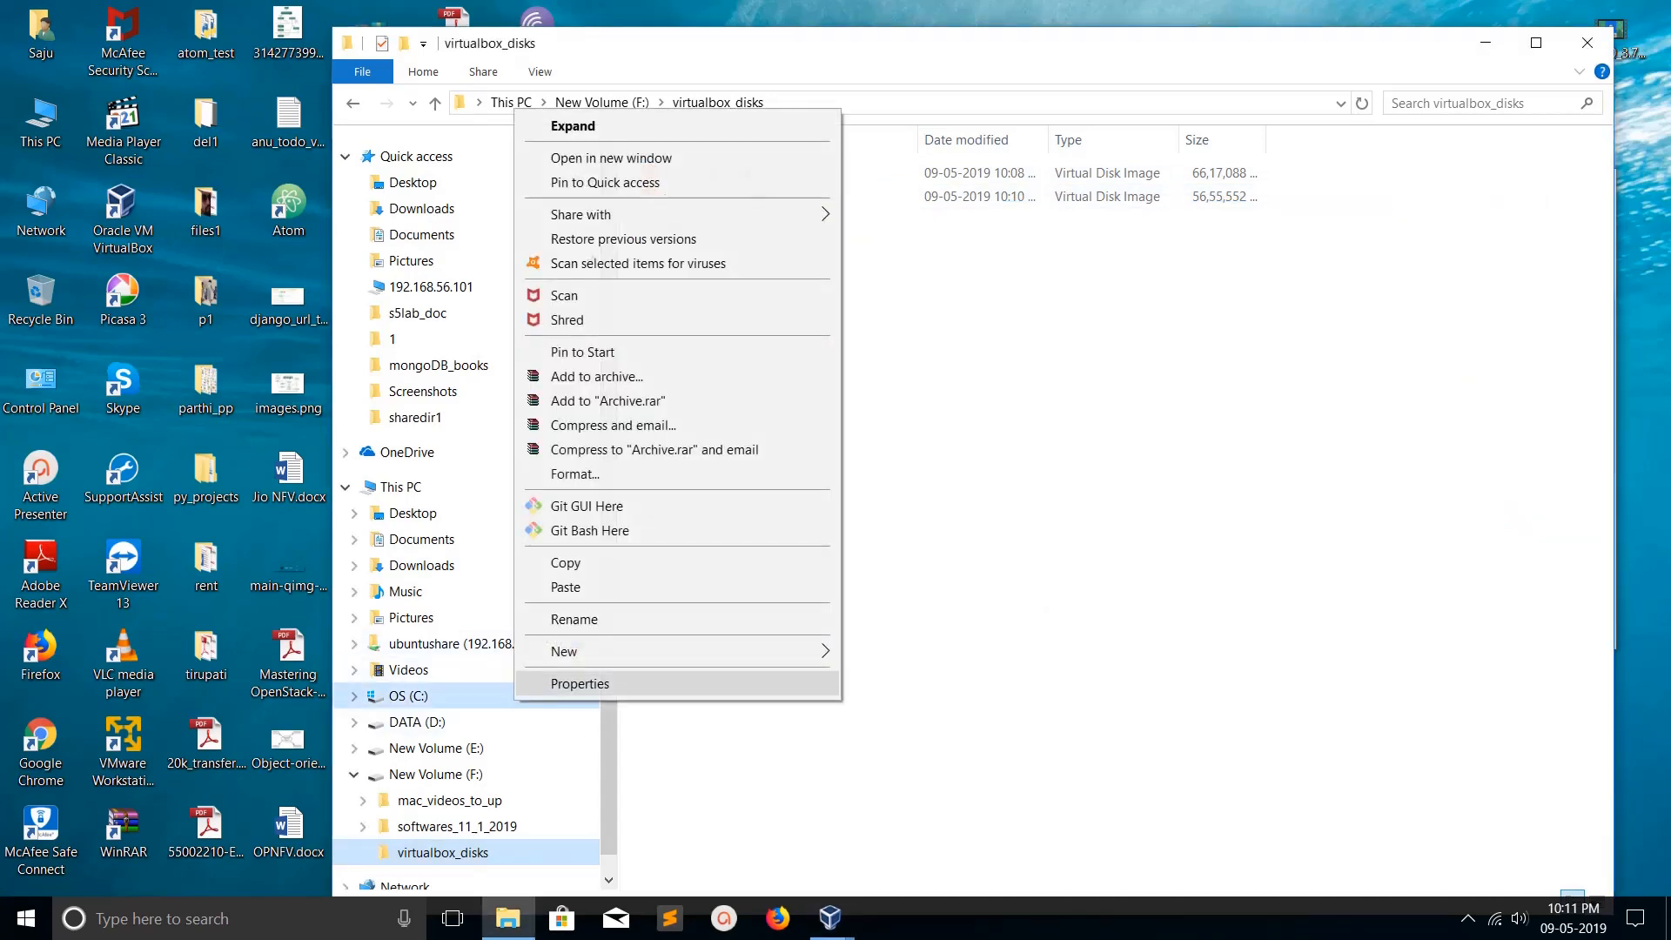
Check drive C's properties, now reporting 40.9 GB free, and close them.
left_click(580, 683)
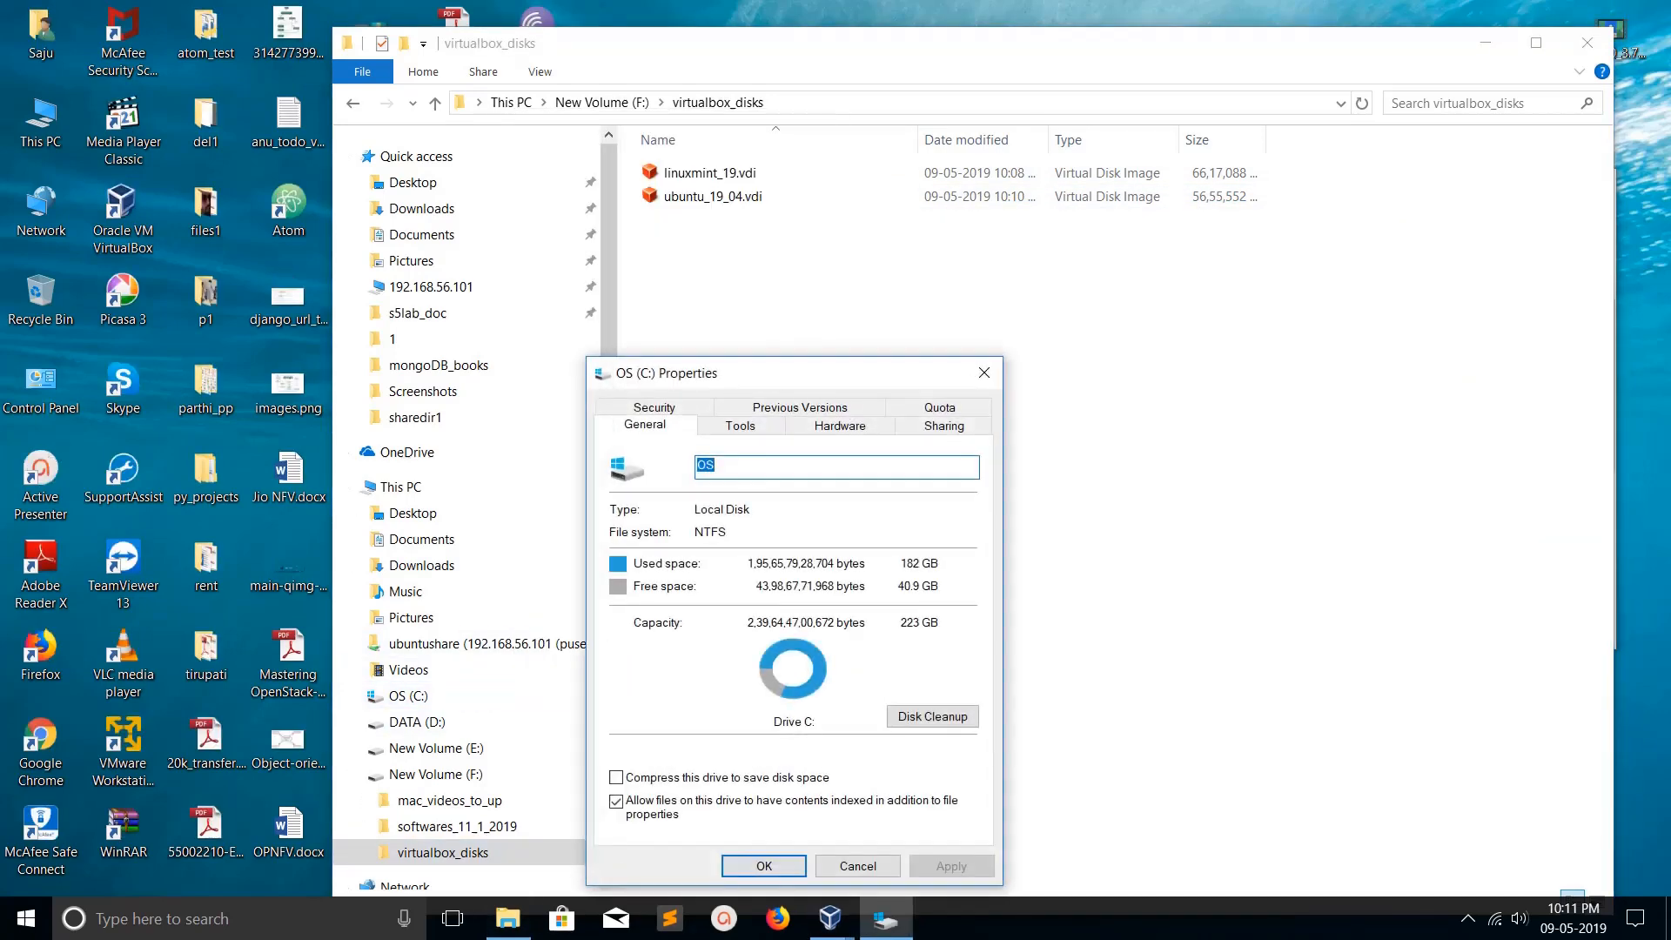
mouse_move(981, 372)
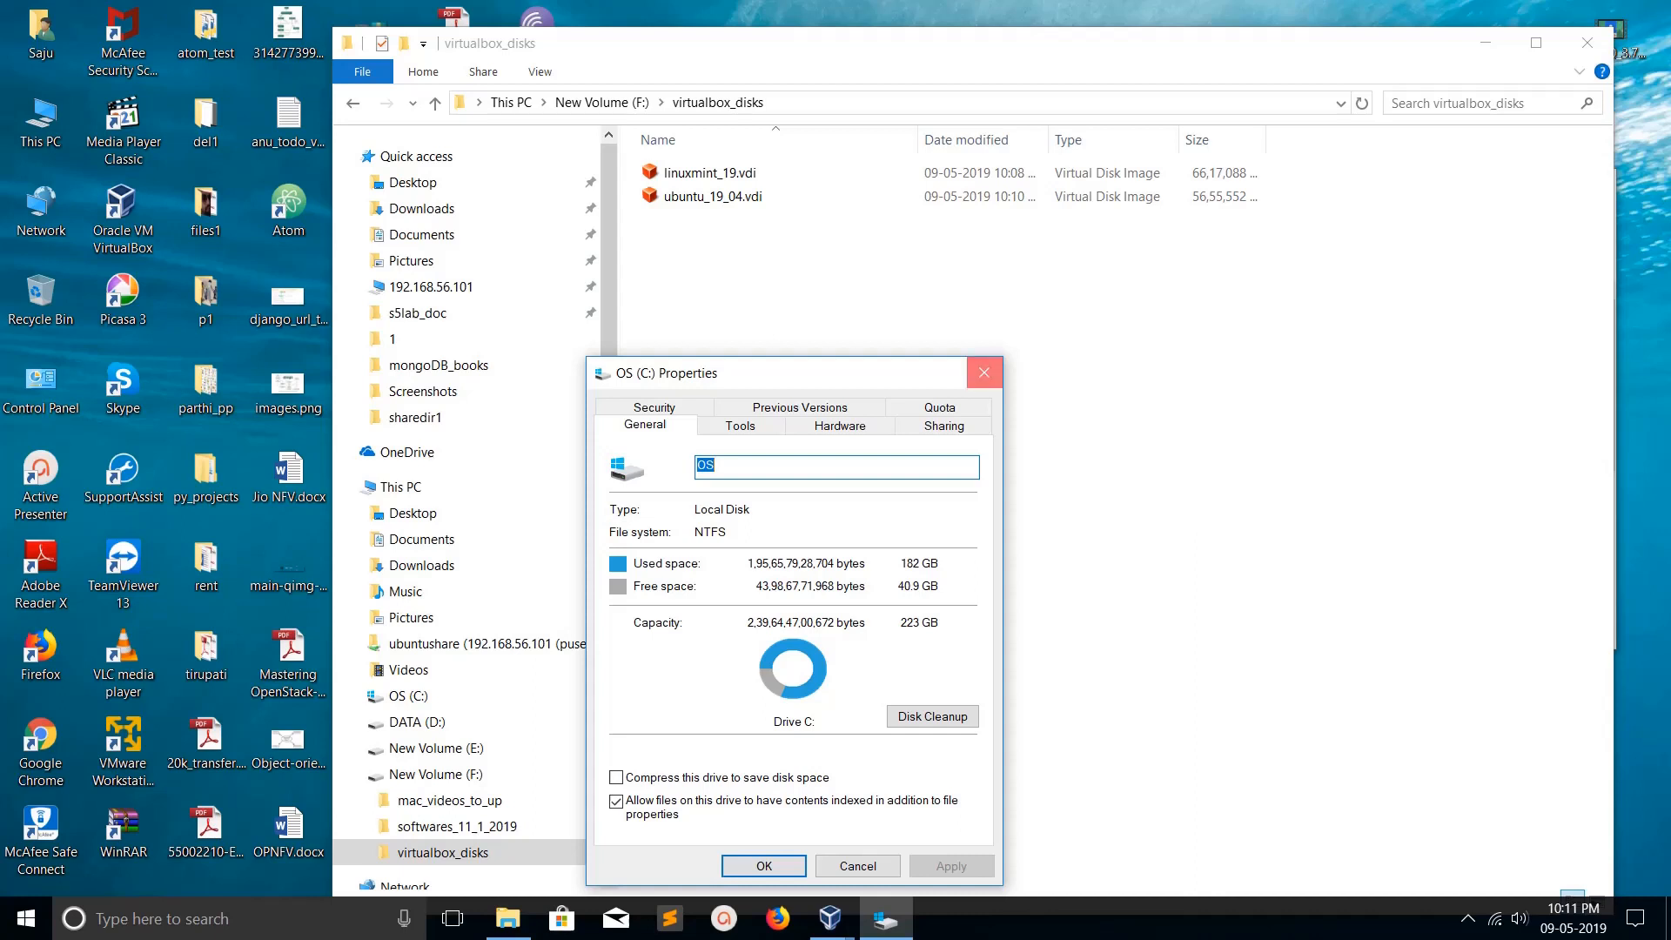
left_click(856, 864)
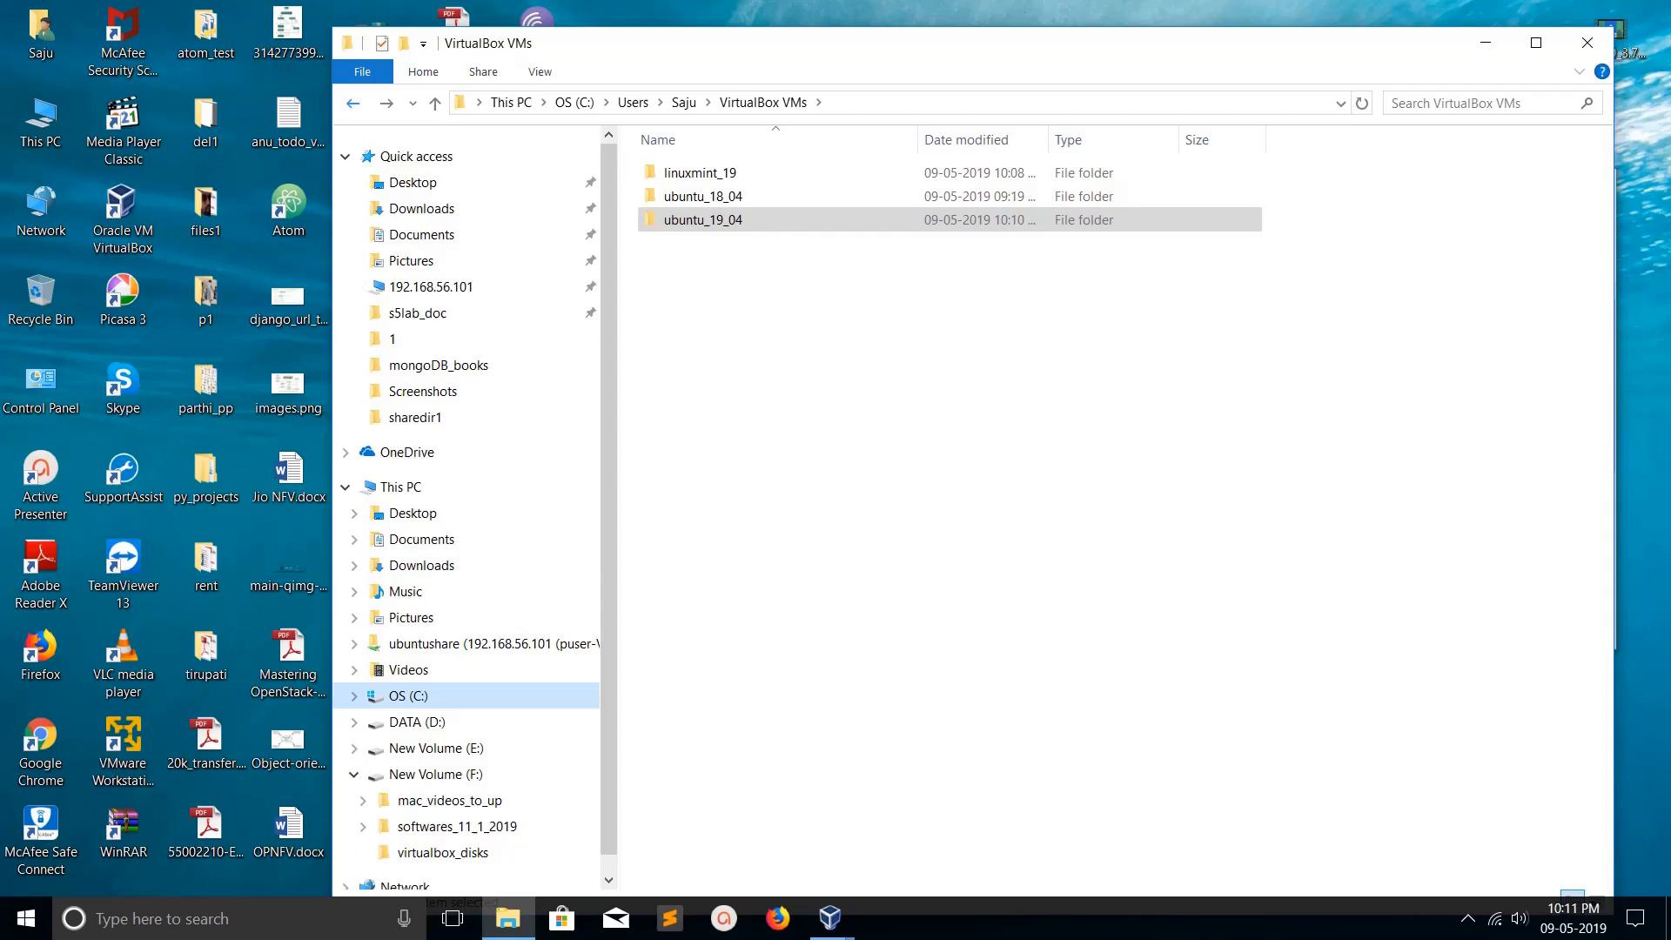
Verify the ubuntu_19_04 folder on C: has no disk image, then close Virtual Media Manager.
left_click(703, 196)
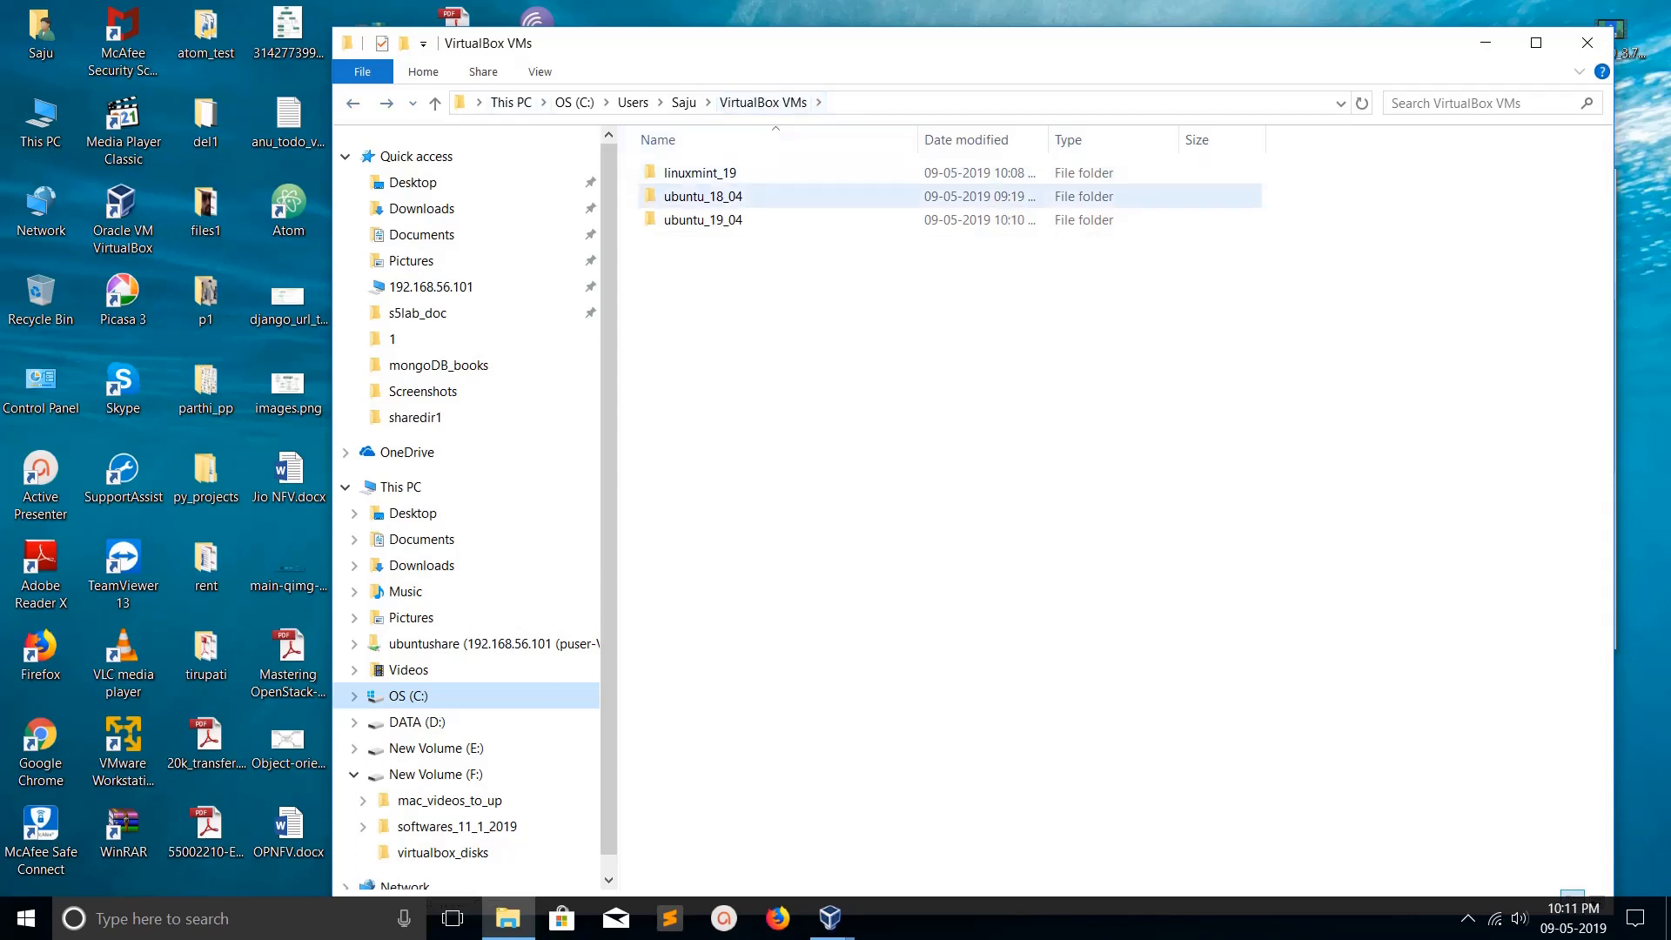
double_click(703, 219)
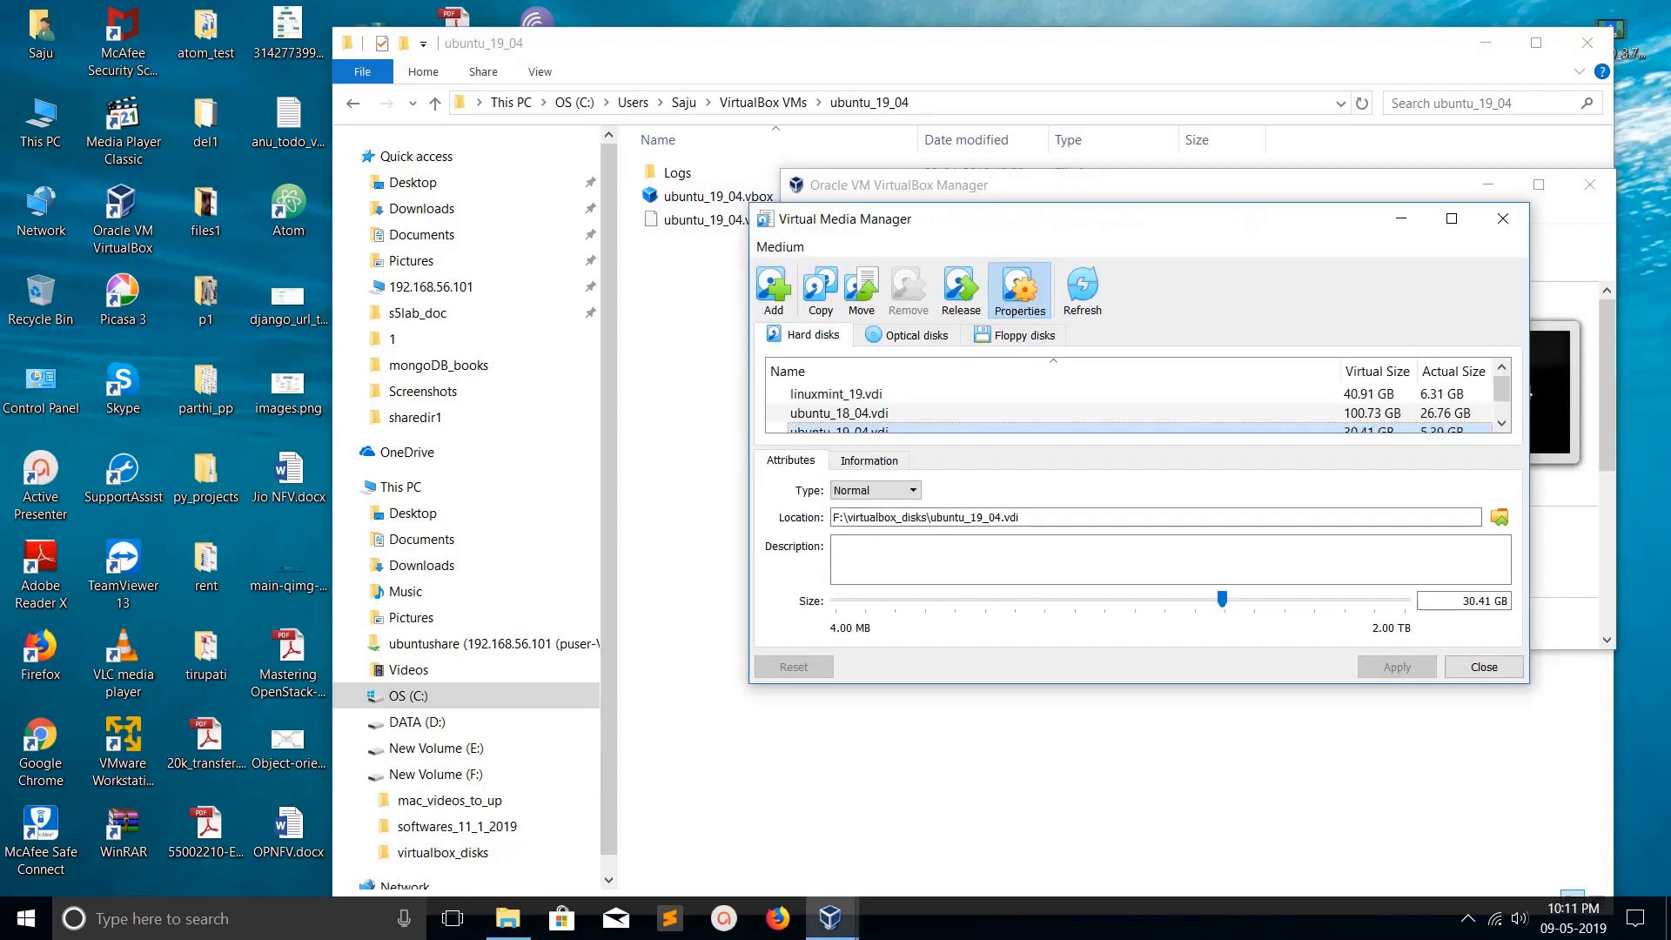
mouse_move(1482, 666)
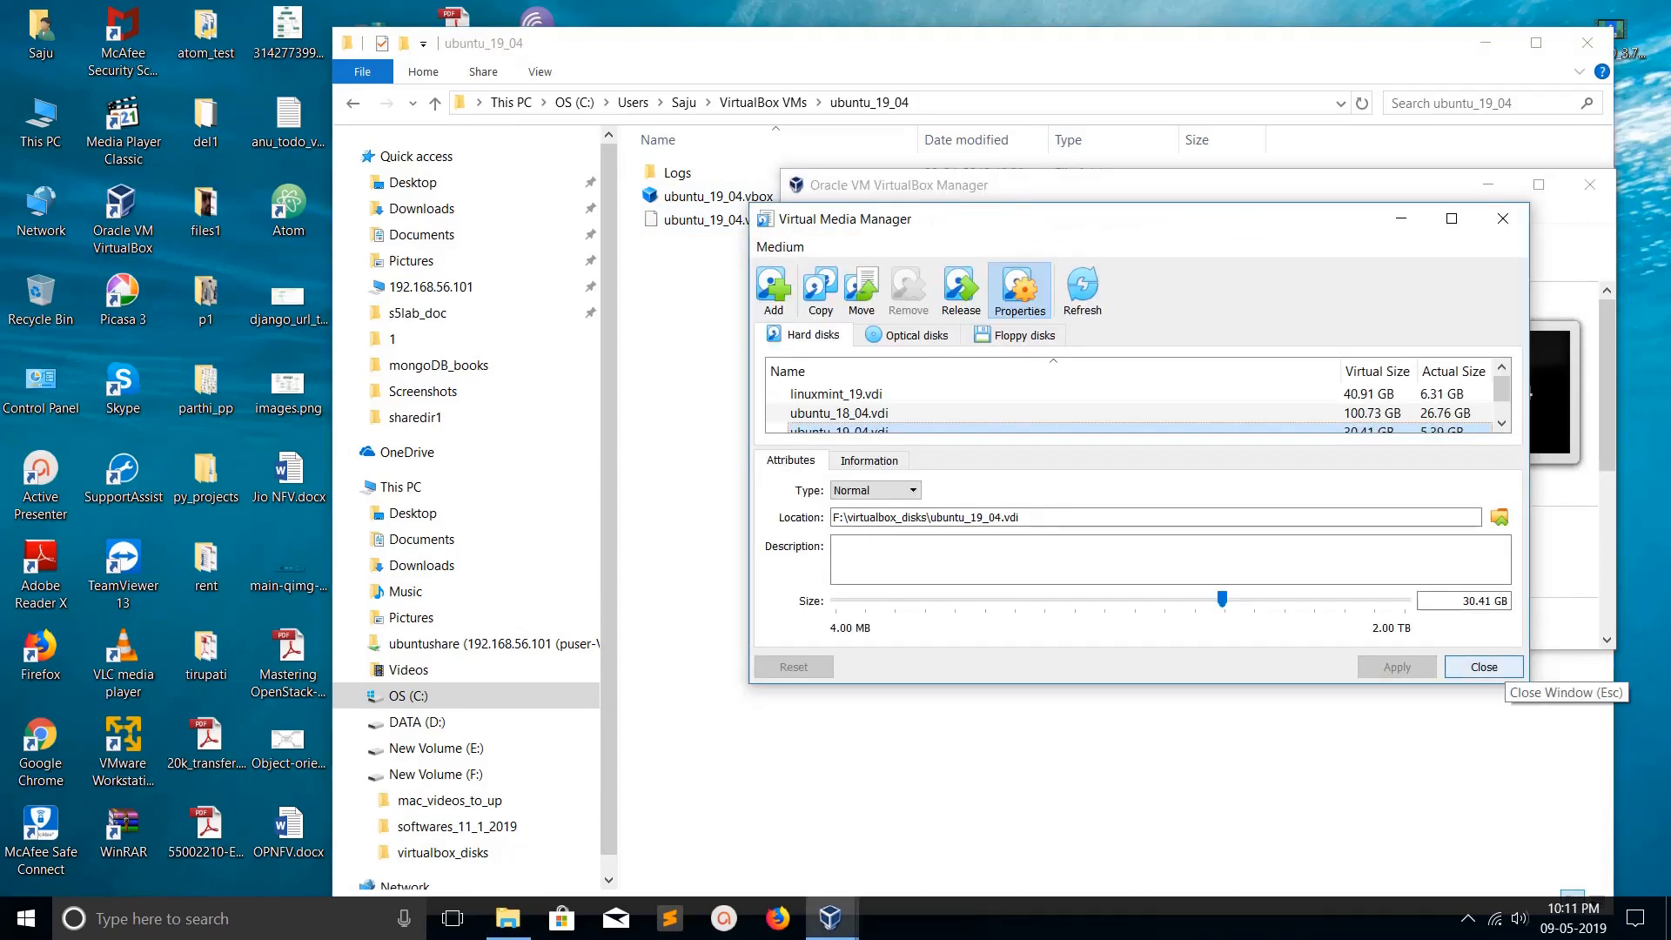
left_click(1481, 665)
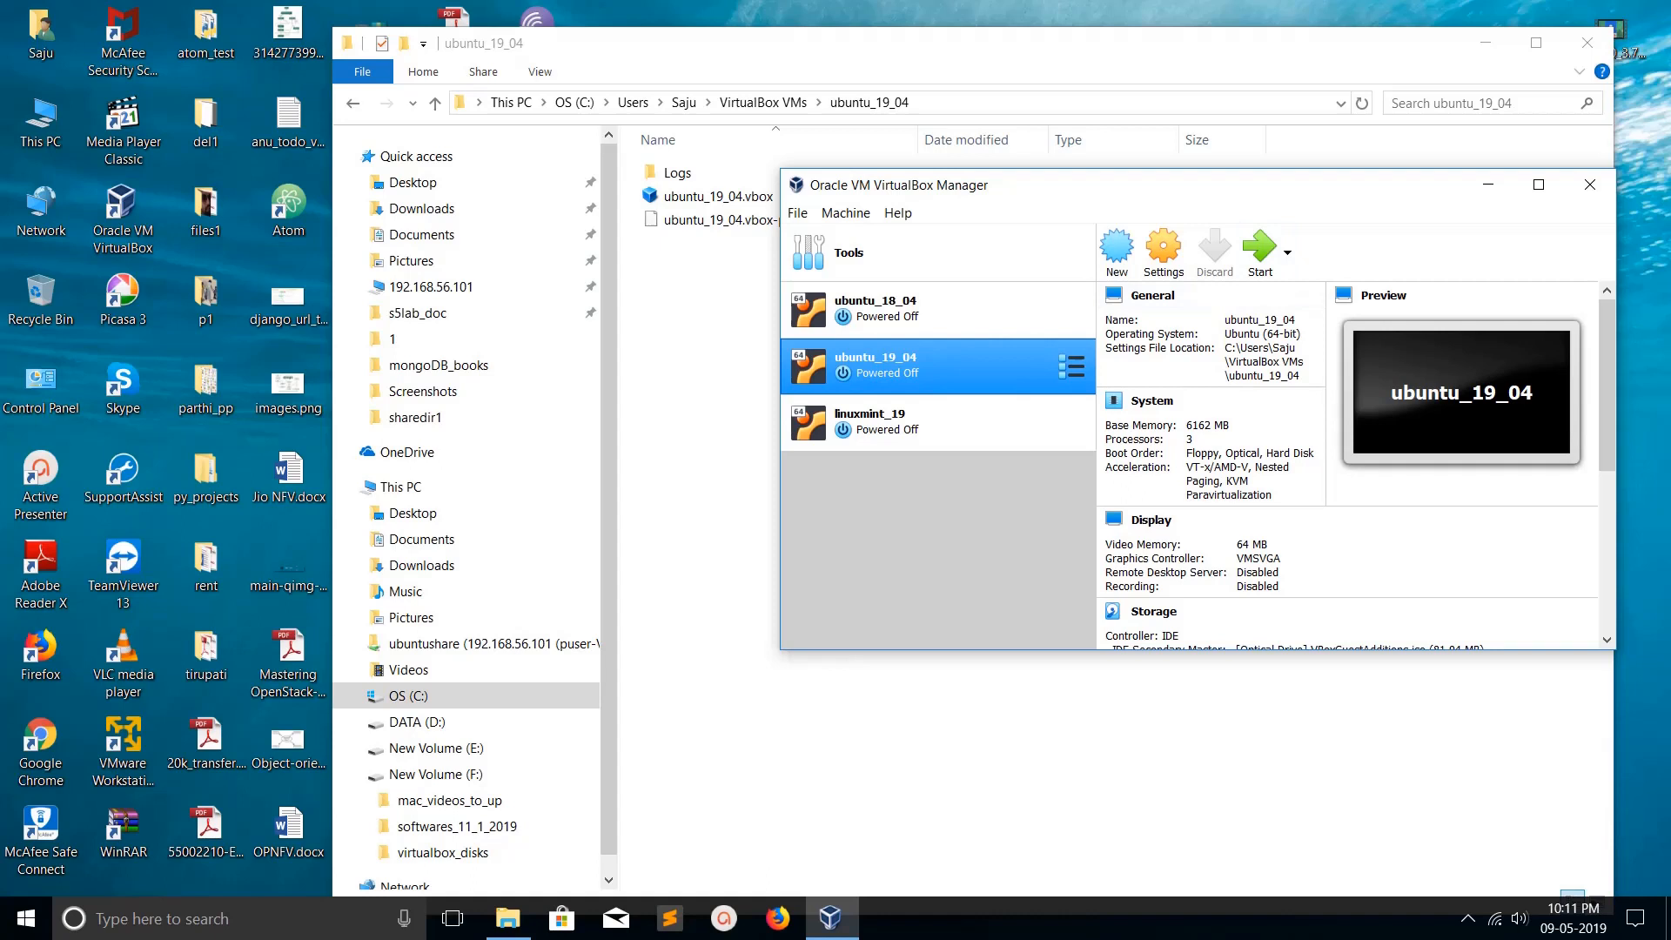
View the linuxmint_19 and ubuntu_19_04 details, then minimize VirtualBox Manager.
left_click(874, 421)
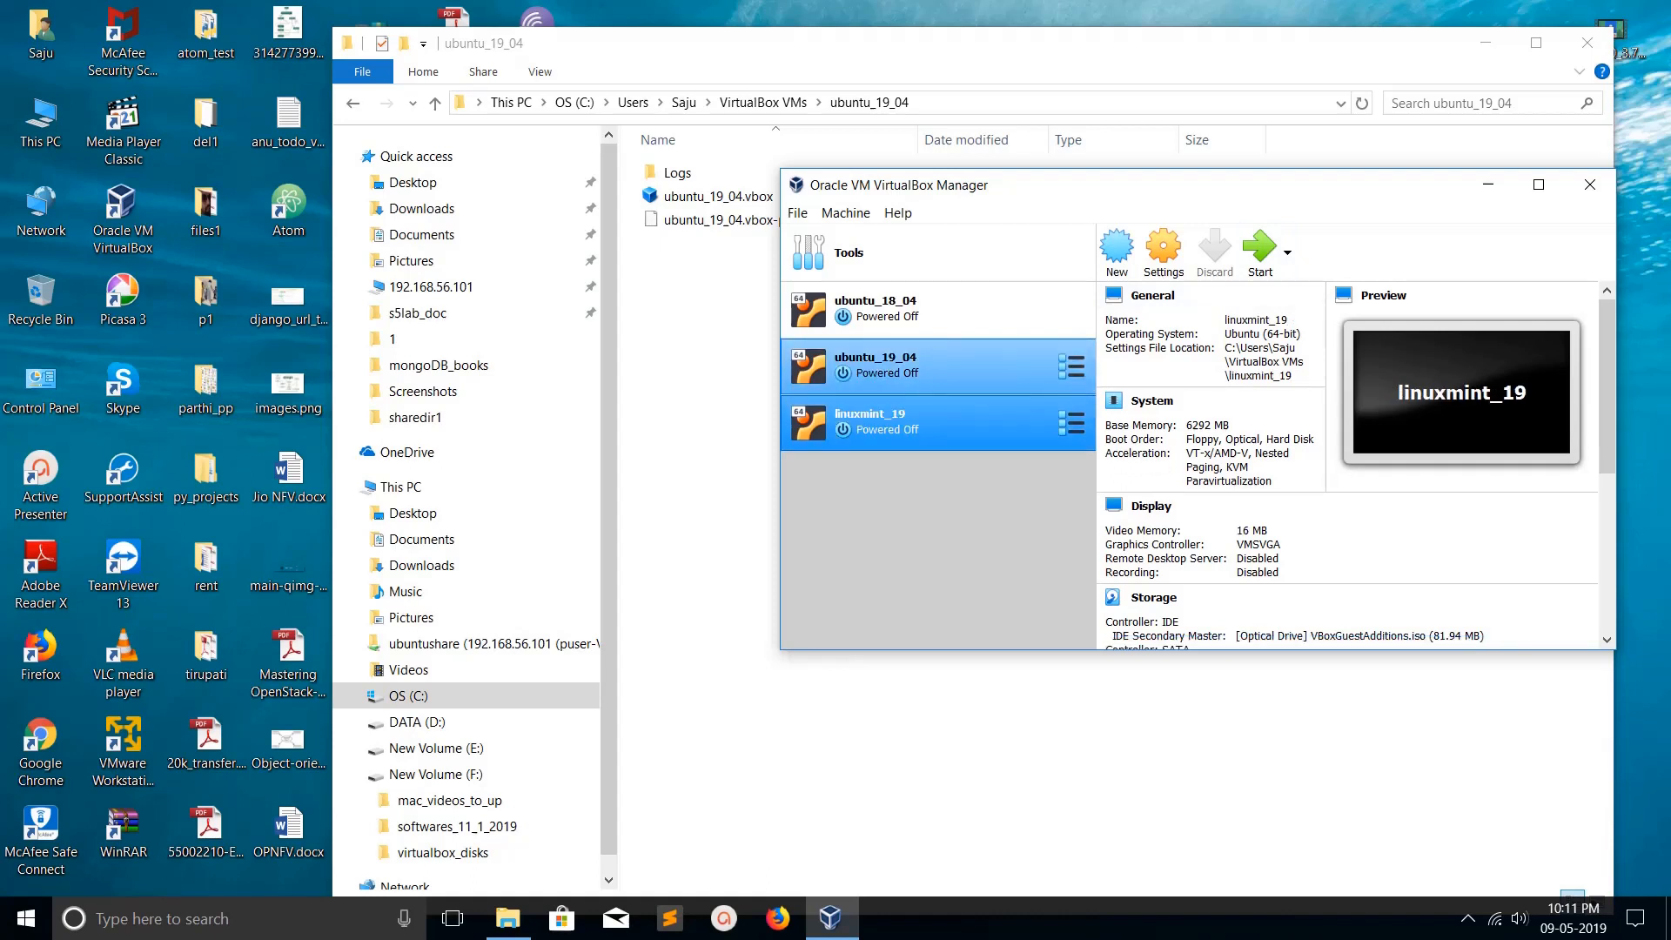
left_click(874, 365)
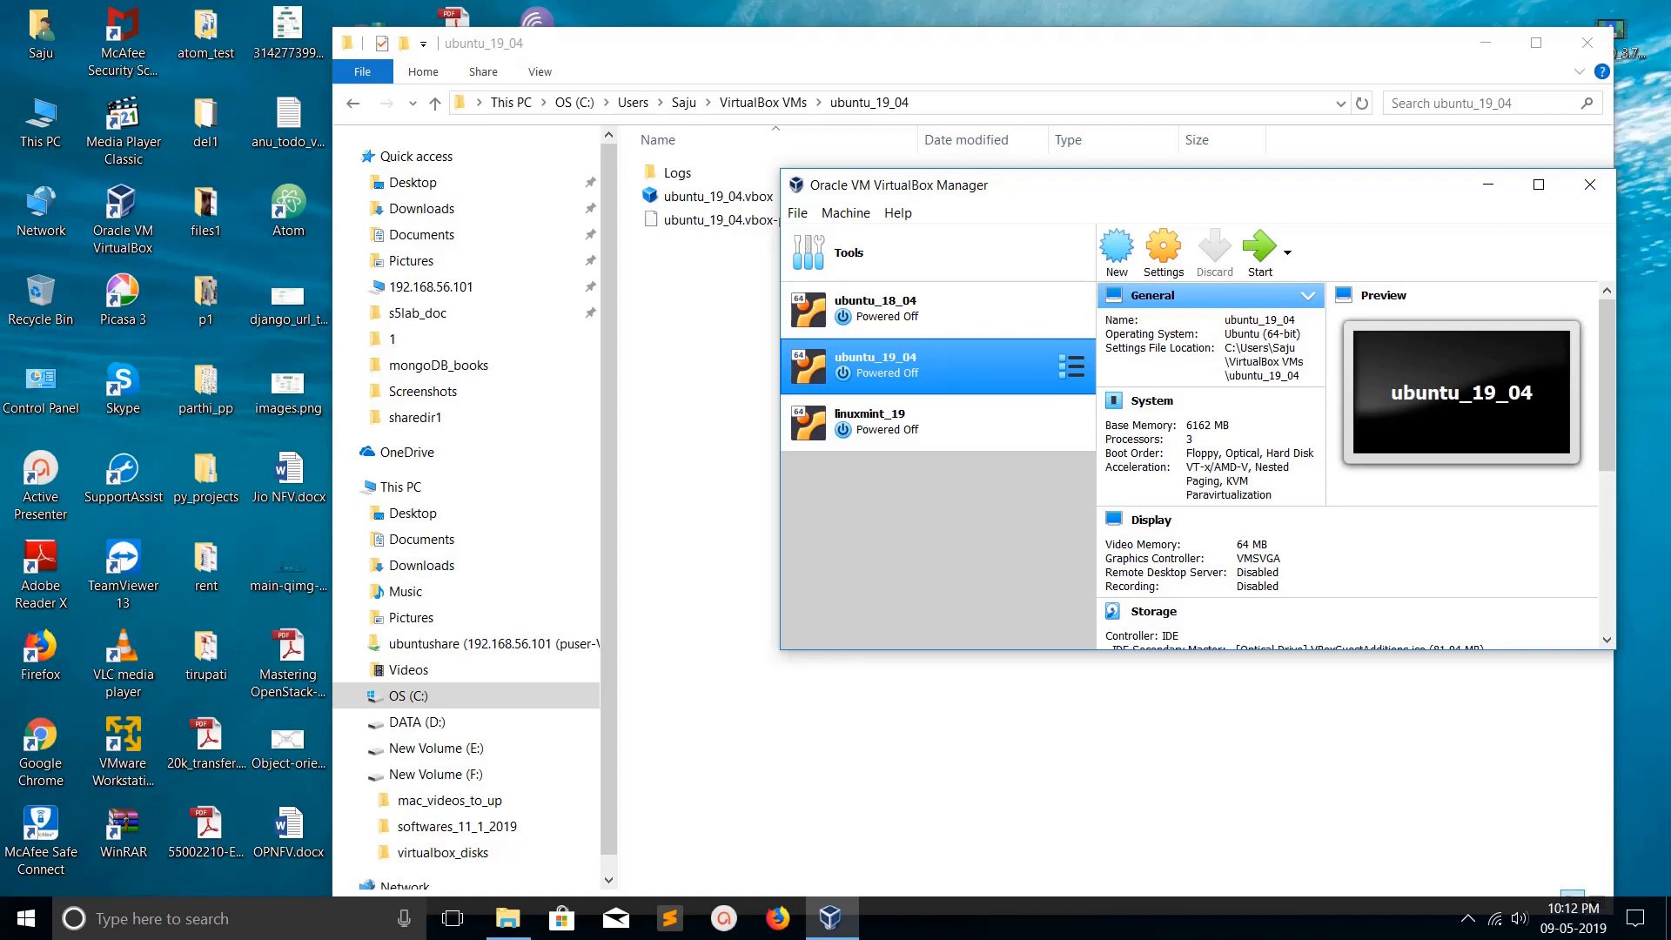
left_click(906, 421)
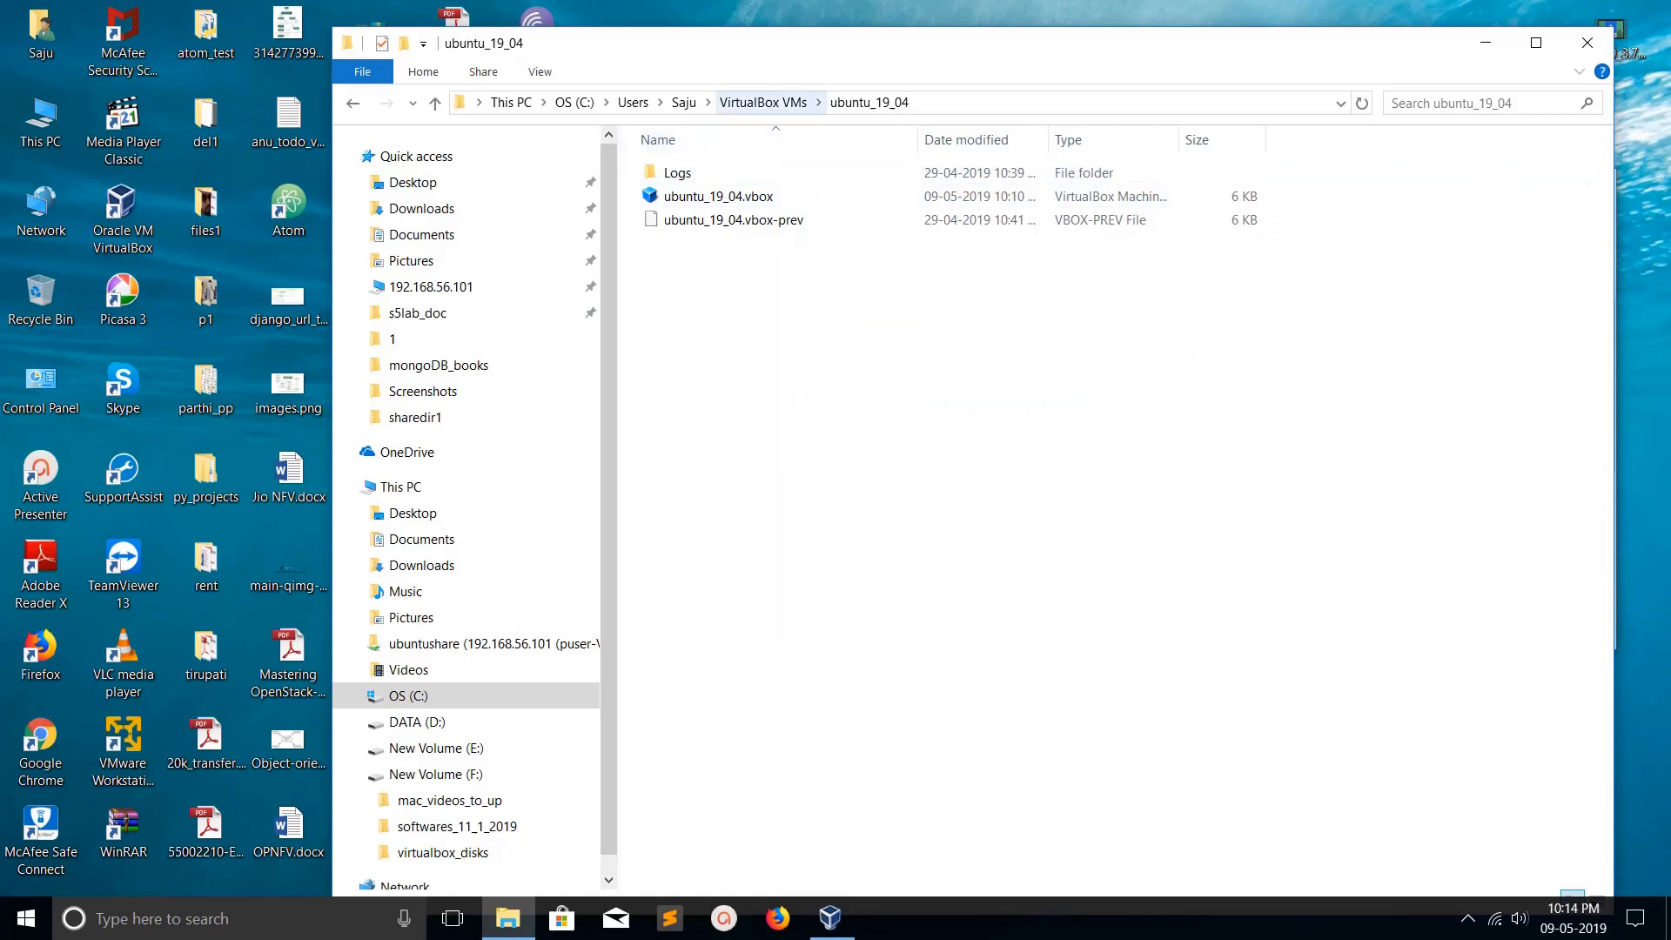
Browse the linuxmint_19 and ubuntu_19_04 folders in VirtualBox VMs, then restore VirtualBox Manager.
left_click(762, 103)
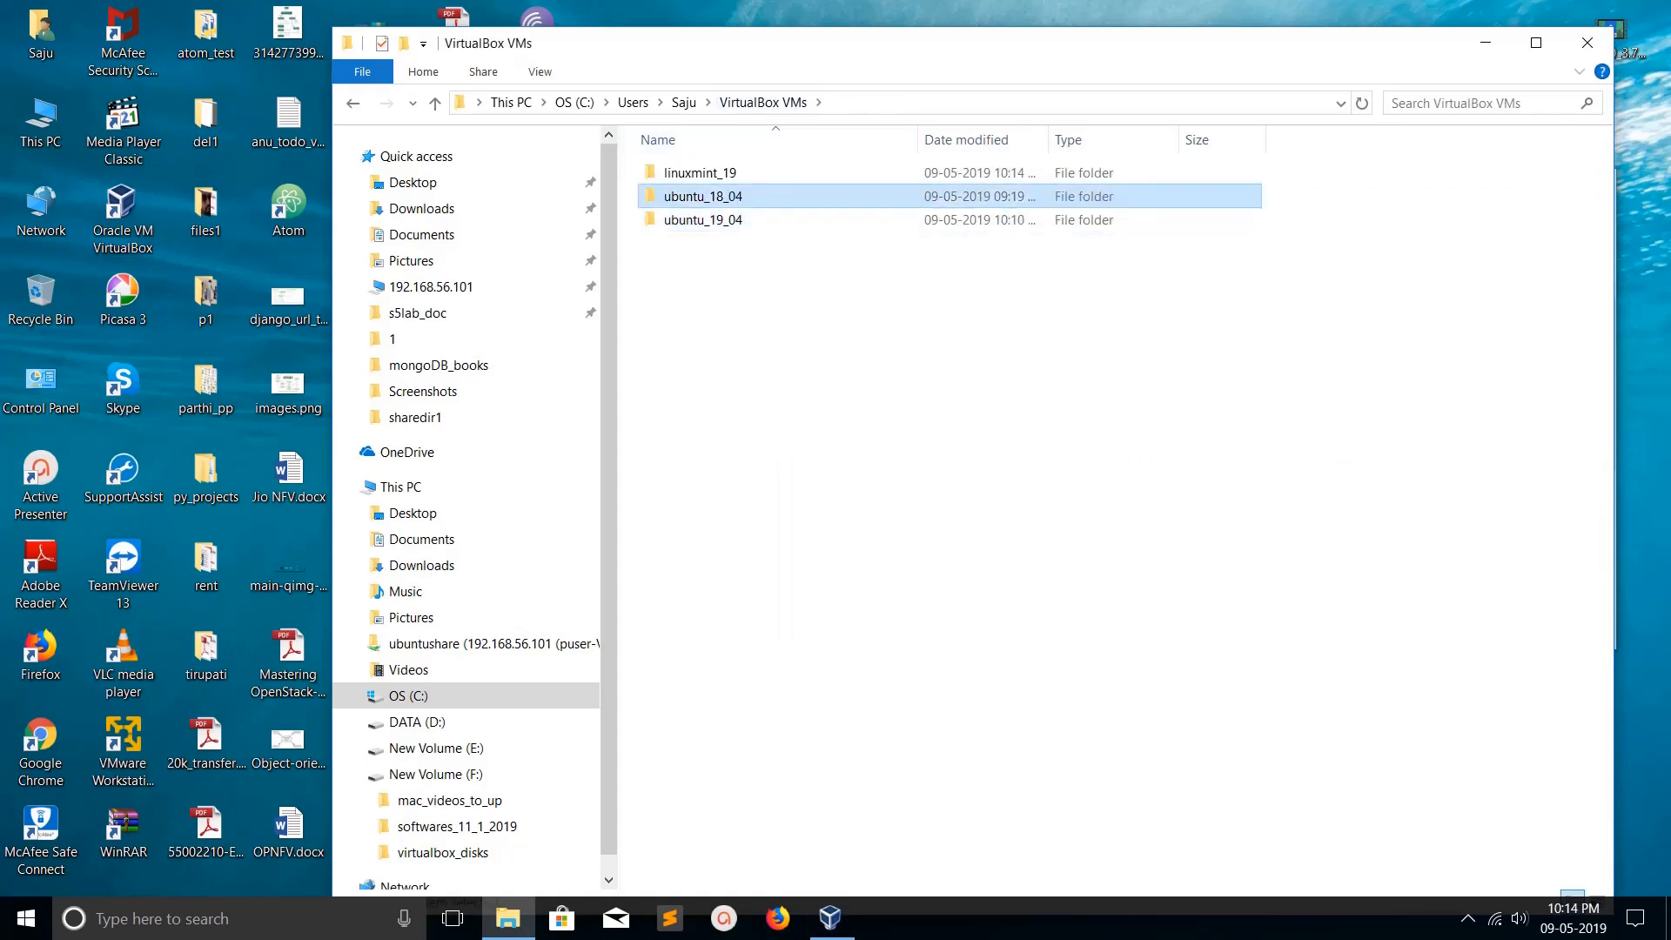
left_click(703, 219)
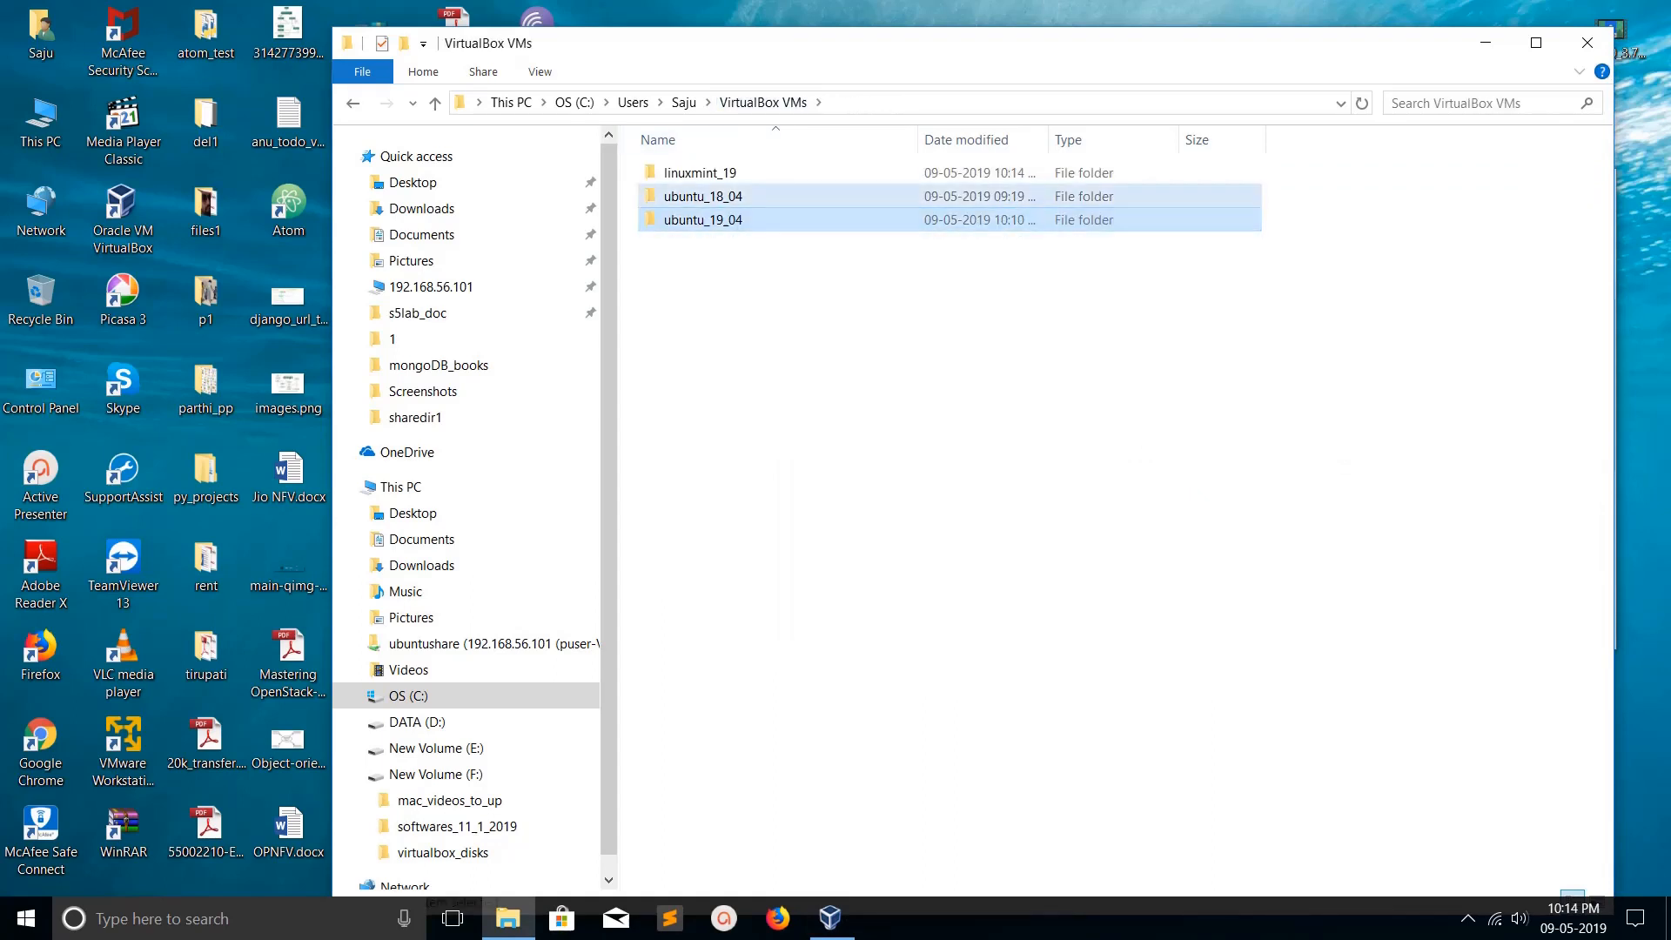
left_click(700, 172)
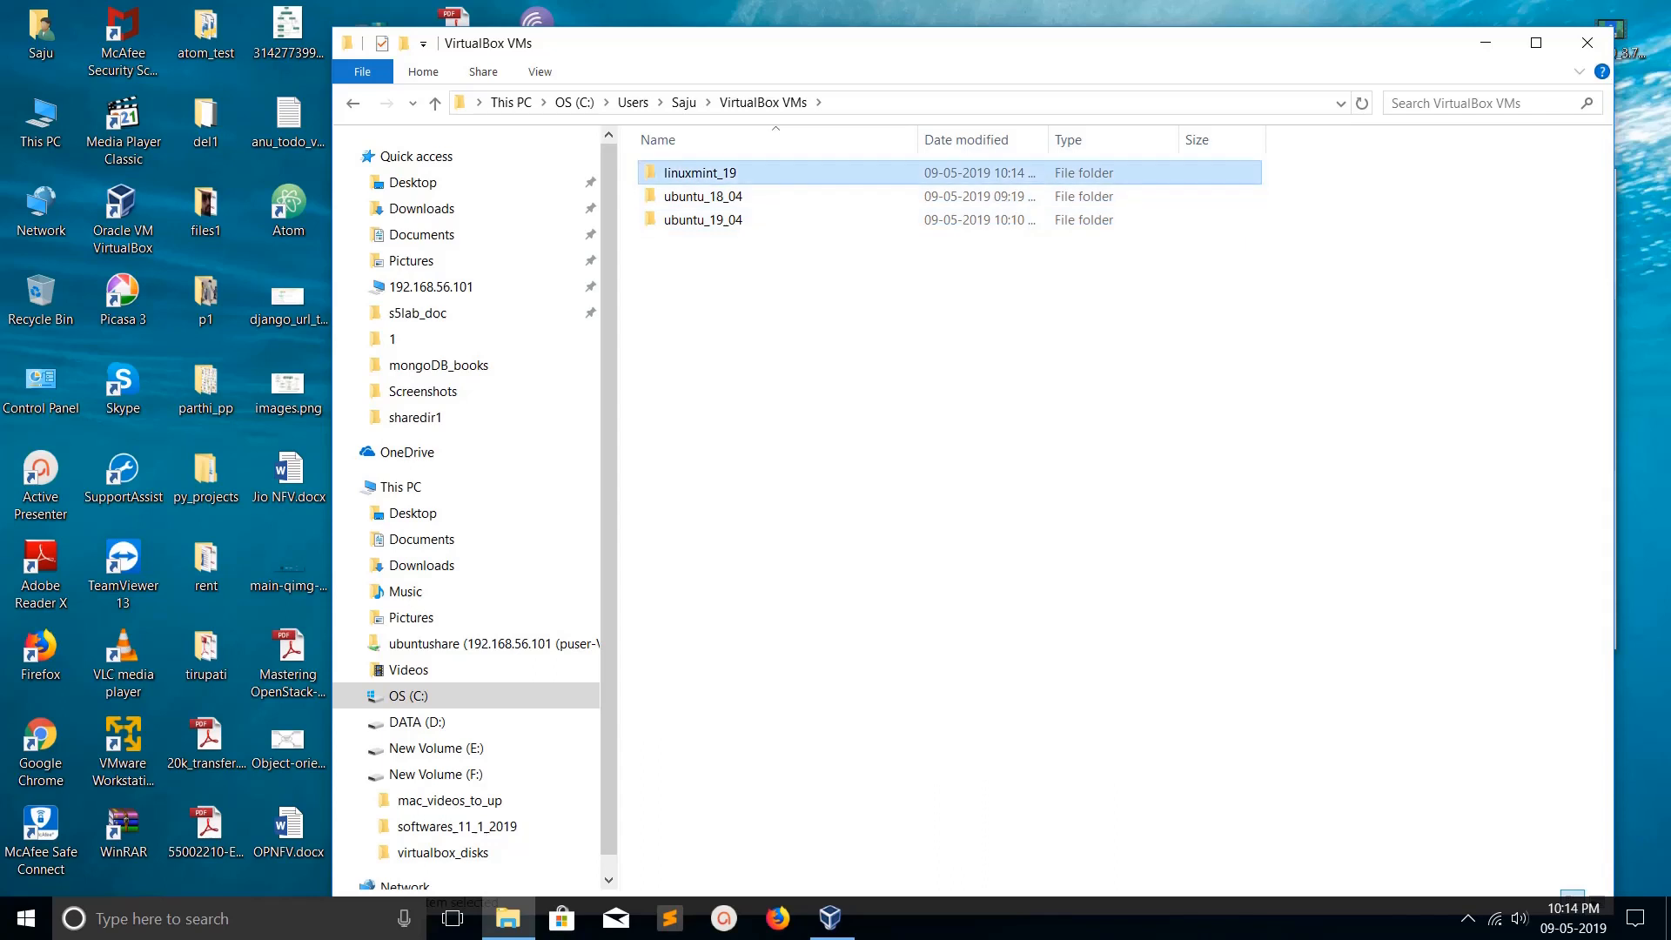
double_click(703, 220)
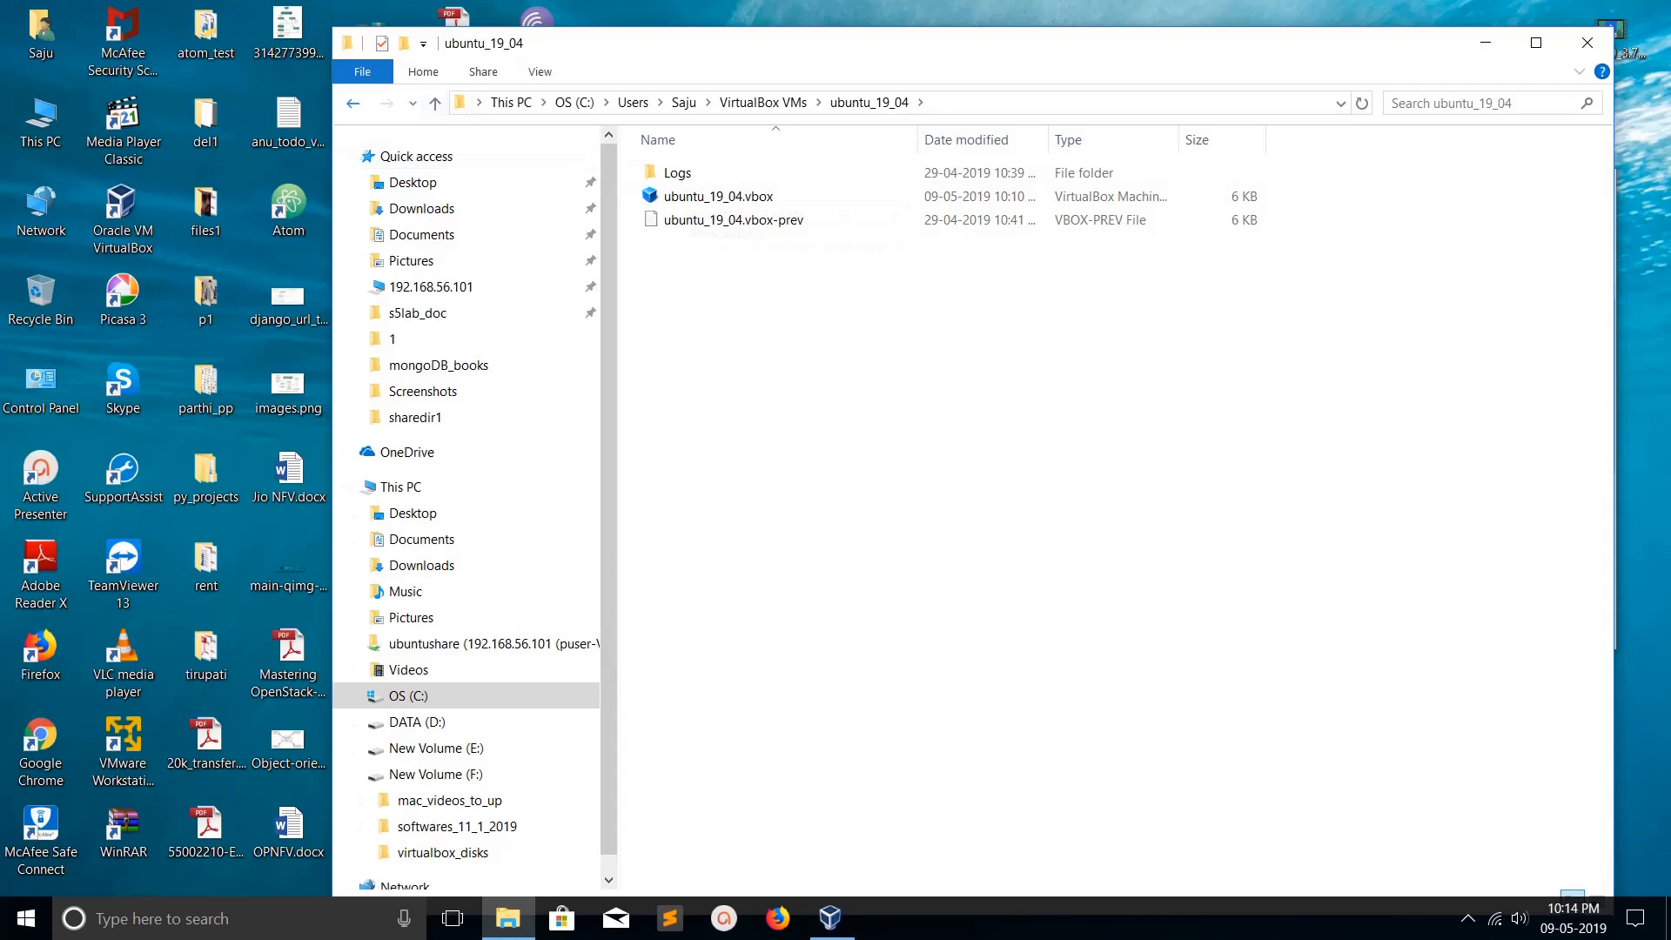
left_click(353, 102)
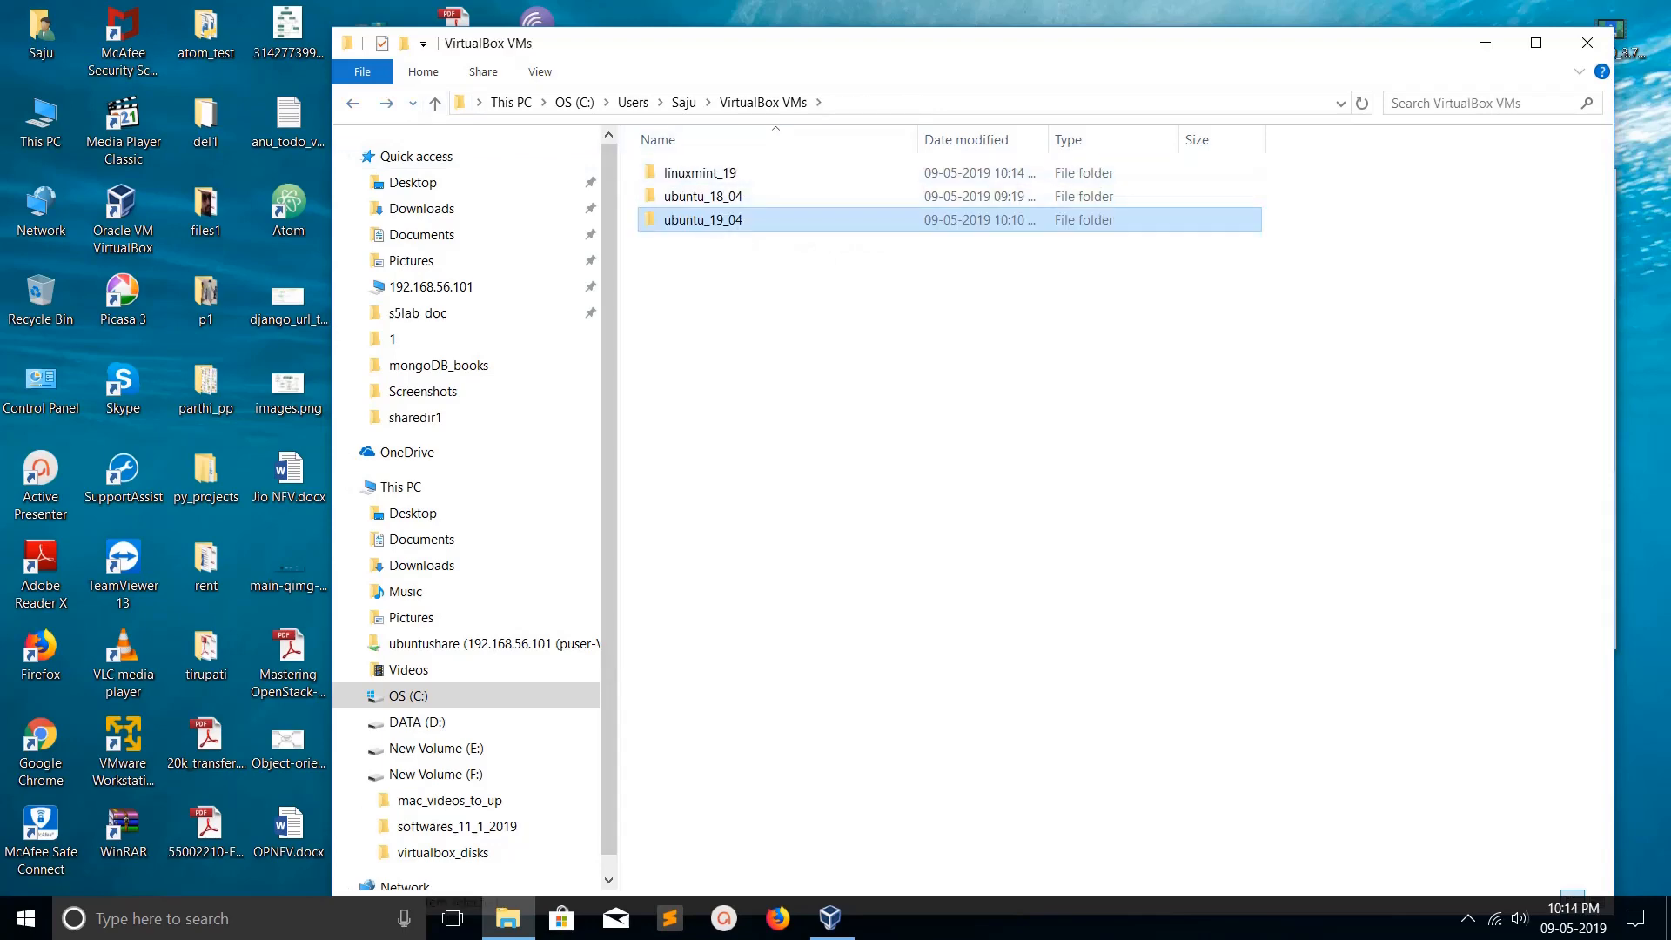
left_click(830, 917)
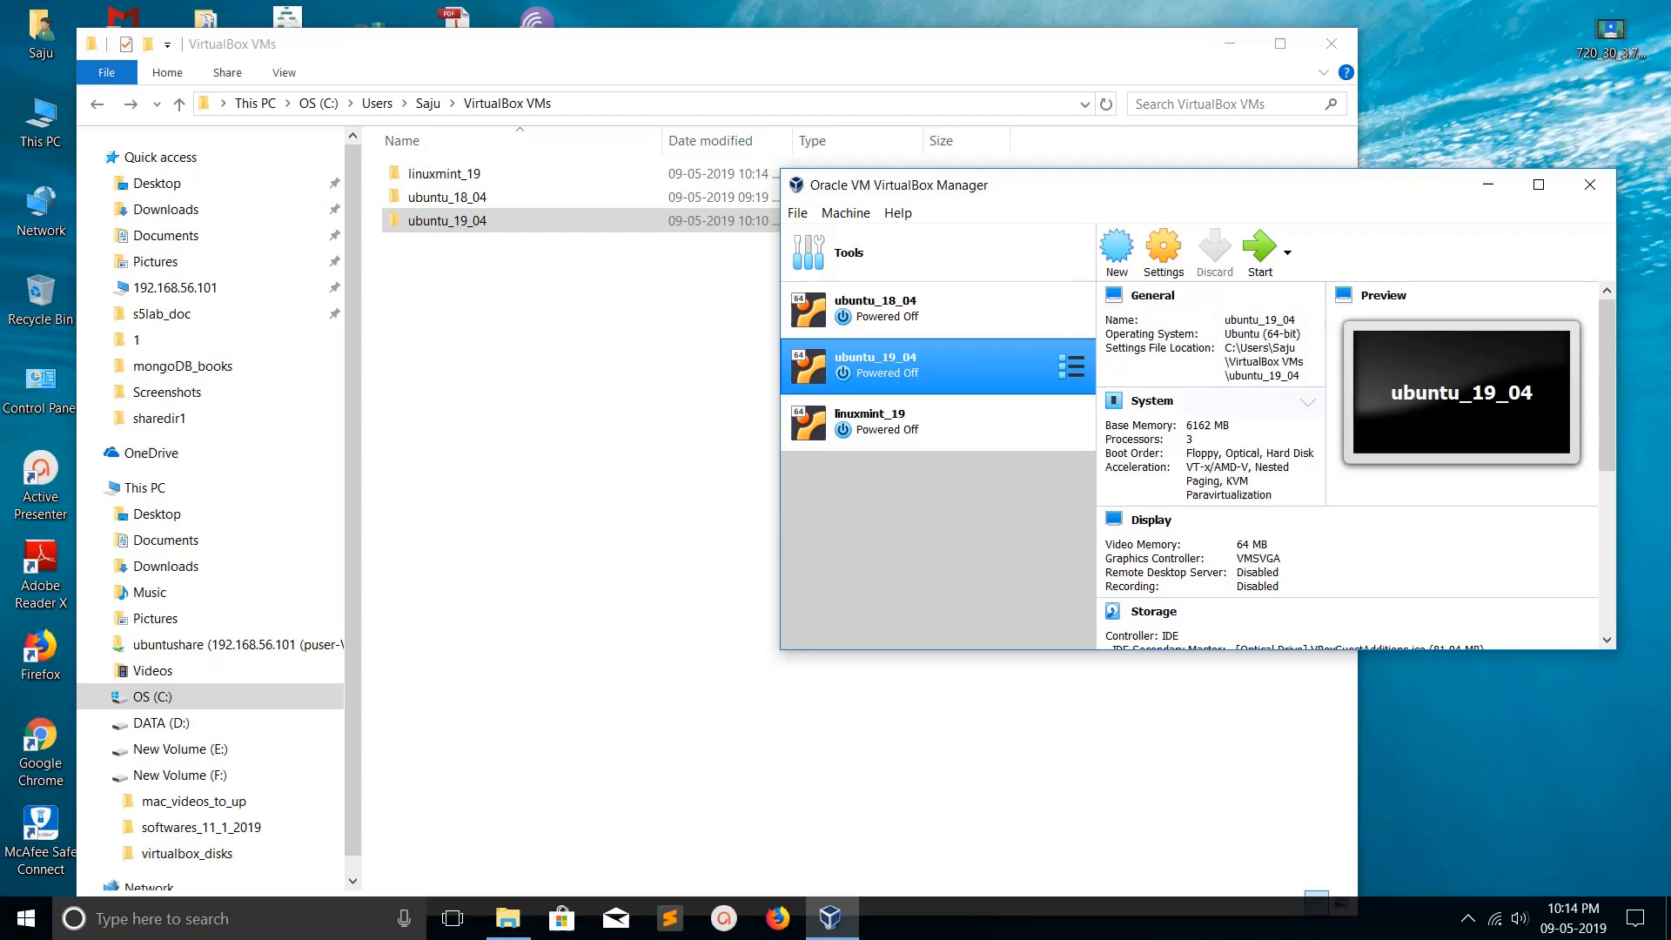
Open linuxmint_19's Settings on the Storage page showing linuxmint_19.vdi and VBoxGuestAdditions.iso.
left_click(873, 421)
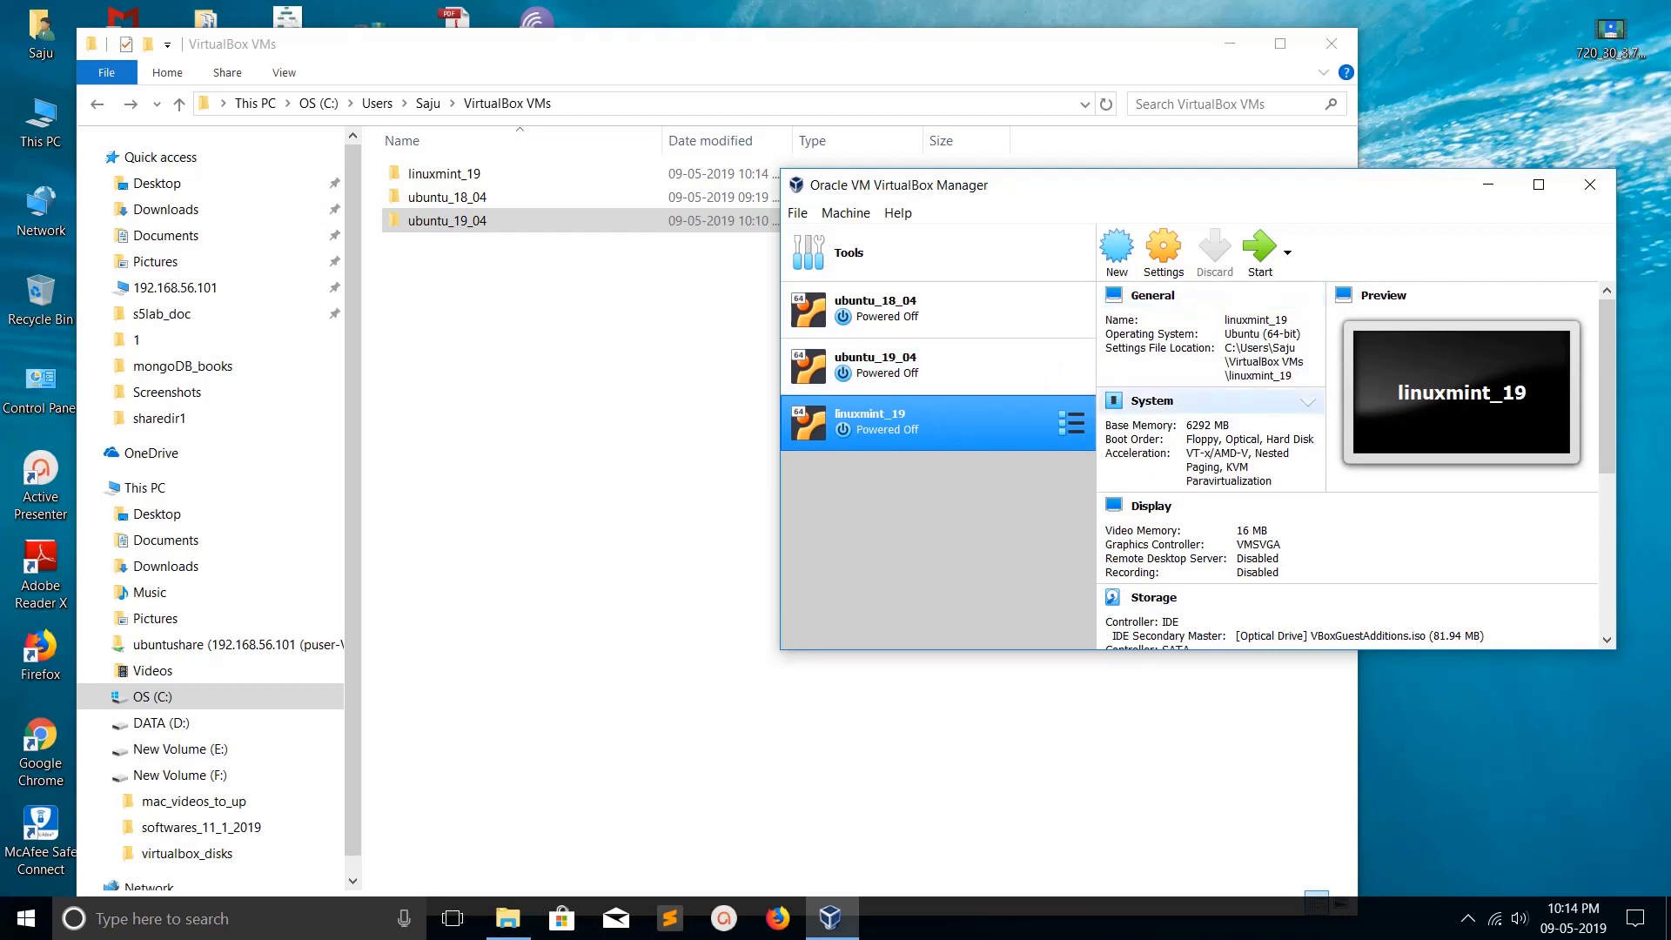
left_click(905, 365)
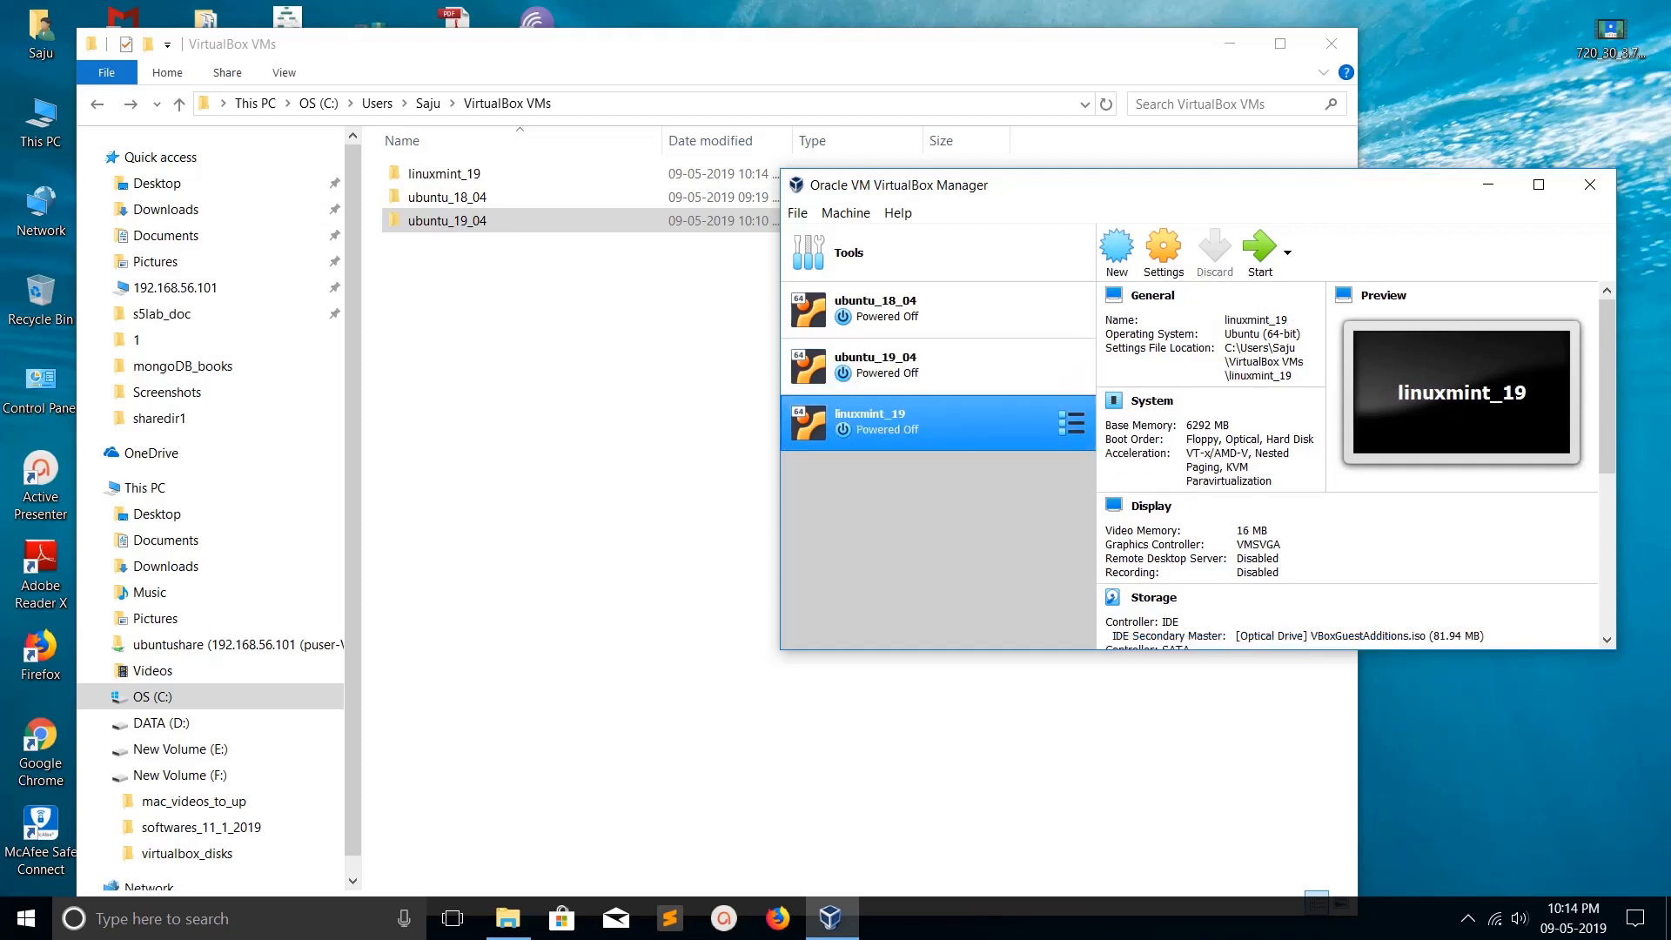
left_click(447, 195)
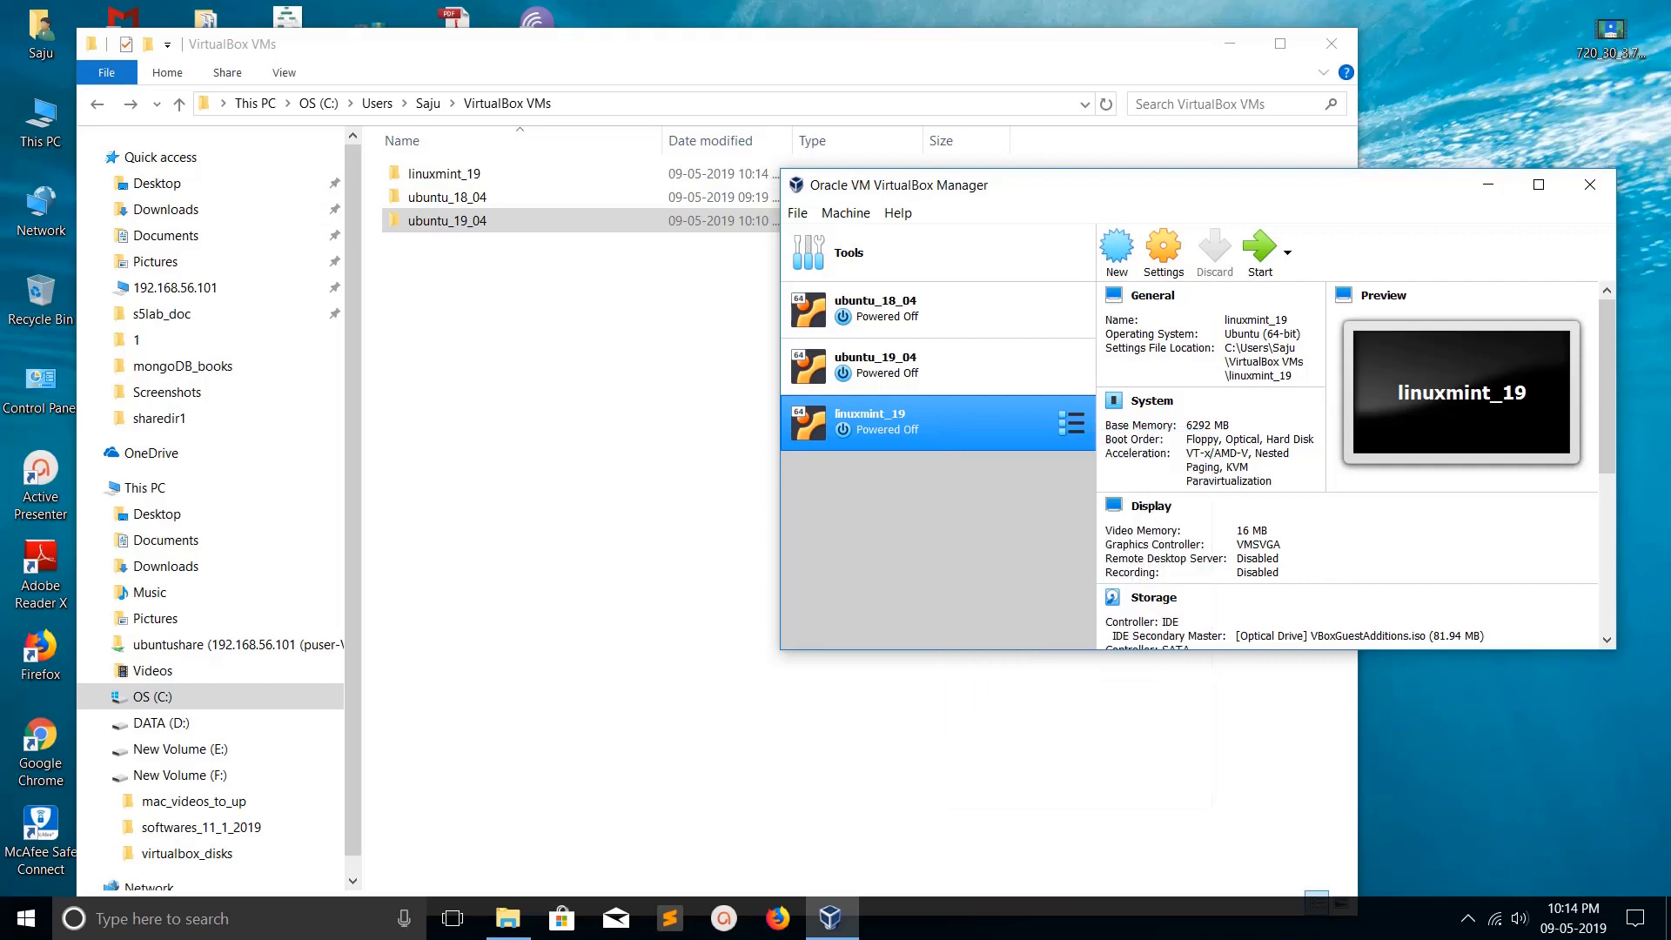
left_click(1161, 252)
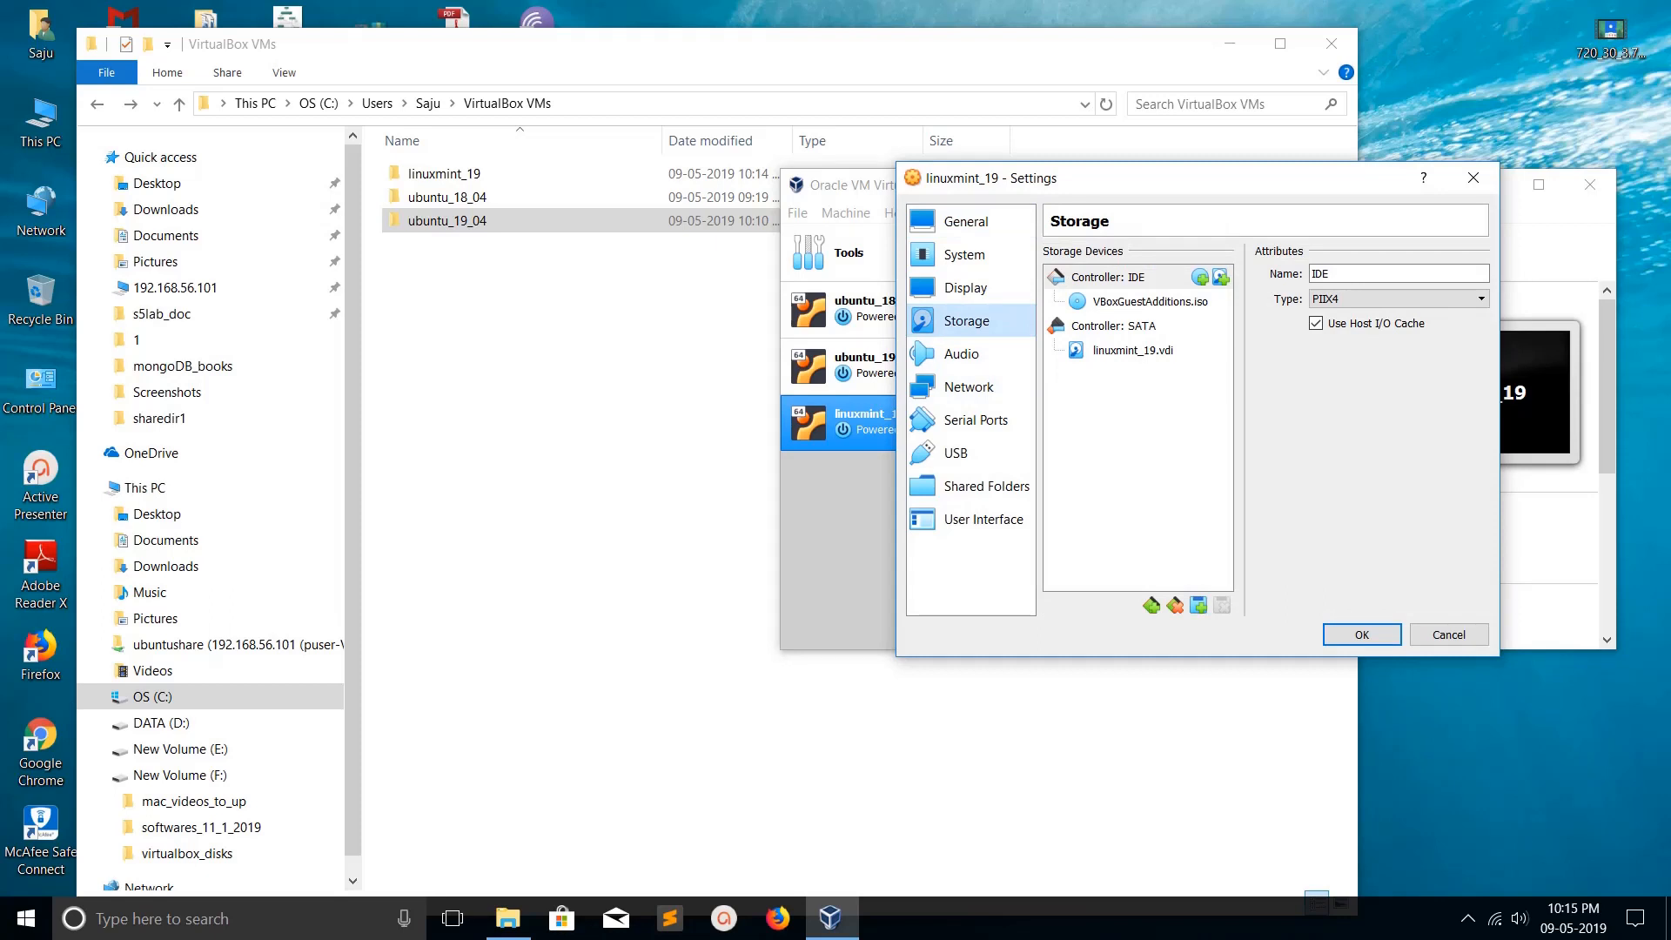
Confirm linuxmint_19.vdi is located in F:\virtualbox_disks, cancel Settings, and start linuxmint_19.
left_click(1134, 349)
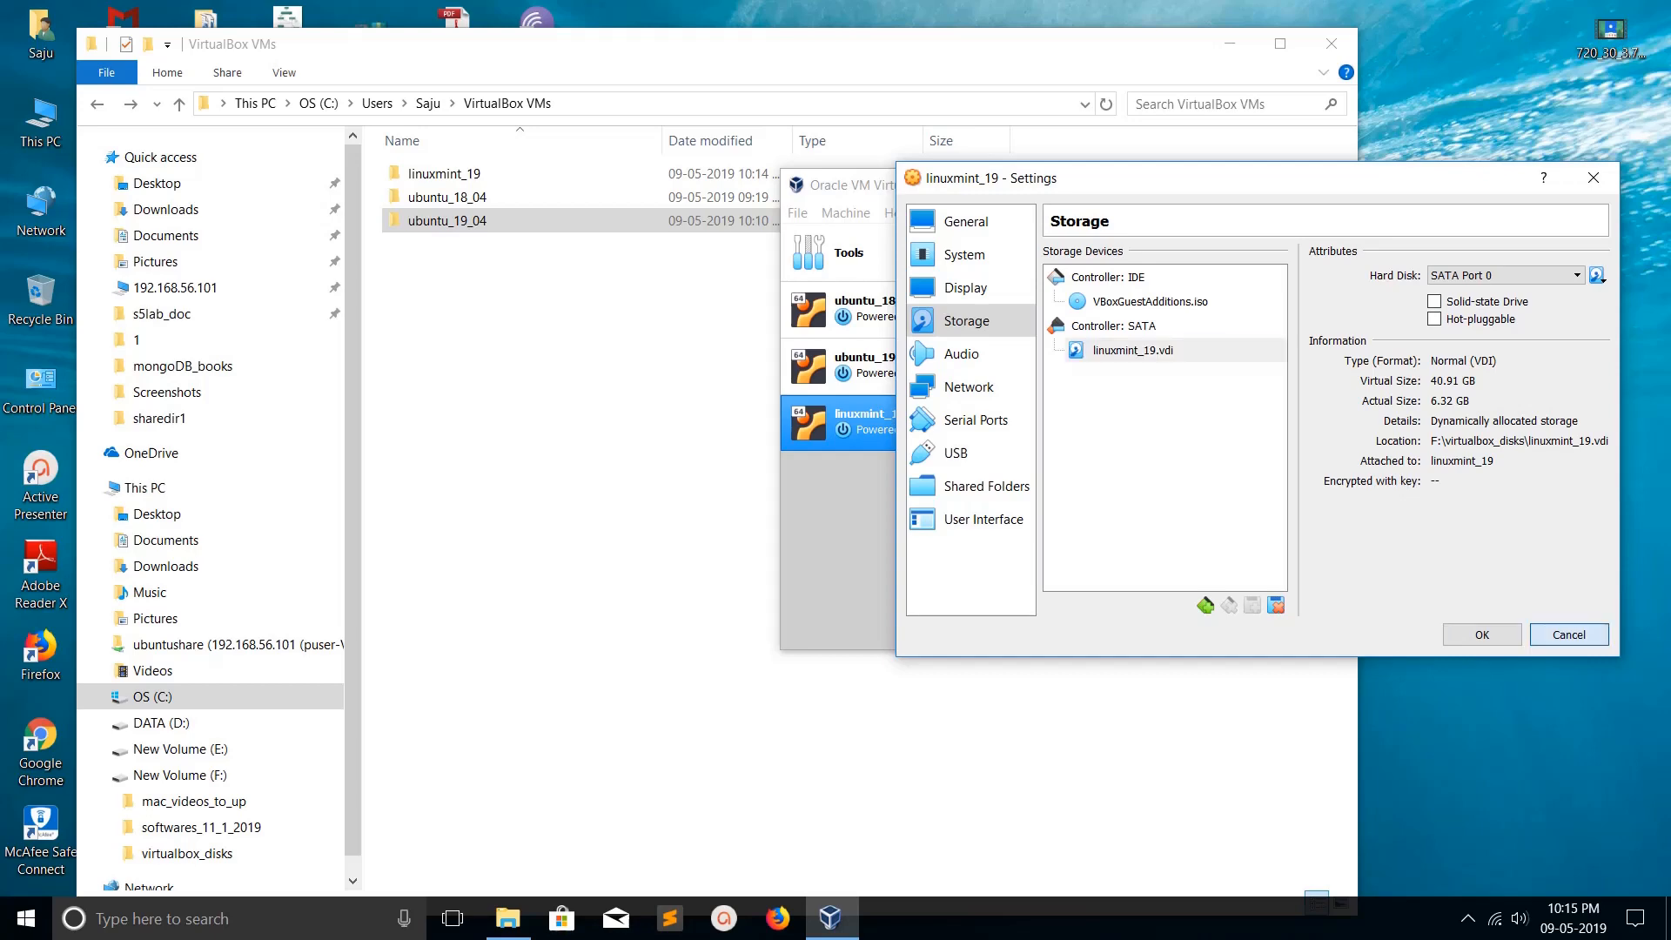
left_click(1567, 634)
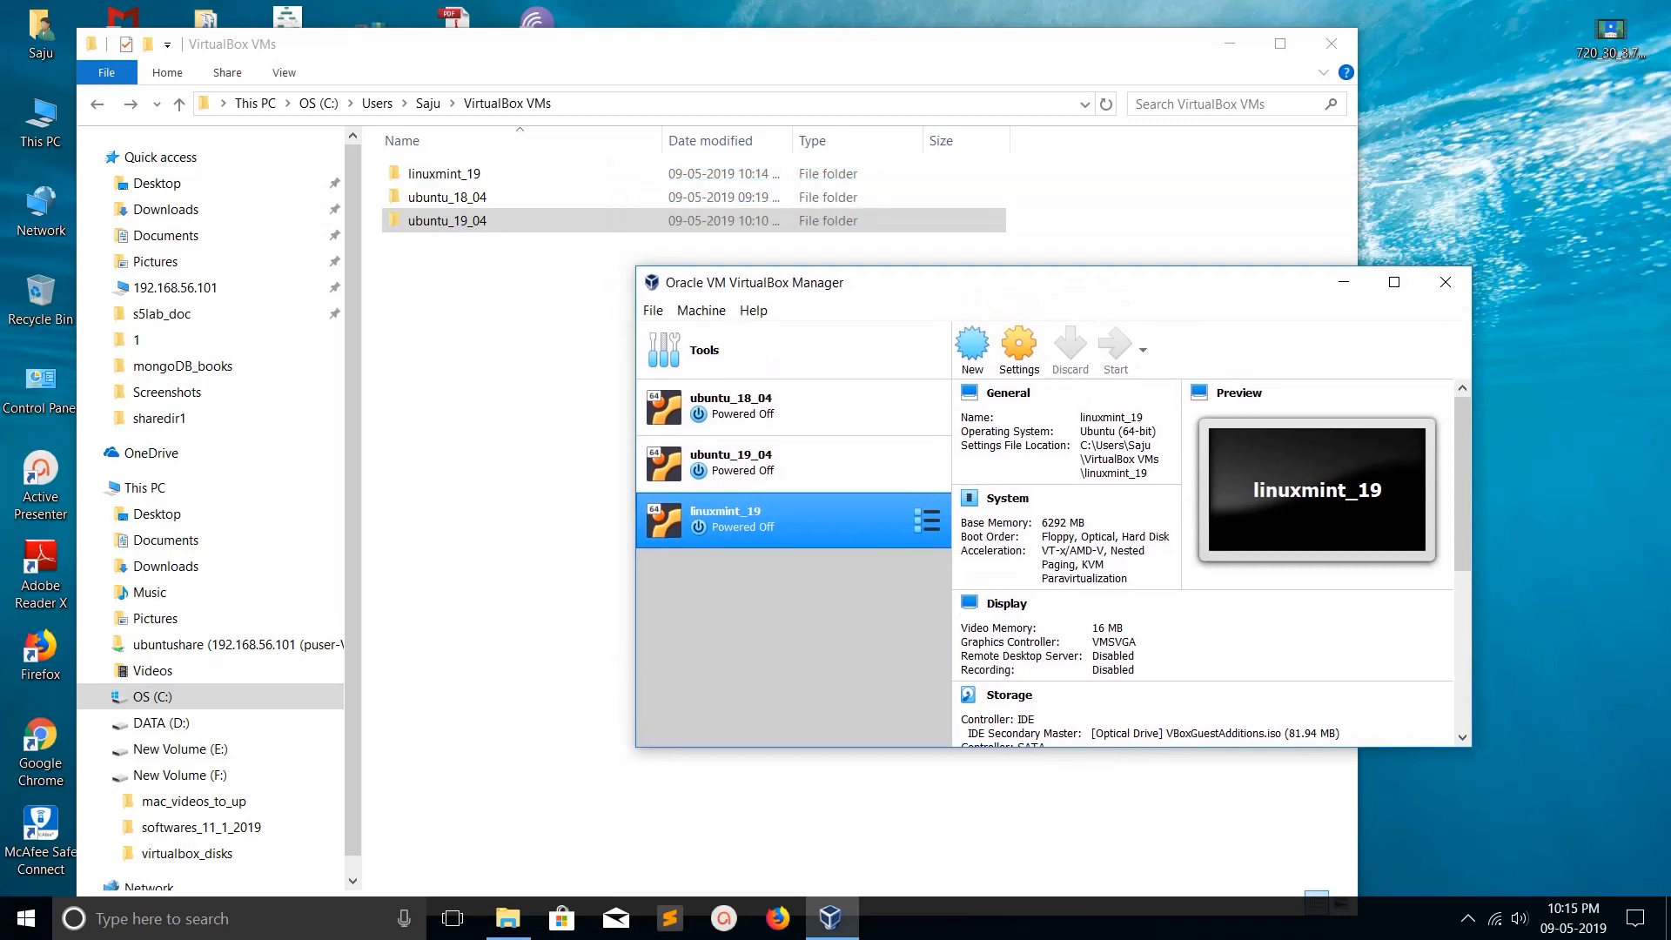
left_click(1112, 352)
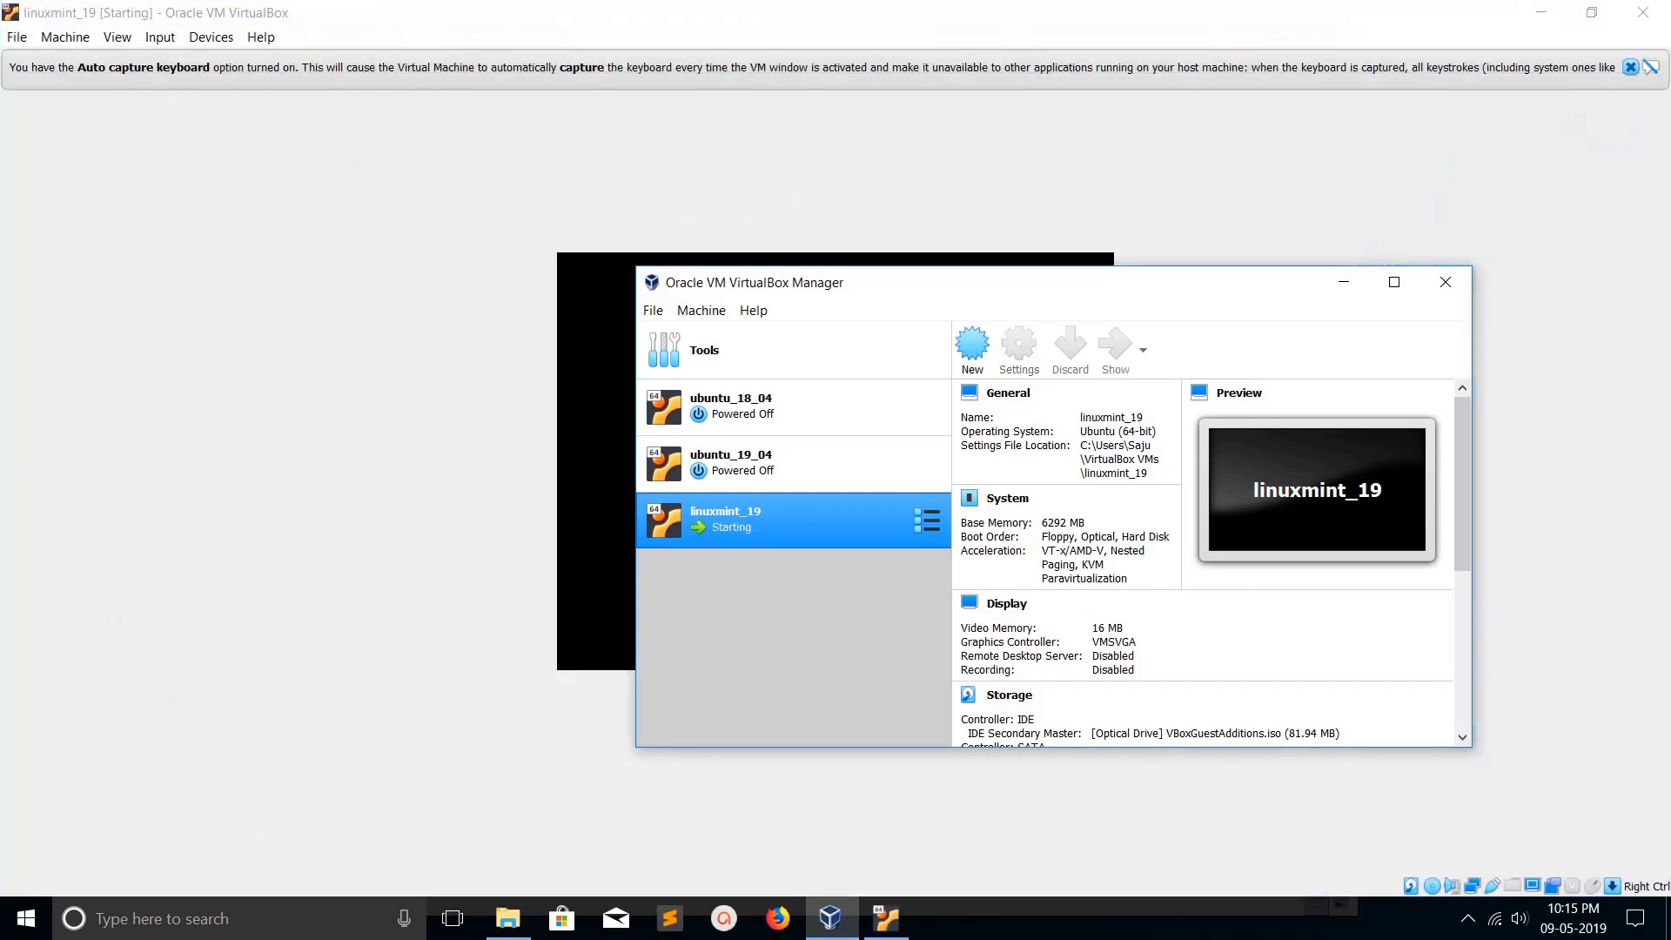